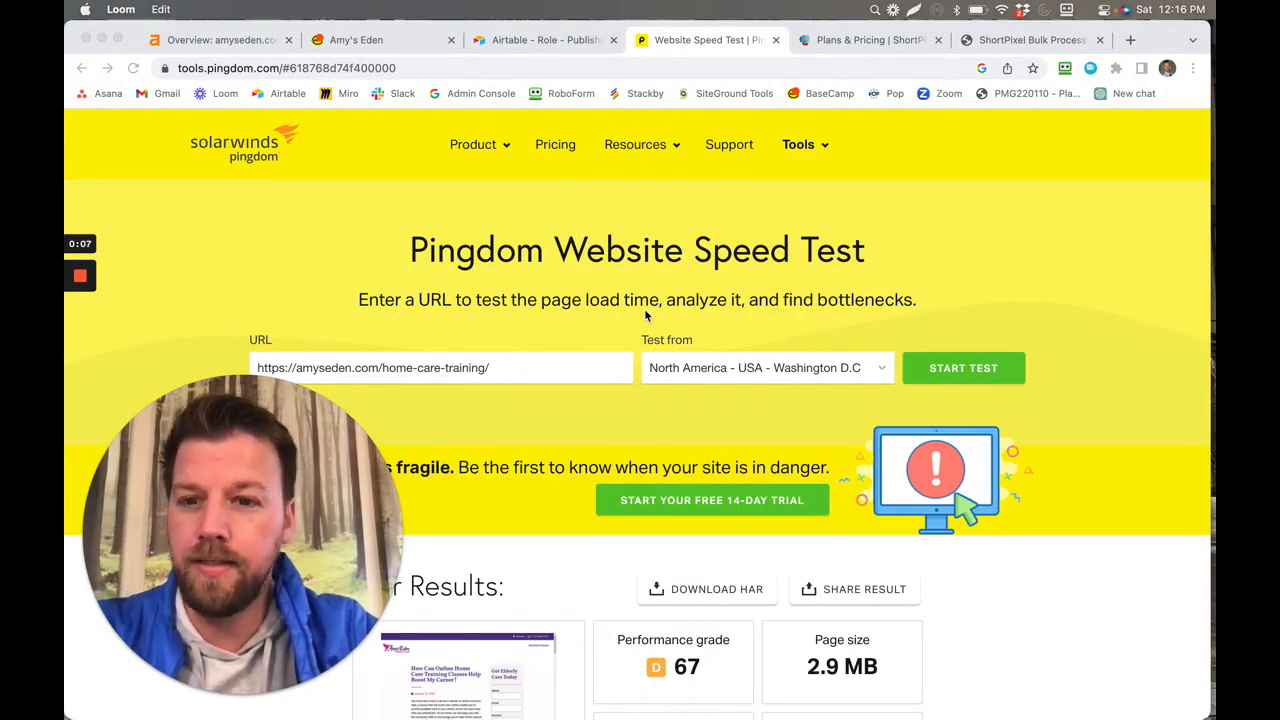
mouse_move(876, 320)
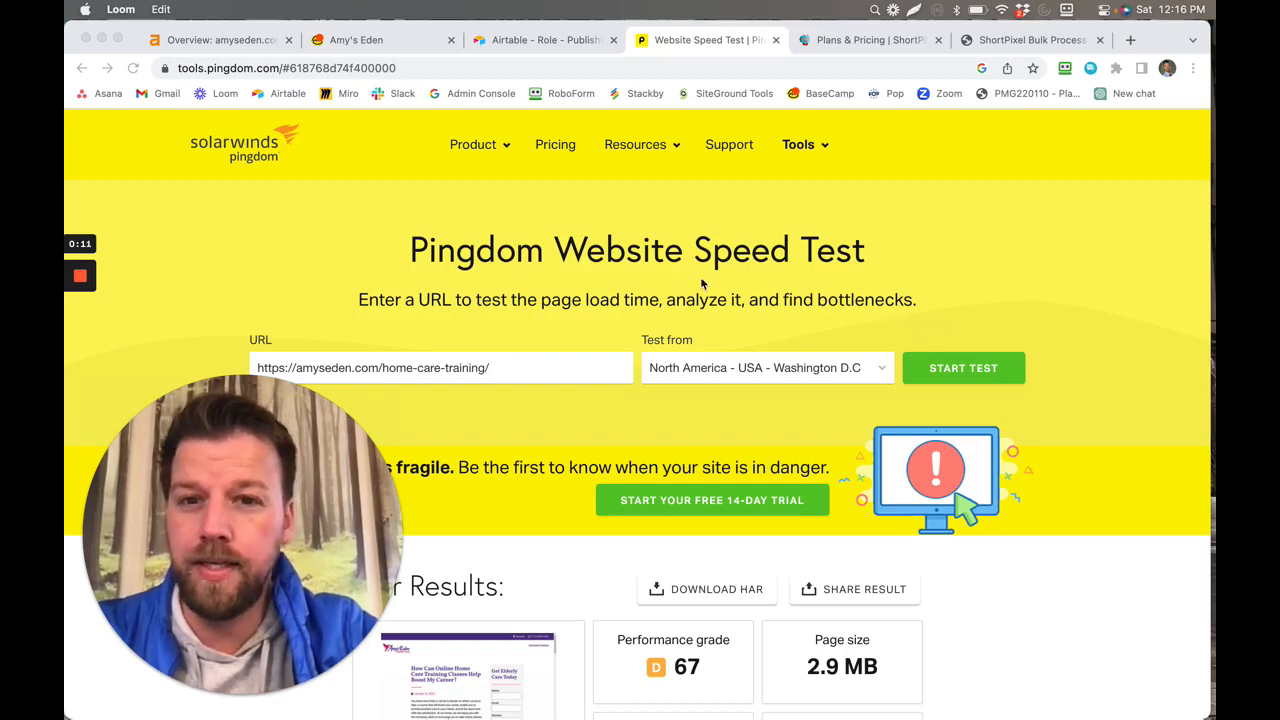
Search the web for 'website speed test' and open the Pingdom Website Speed Test result
scroll(down, 3)
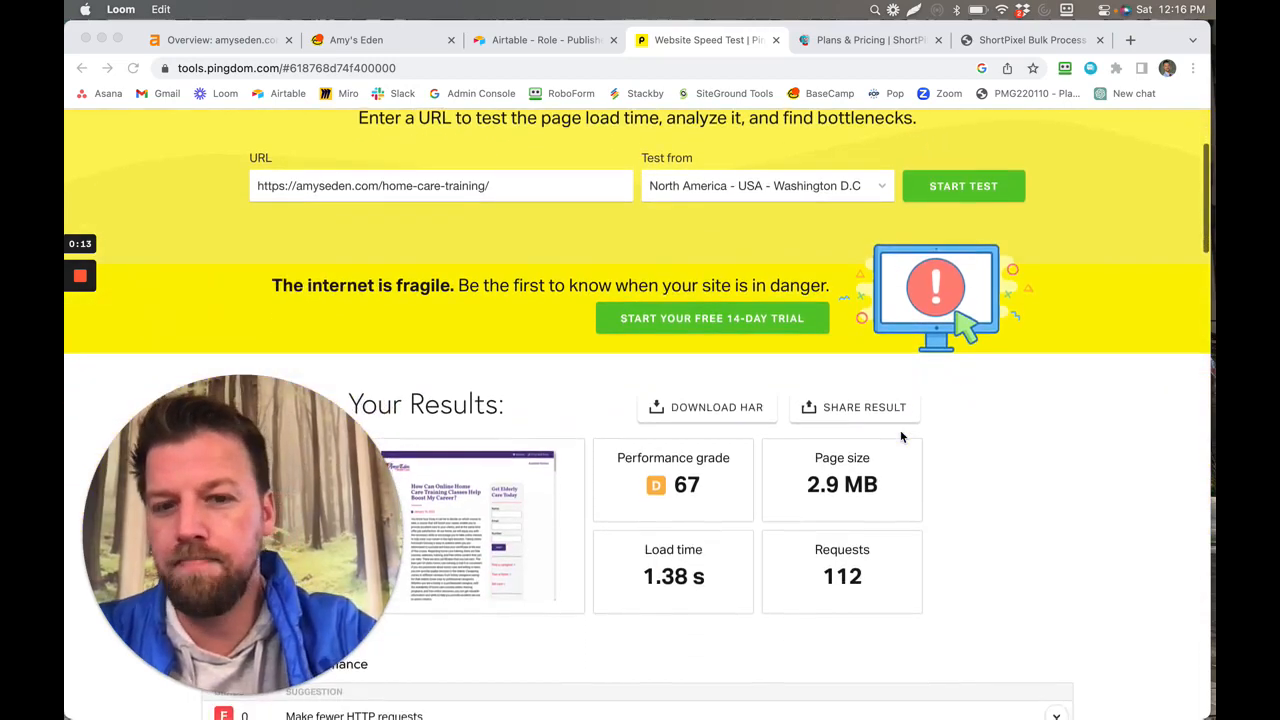
scroll(up, 3)
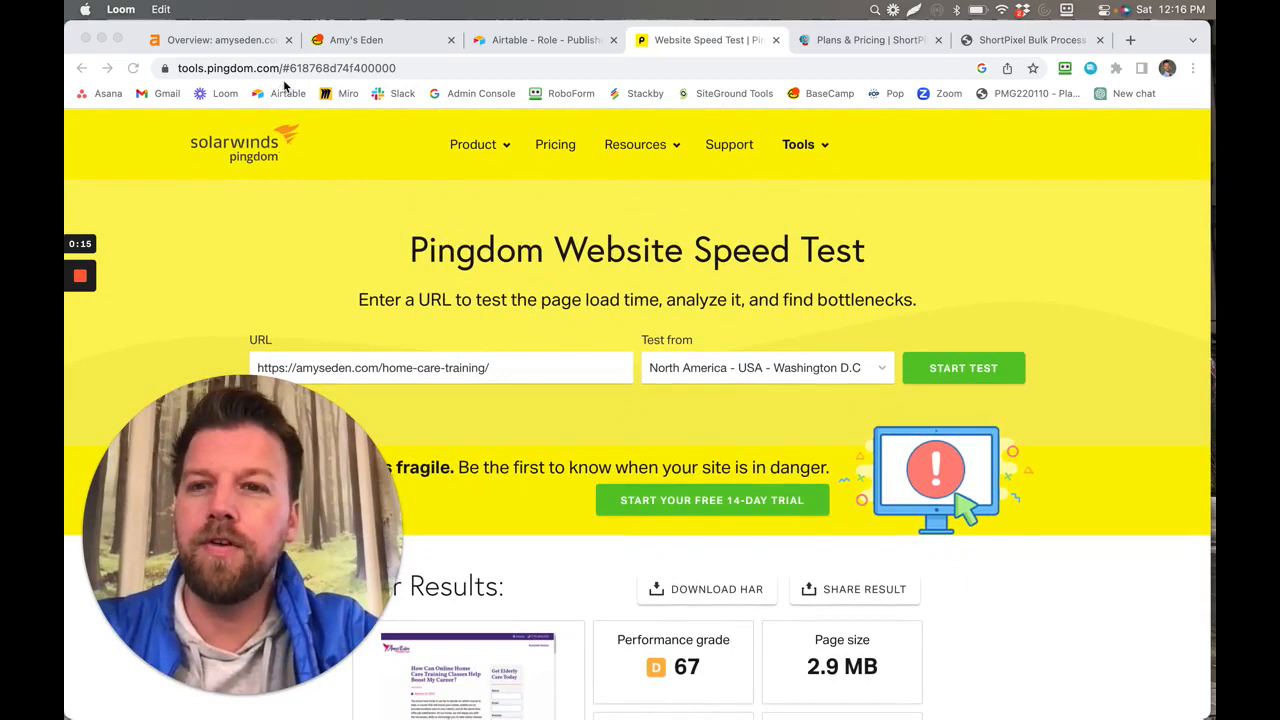
mouse_move(448, 304)
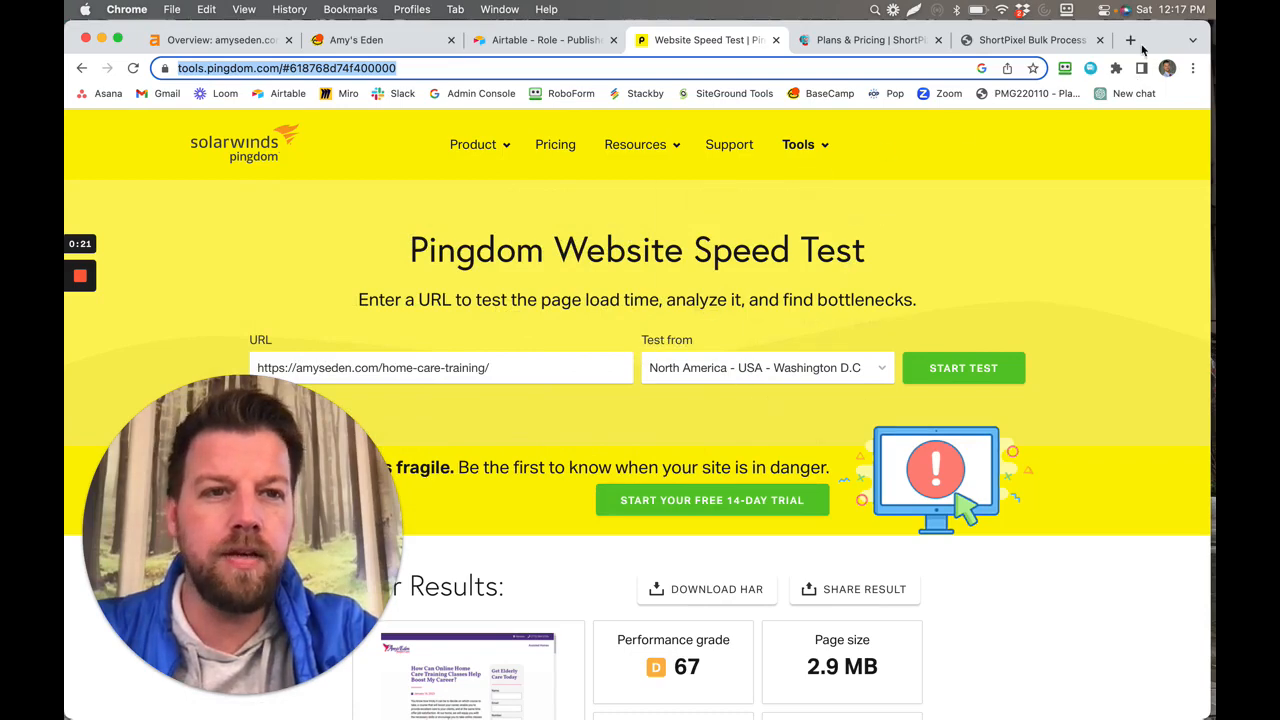
click(1132, 40)
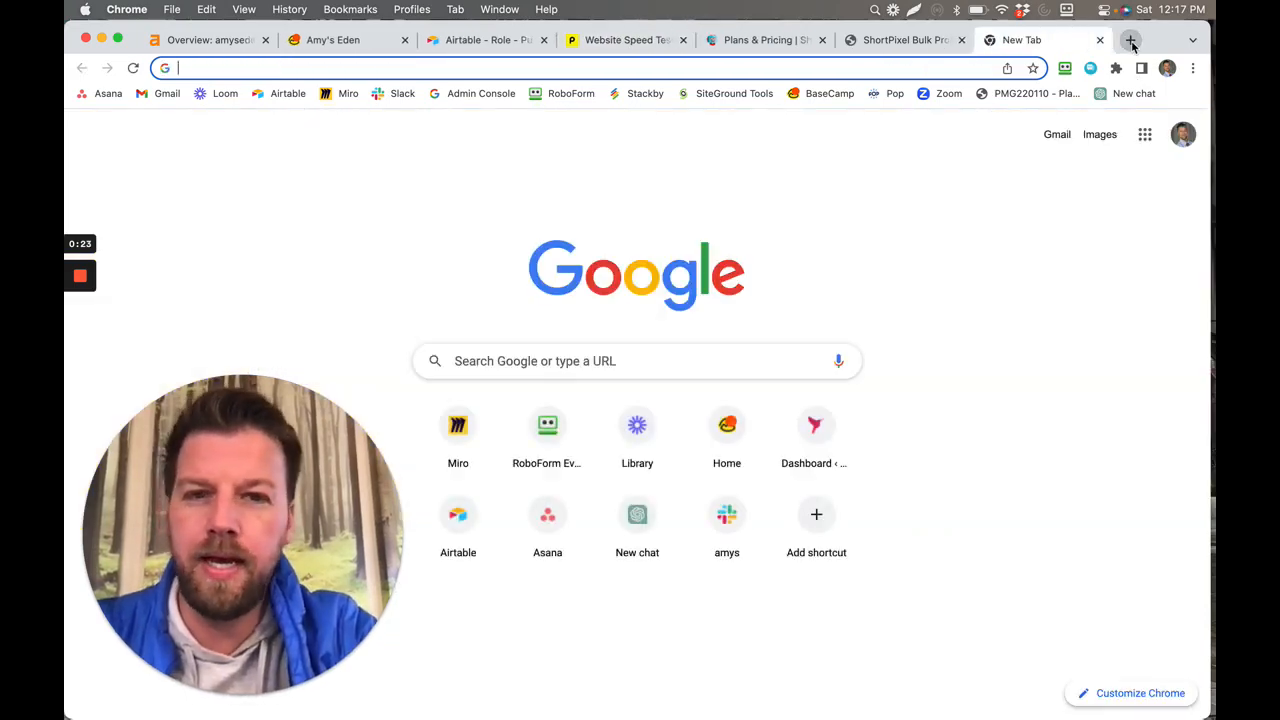
text(website speed test)
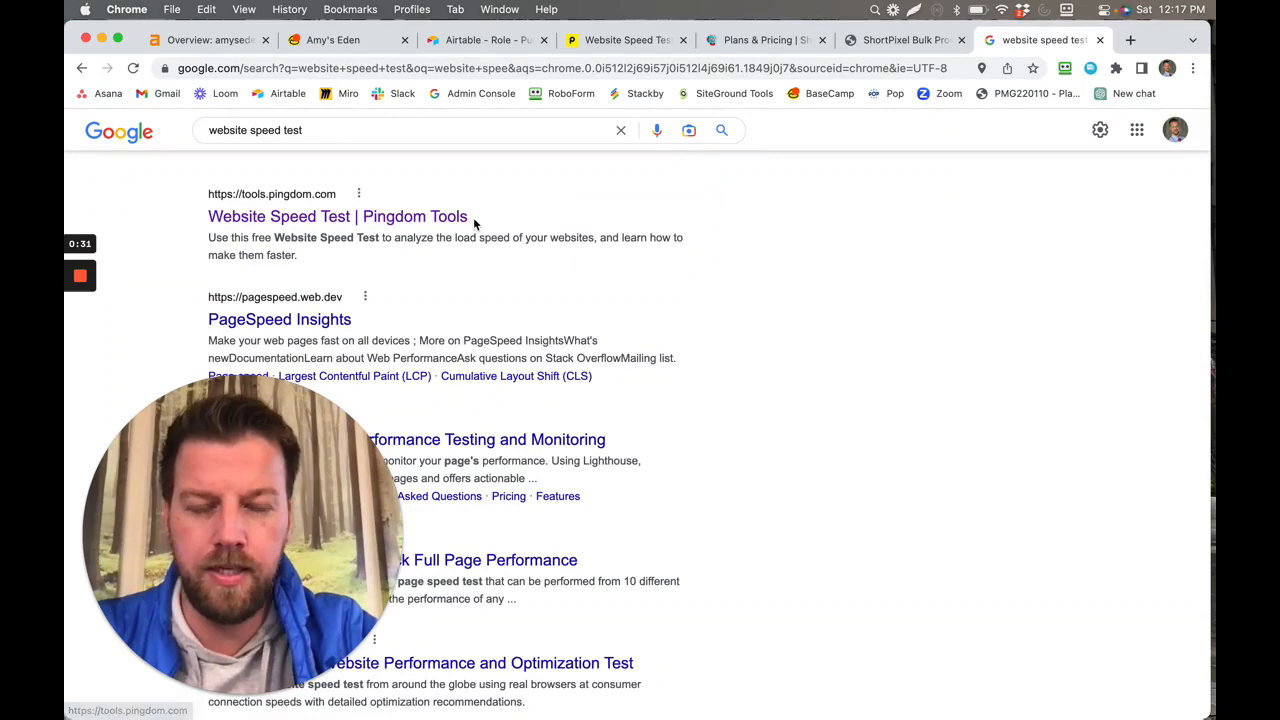
click(336, 216)
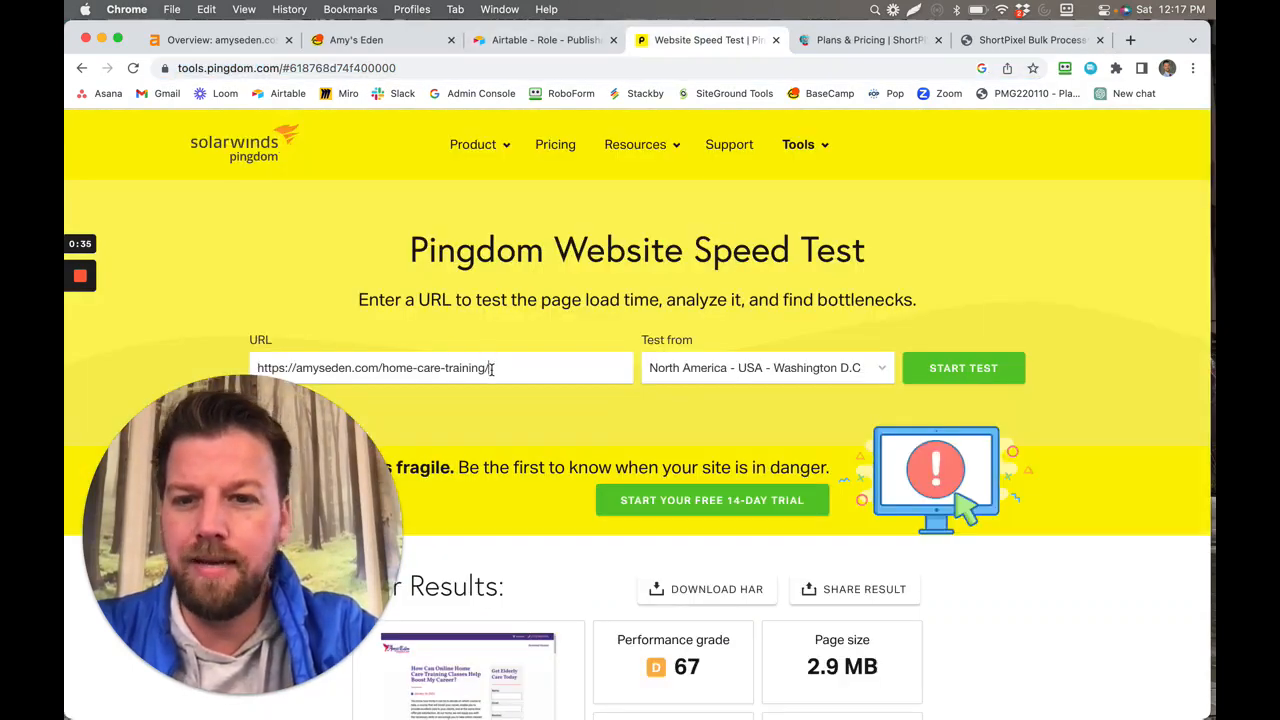
Review the Pingdom speed report for the tested page address
triple_click(376, 368)
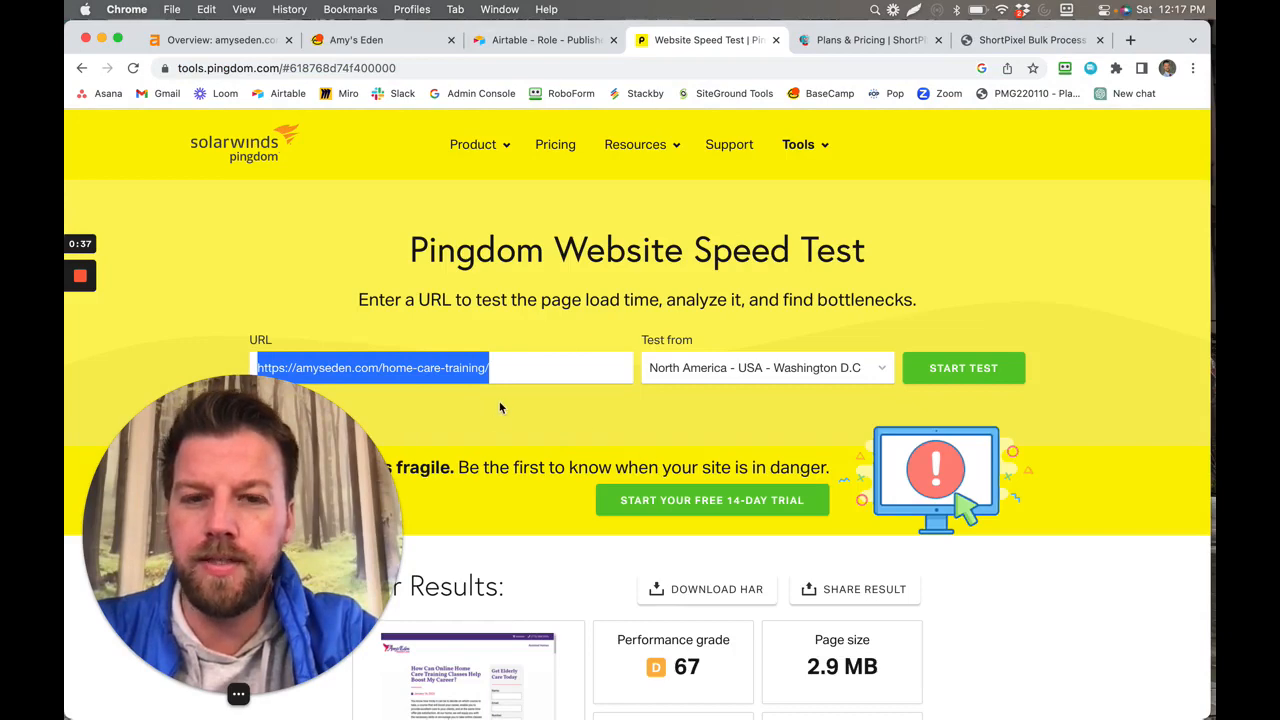
scroll(down, 3)
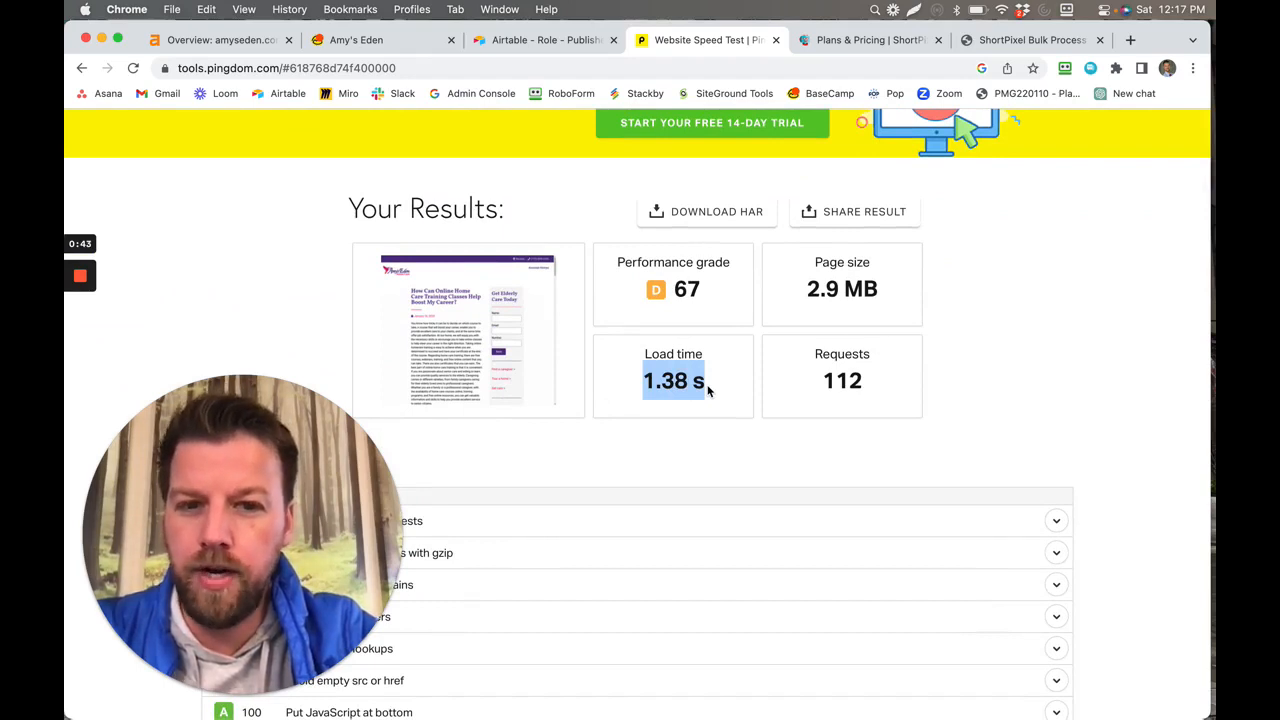
scroll(down, 3)
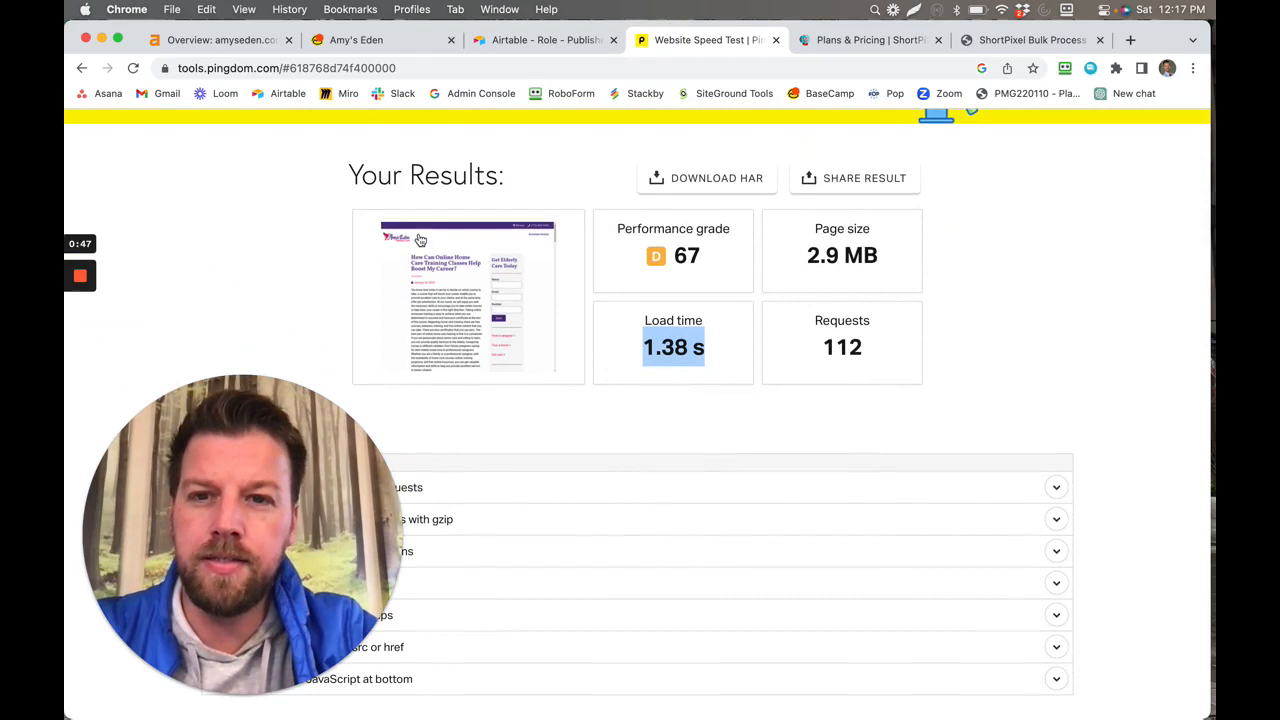
mouse_move(480, 324)
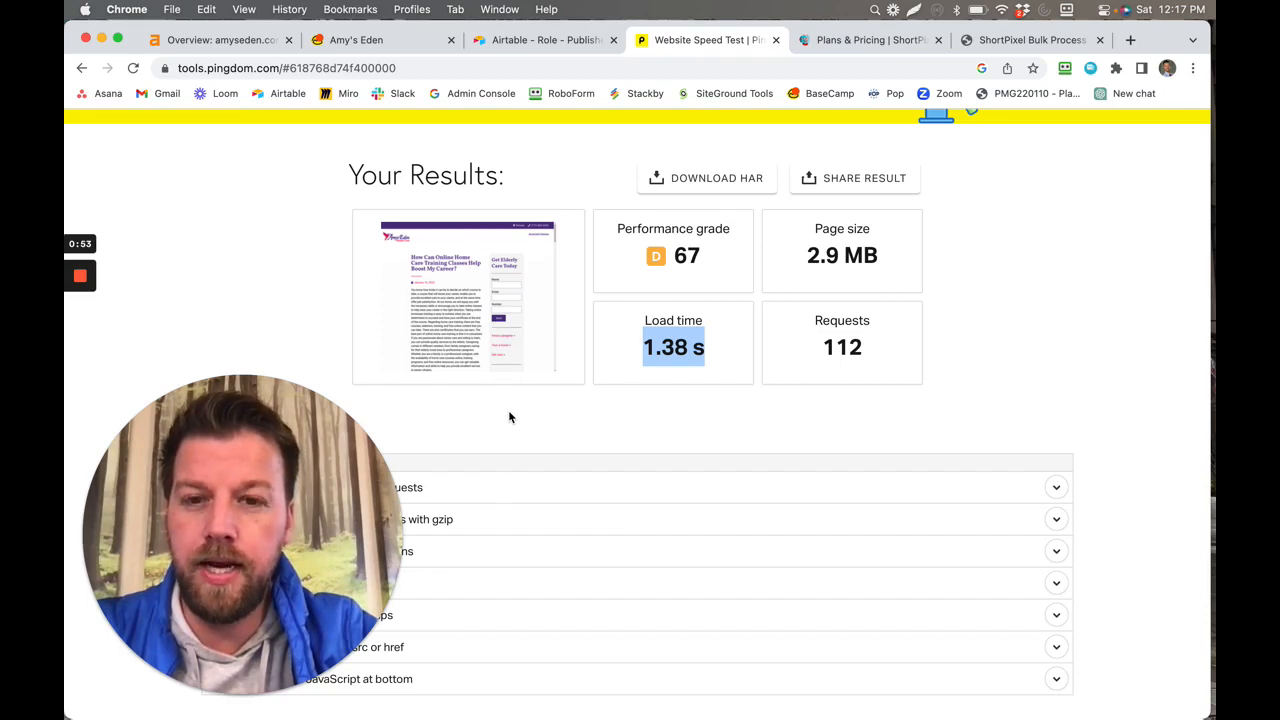
mouse_move(520, 430)
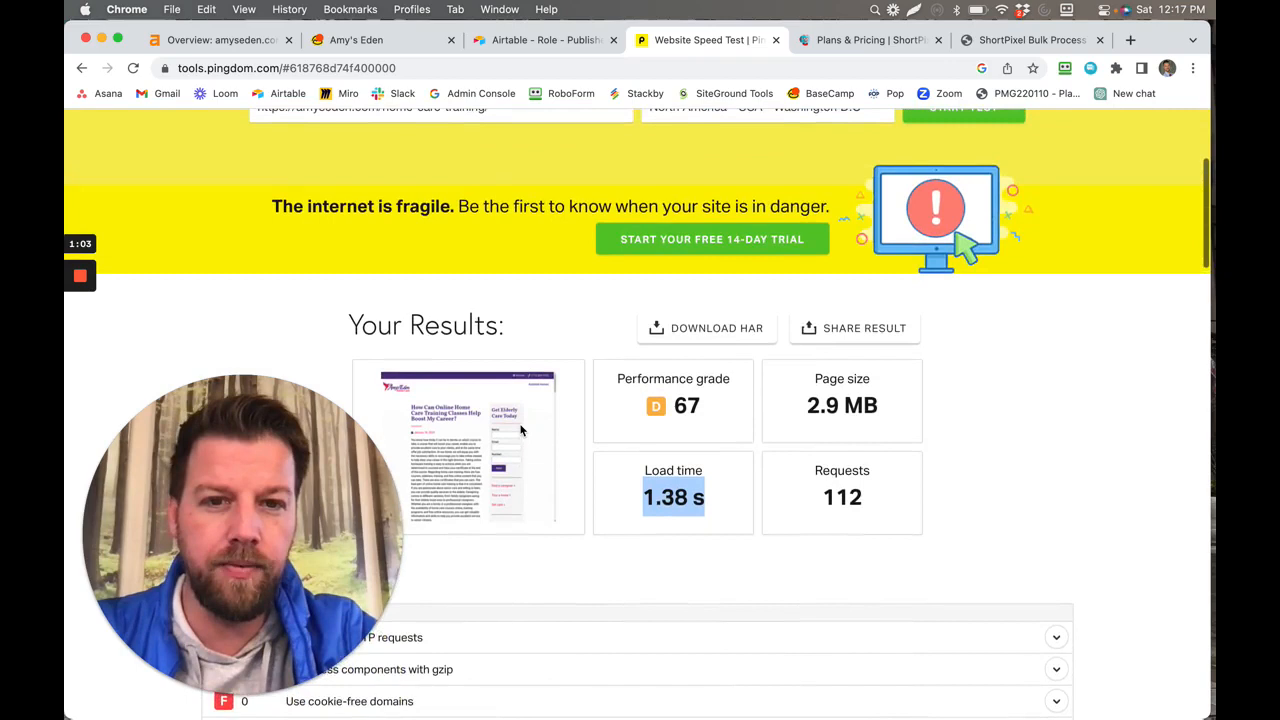
scroll(down, 3)
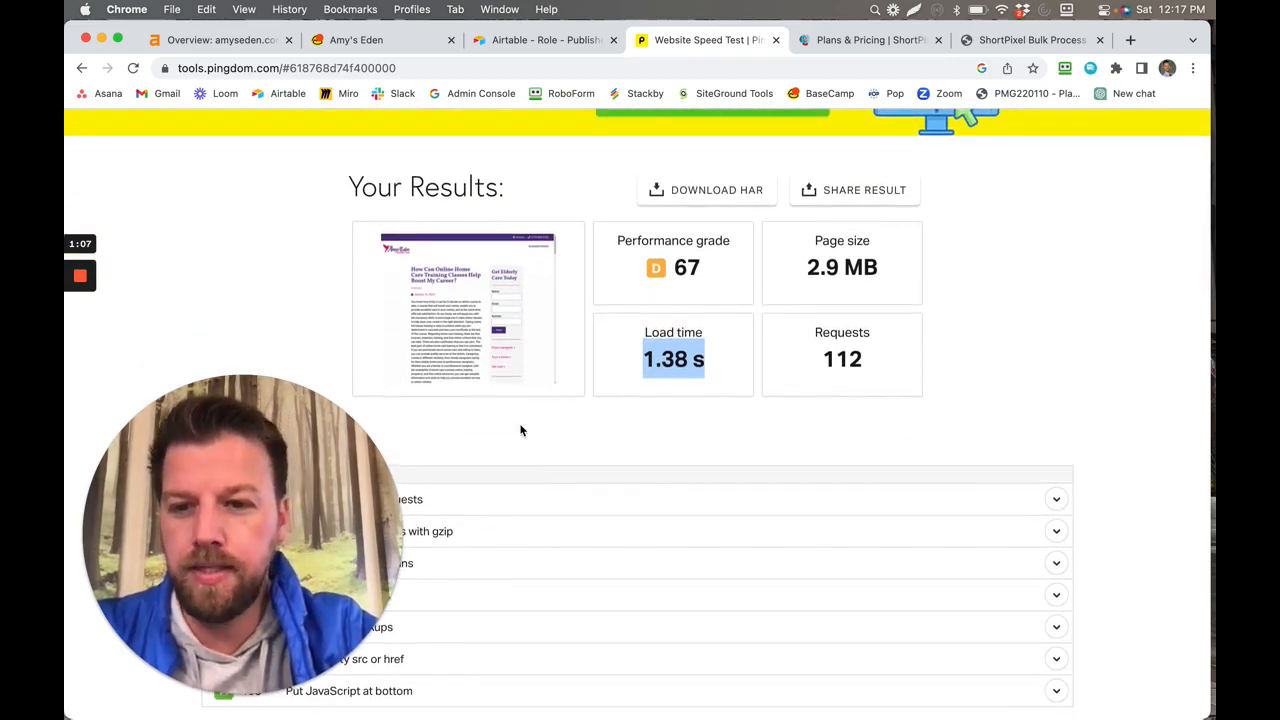
mouse_move(598, 428)
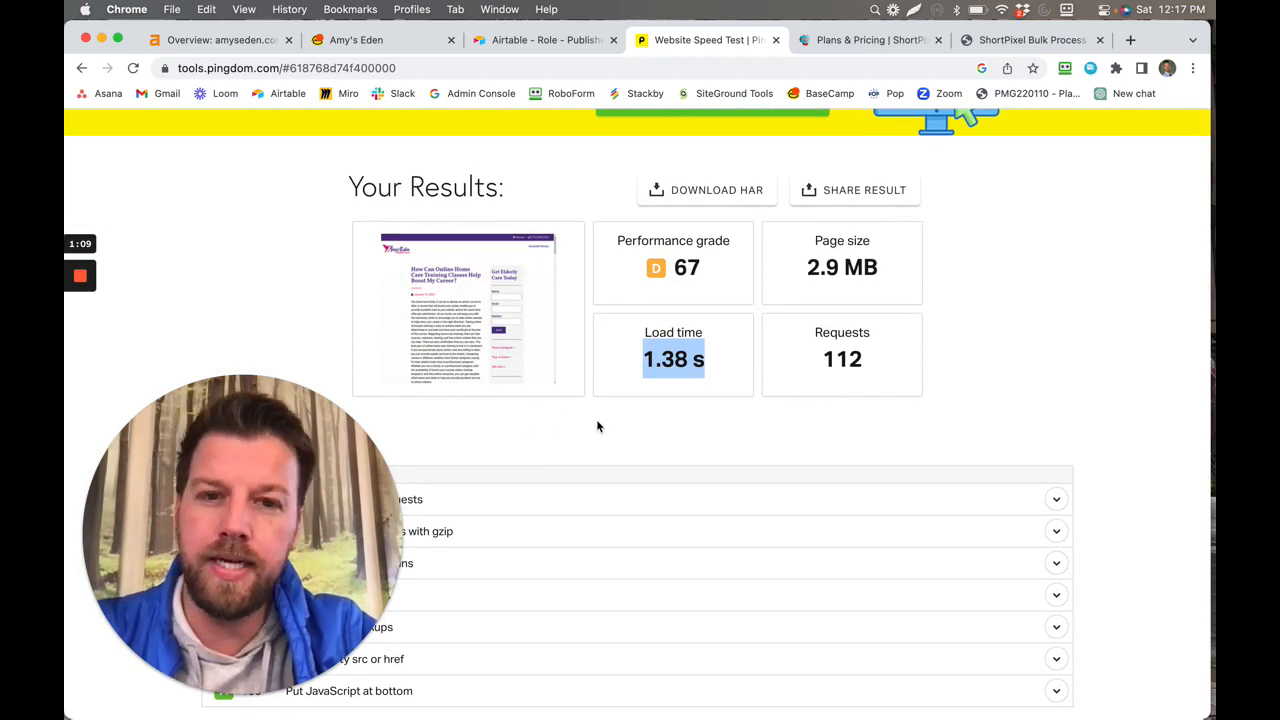
mouse_move(512, 432)
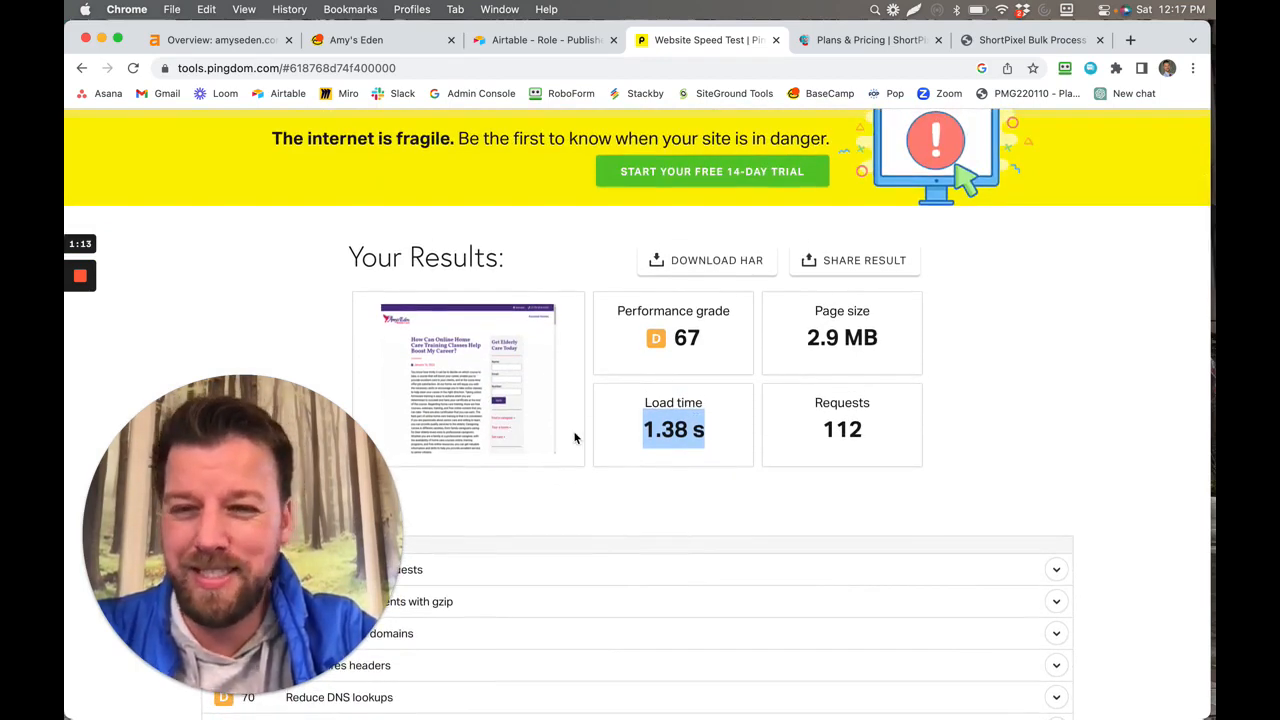
scroll(down, 3)
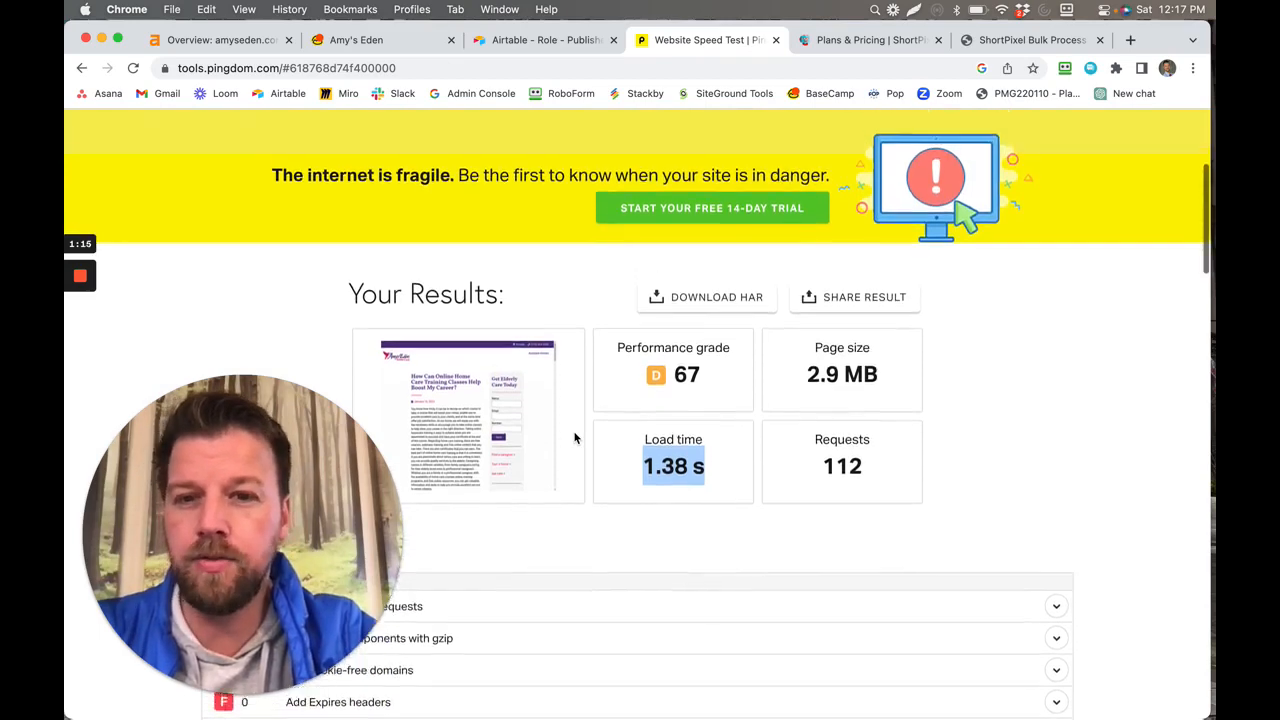
scroll(up, 3)
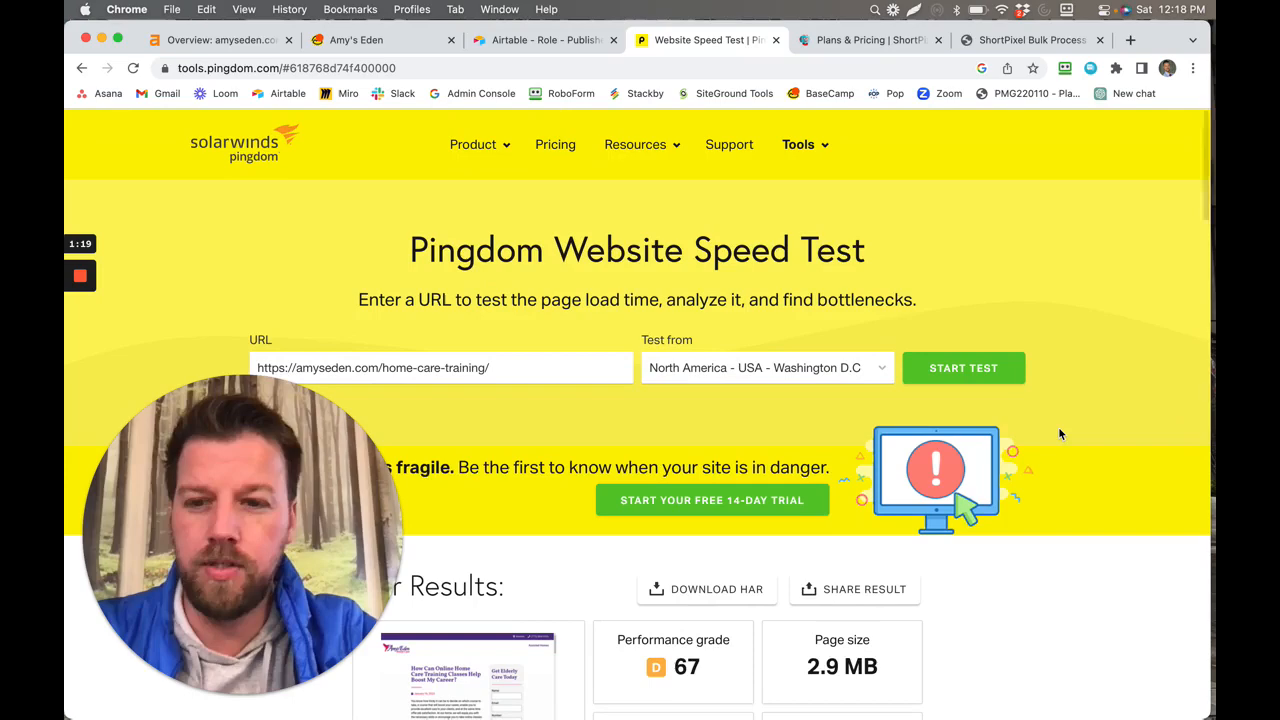
mouse_move(764, 360)
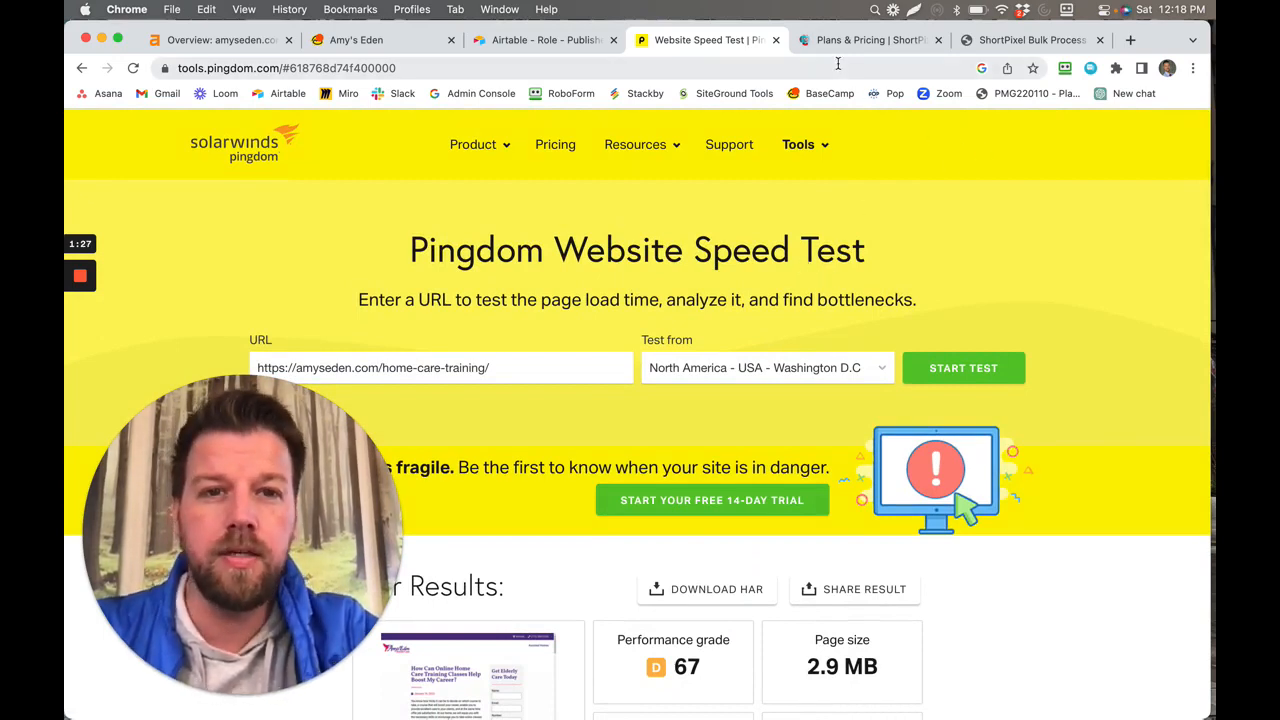
mouse_move(866, 40)
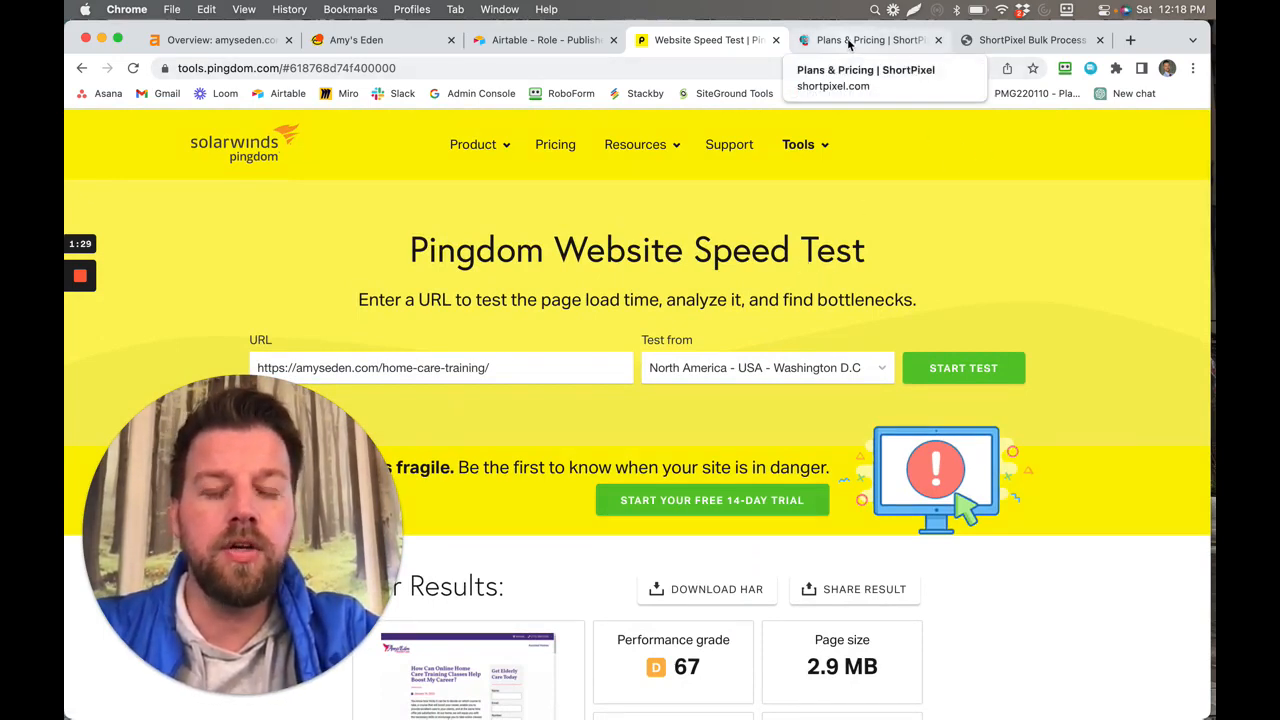
View ShortPixel's Unlimited Image Optimizer plan at $8.25/month, billed yearly at $99
click(868, 40)
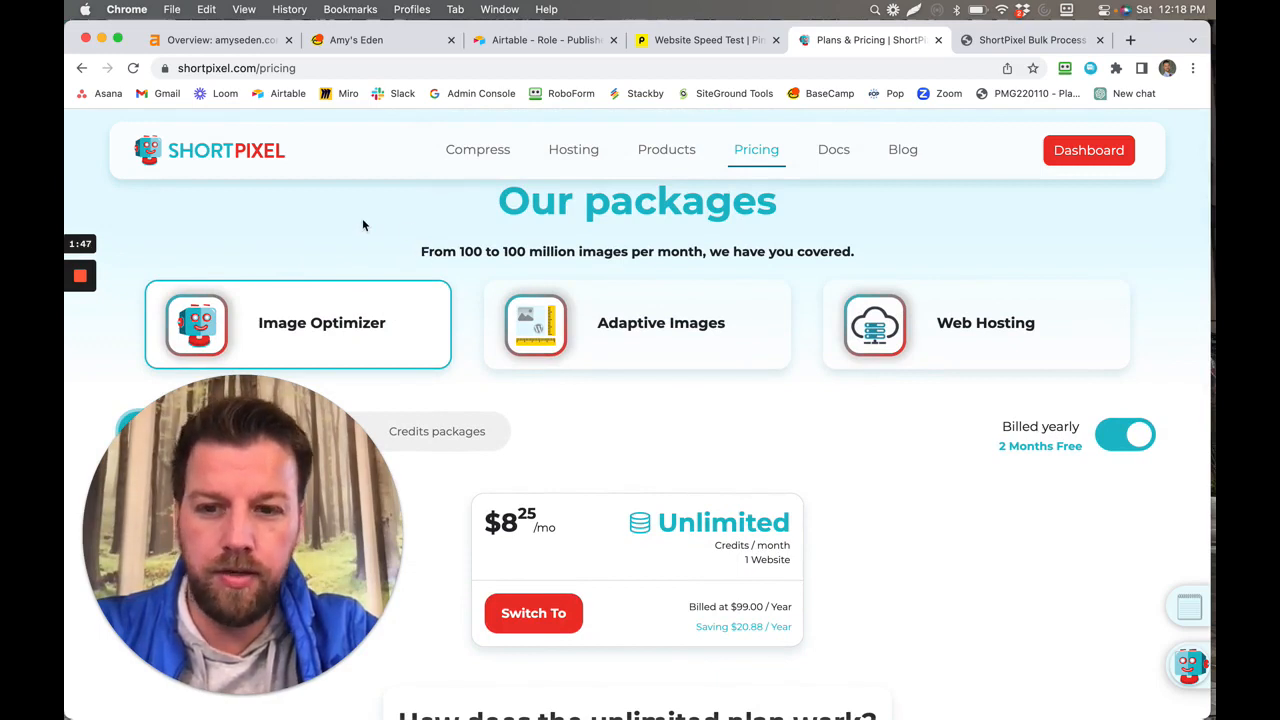
scroll(down, 3)
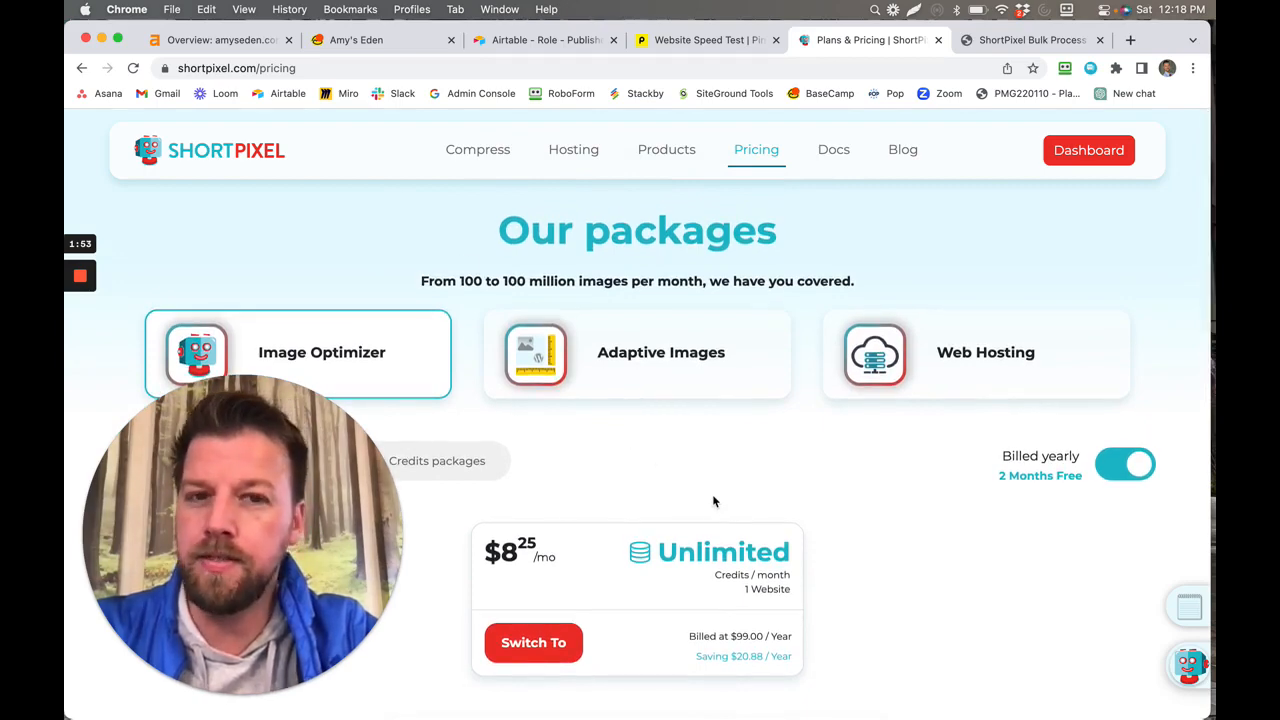
scroll(down, 3)
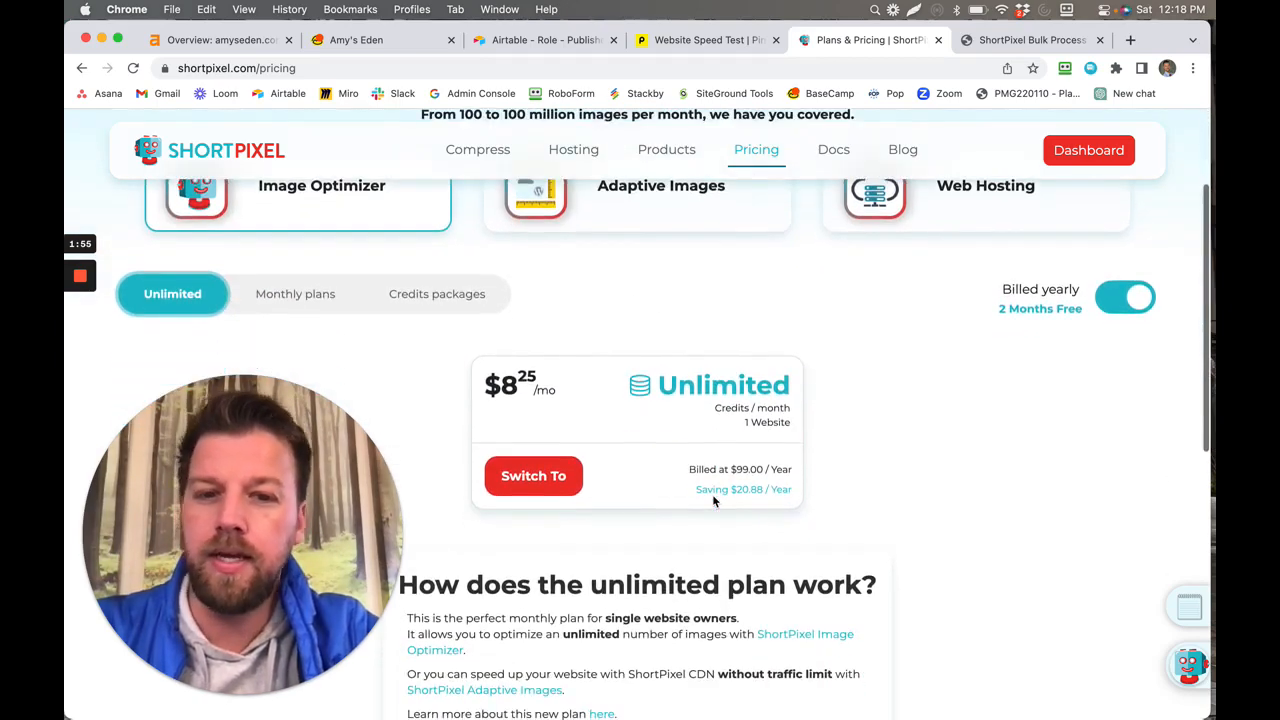
scroll(up, 3)
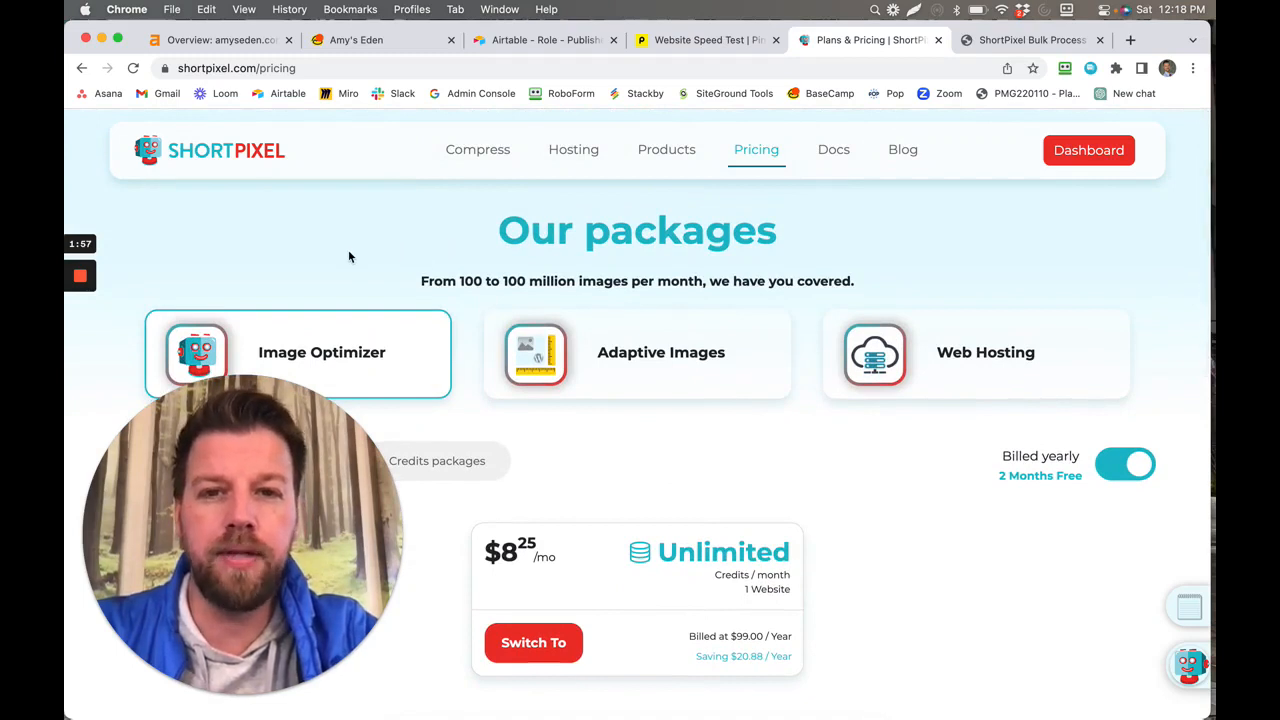
scroll(down, 3)
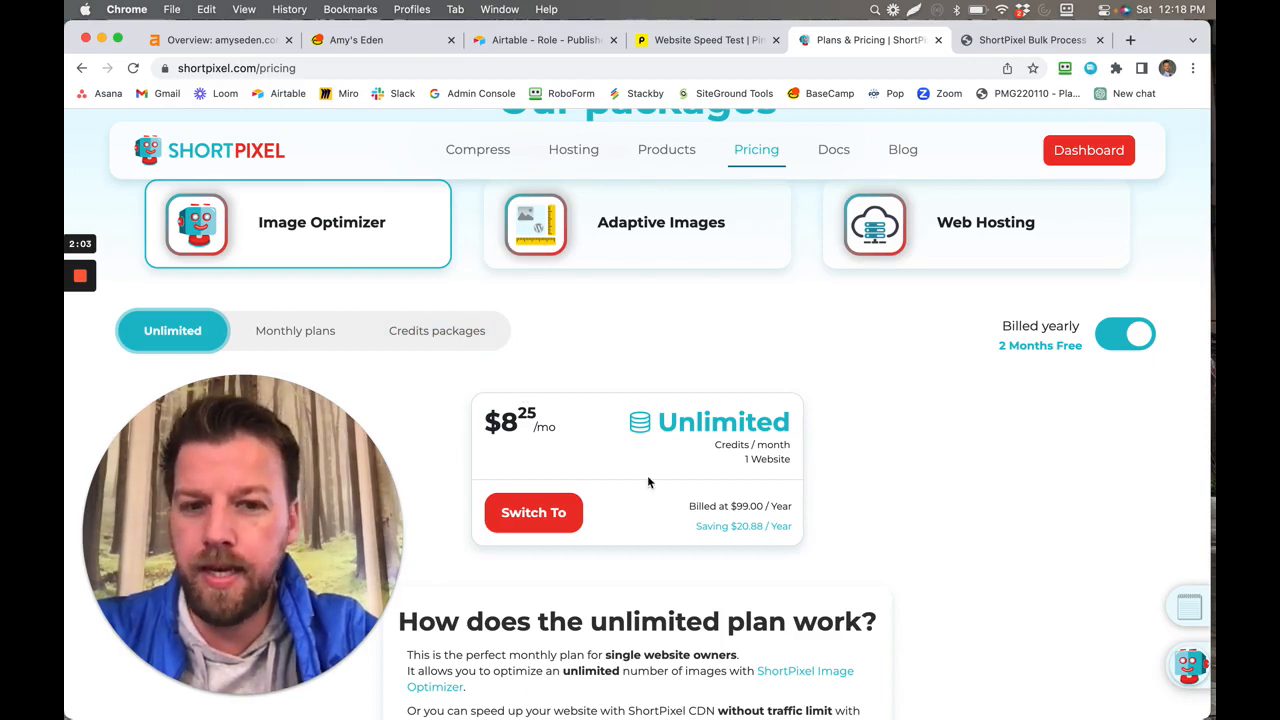
mouse_move(728, 480)
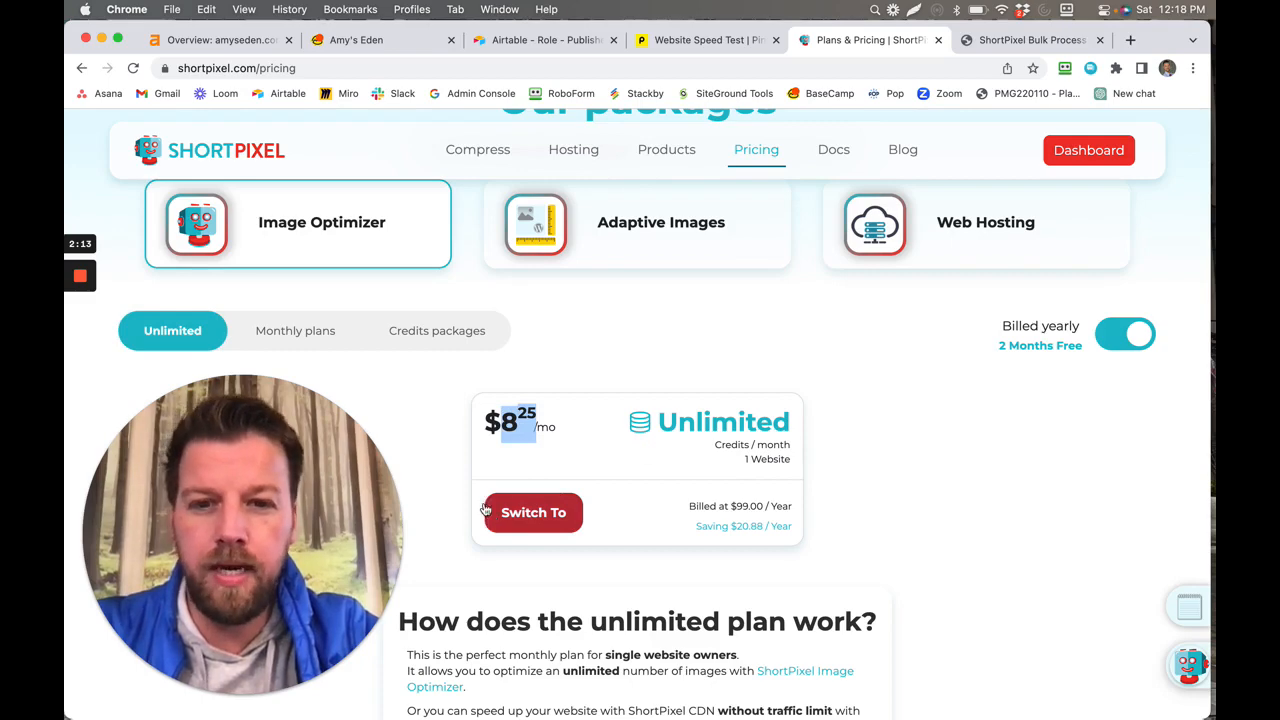
scroll(down, 3)
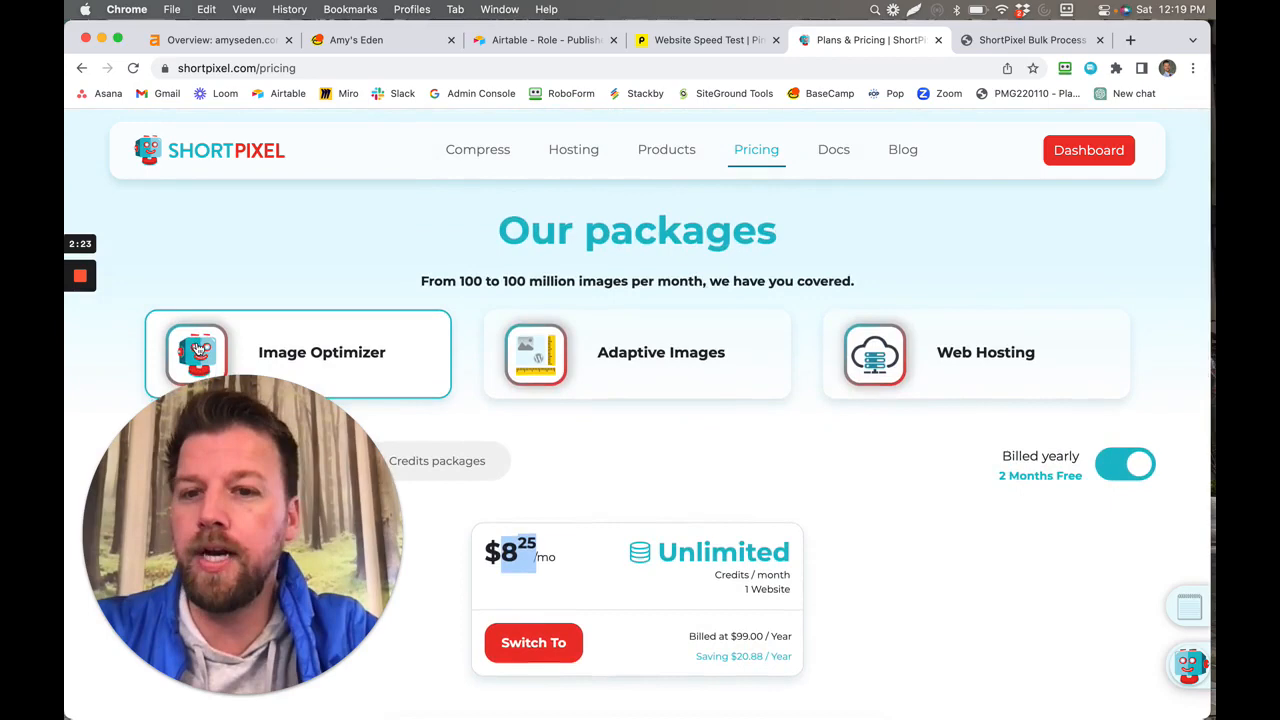
scroll(down, 3)
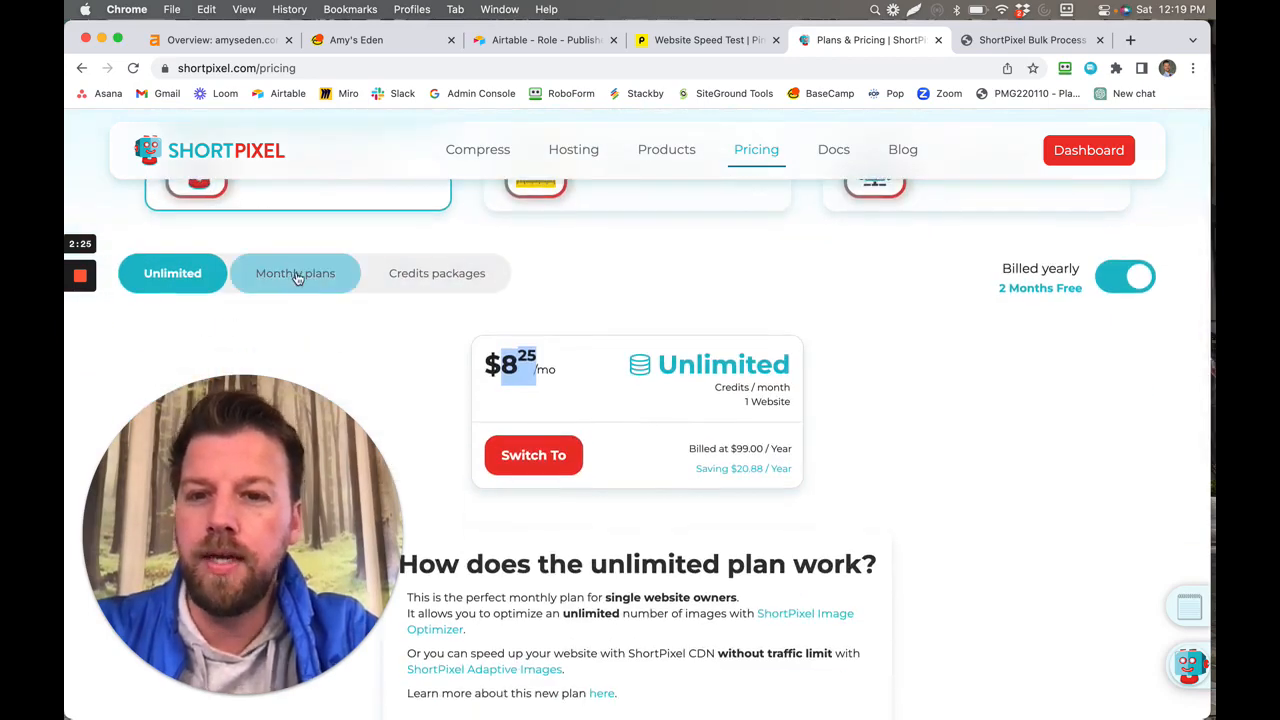
Review the monthly credit plan tiers, then return to the bulk optimization progress at 74%
click(296, 272)
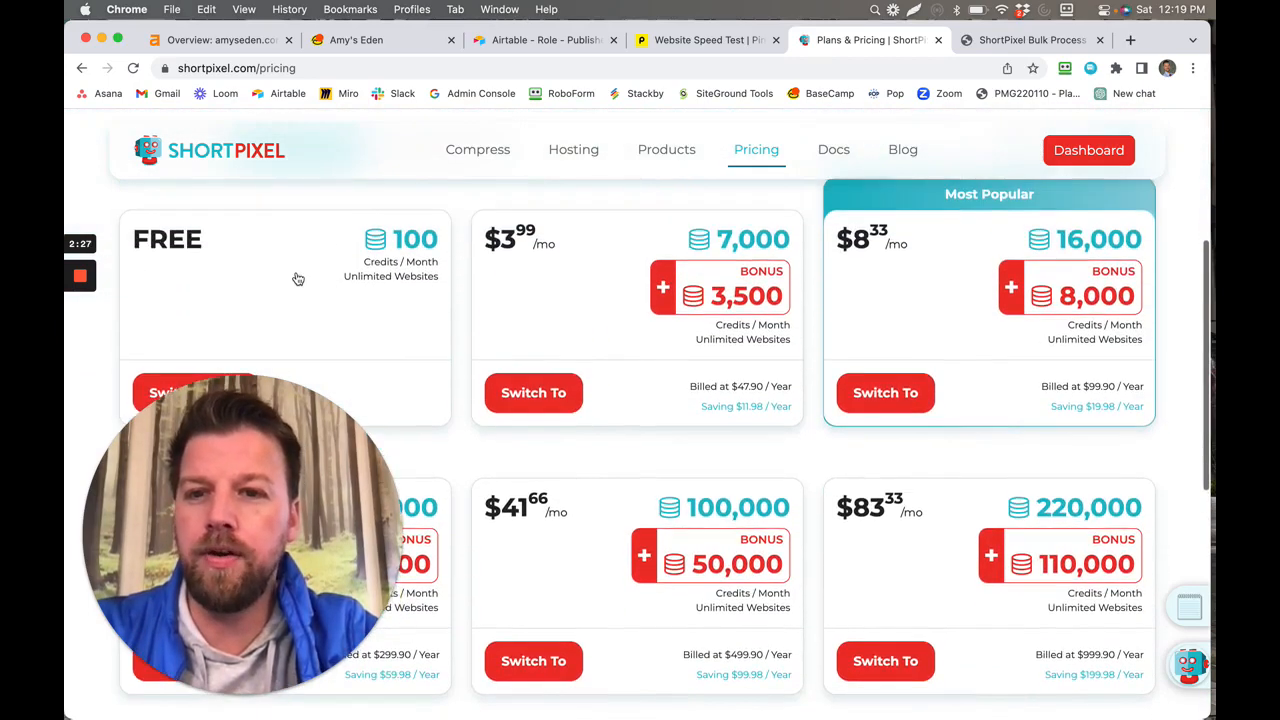
scroll(down, 3)
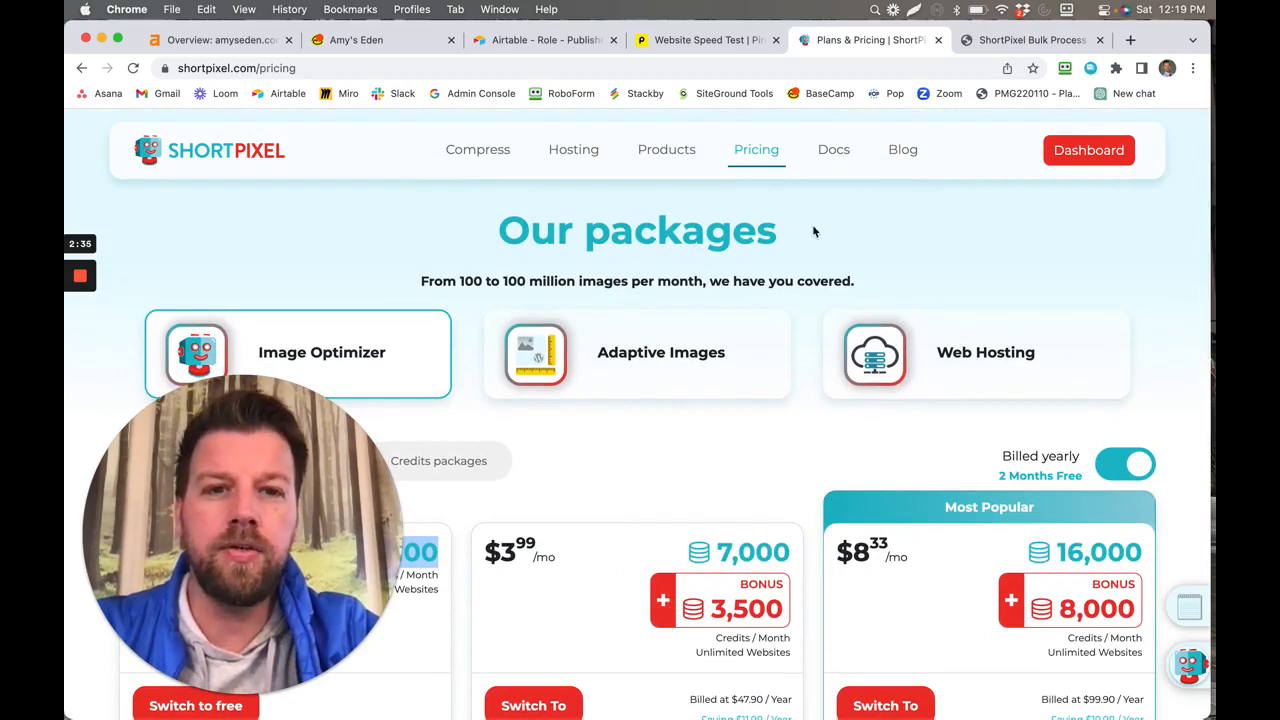
mouse_move(1020, 228)
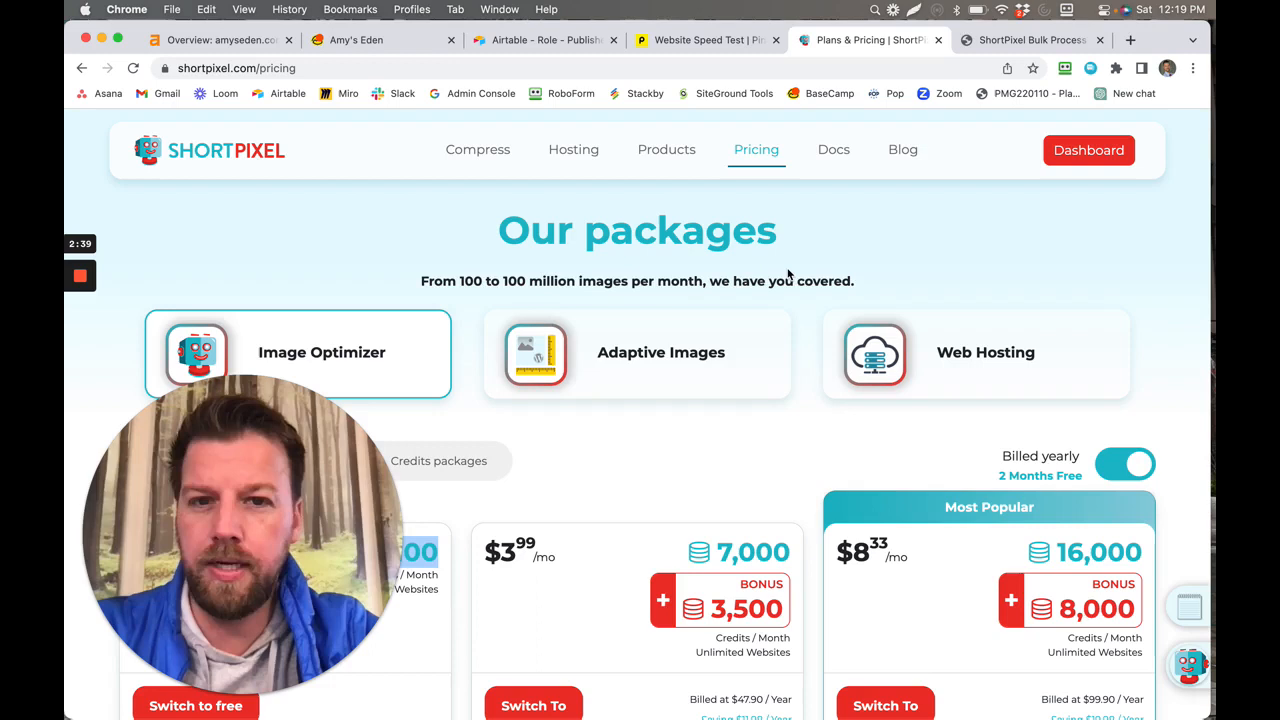
mouse_move(990, 196)
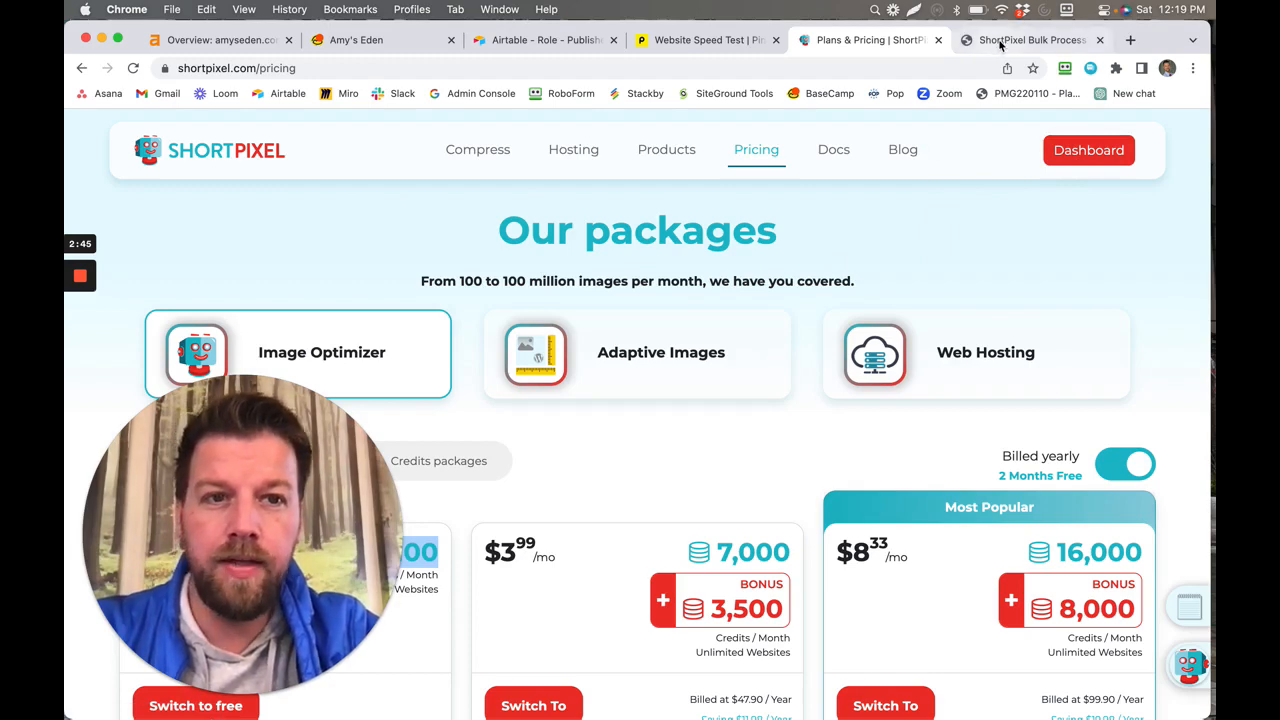
click(1030, 40)
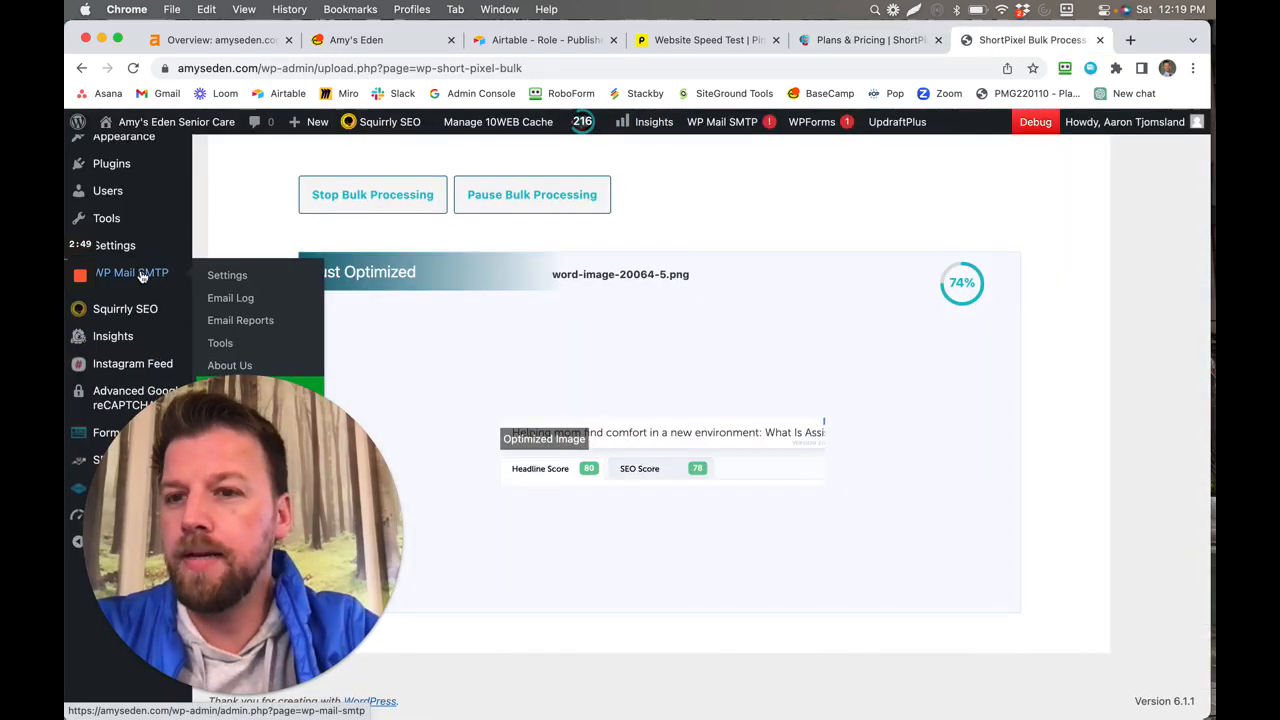
mouse_move(112, 164)
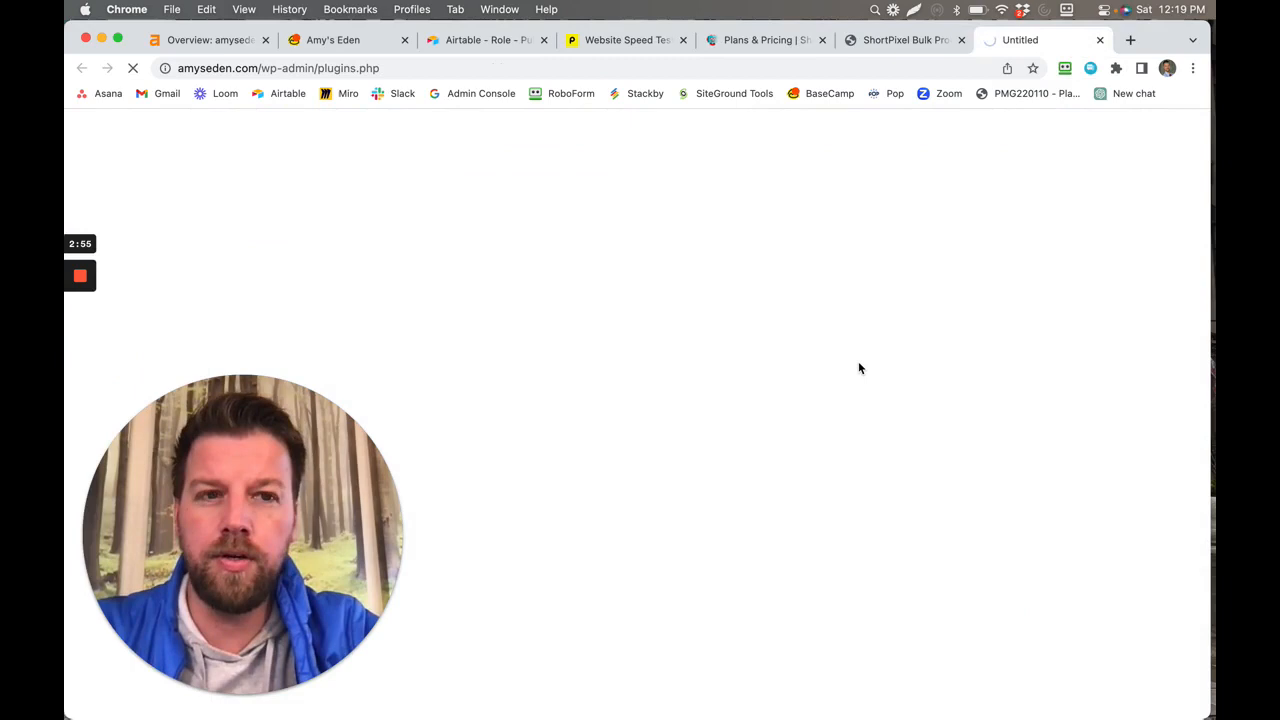
mouse_move(618, 356)
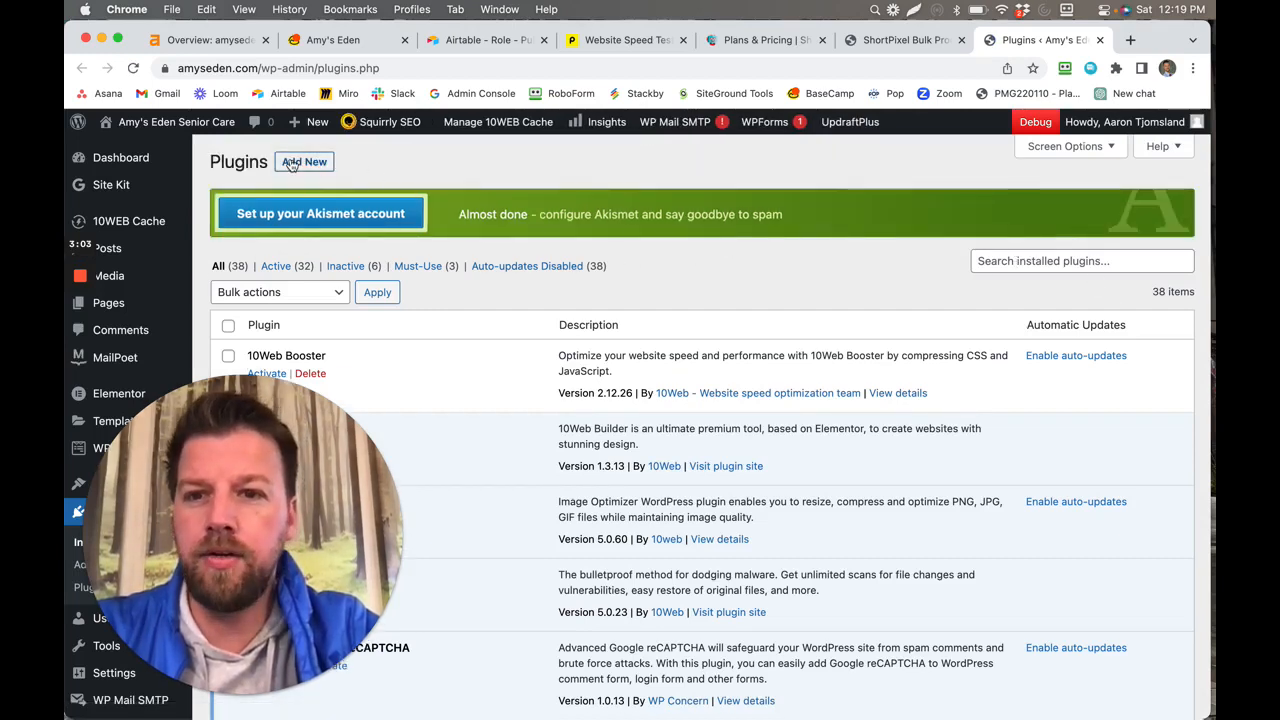
Go to the Add New plugins page from the WordPress Plugins list
click(304, 160)
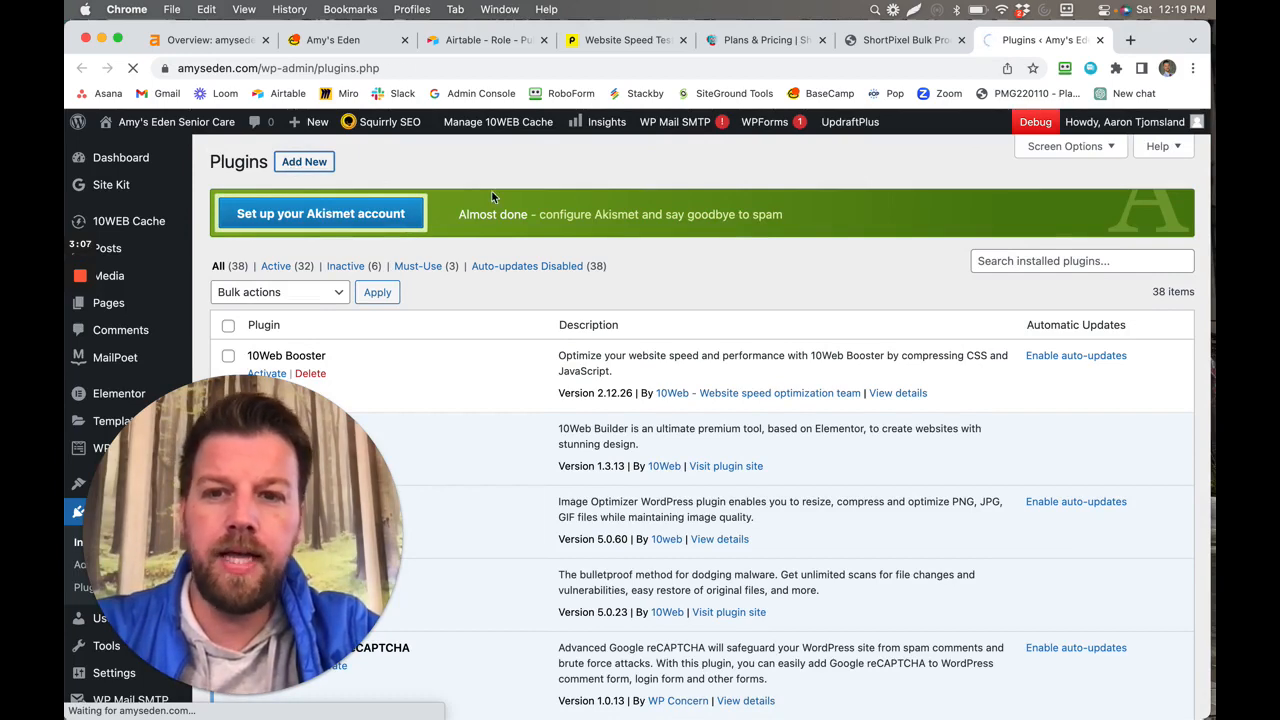
Search Add Plugins for 'shortpix', showing ShortPixel Image Optimizer already active among results
click(304, 160)
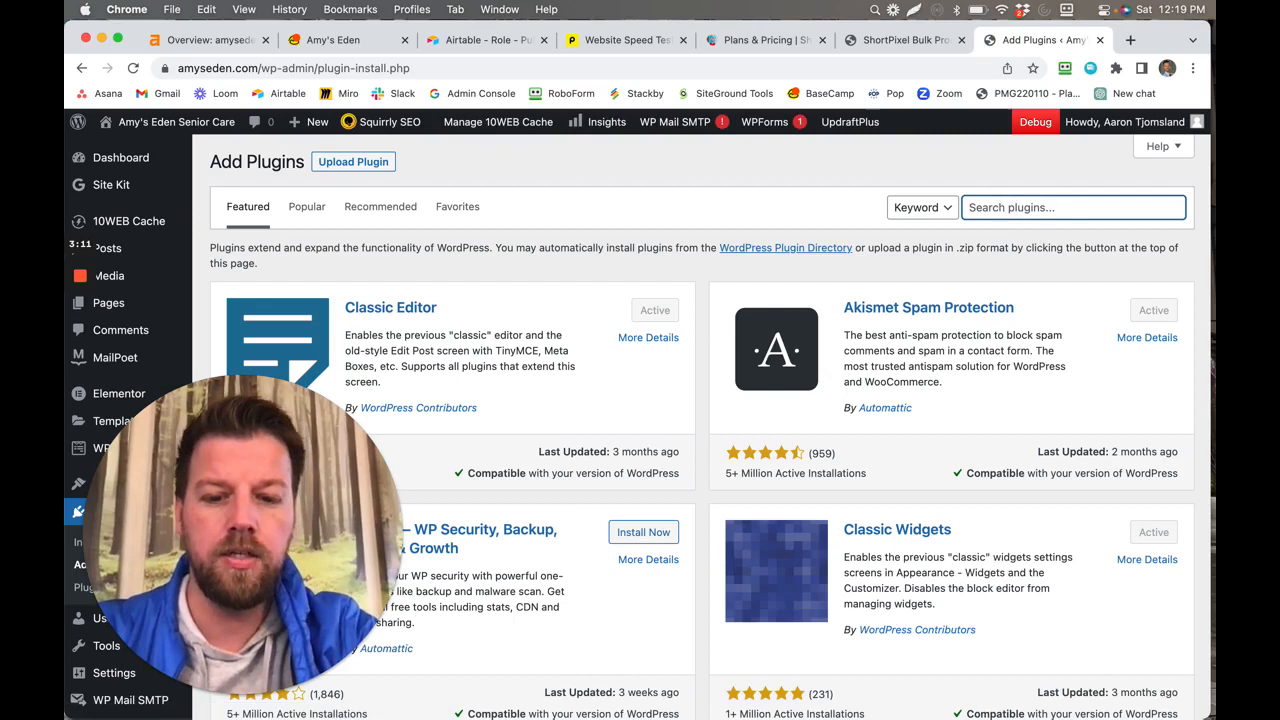
text(shortpixel)
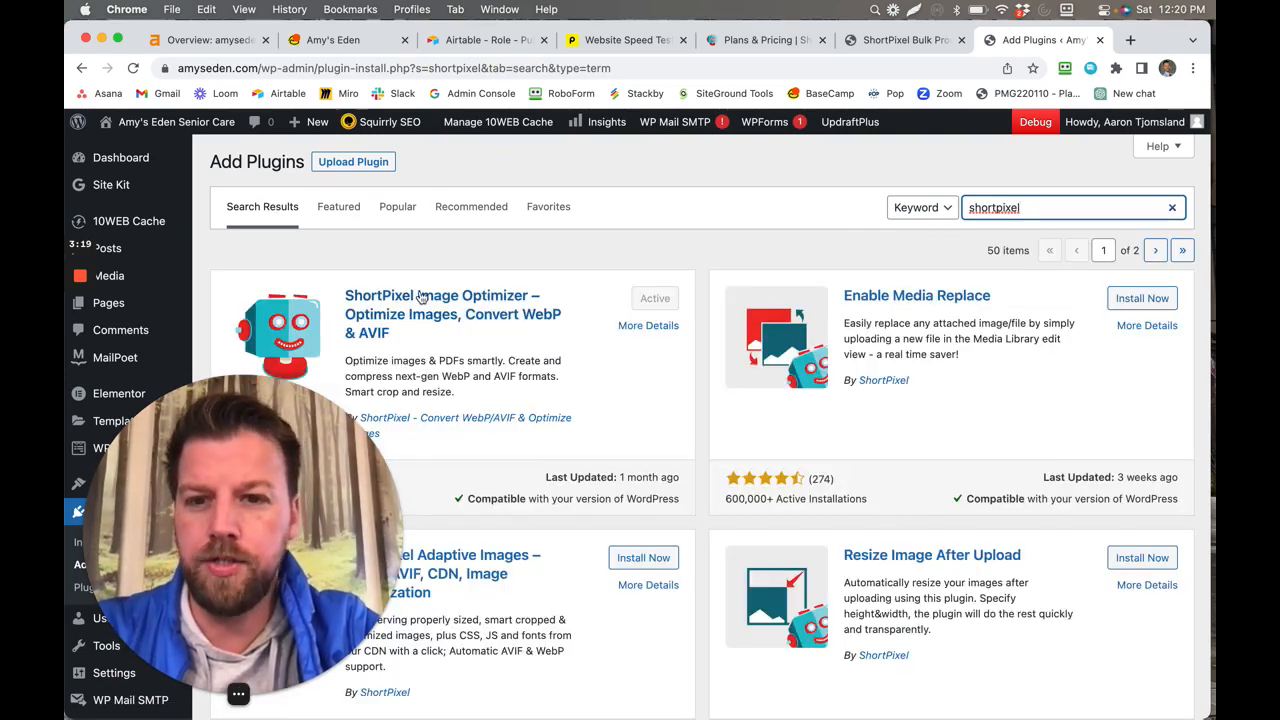
scroll(down, 3)
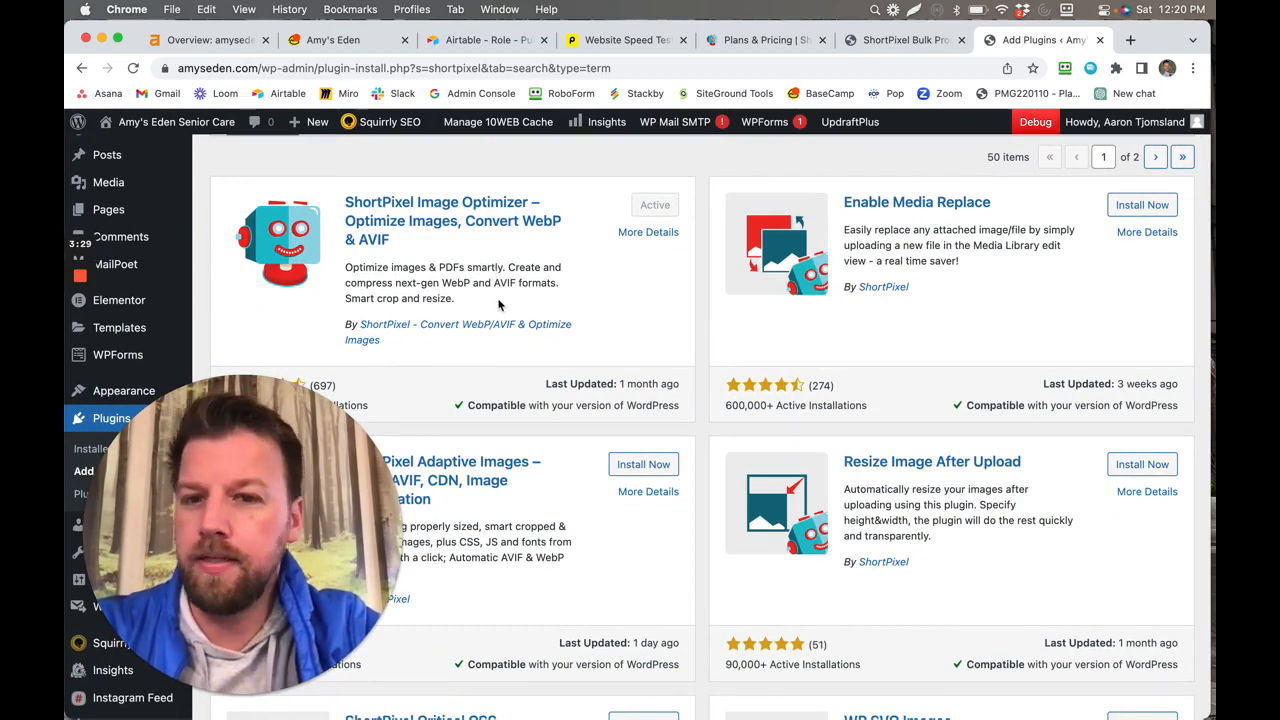
mouse_move(520, 280)
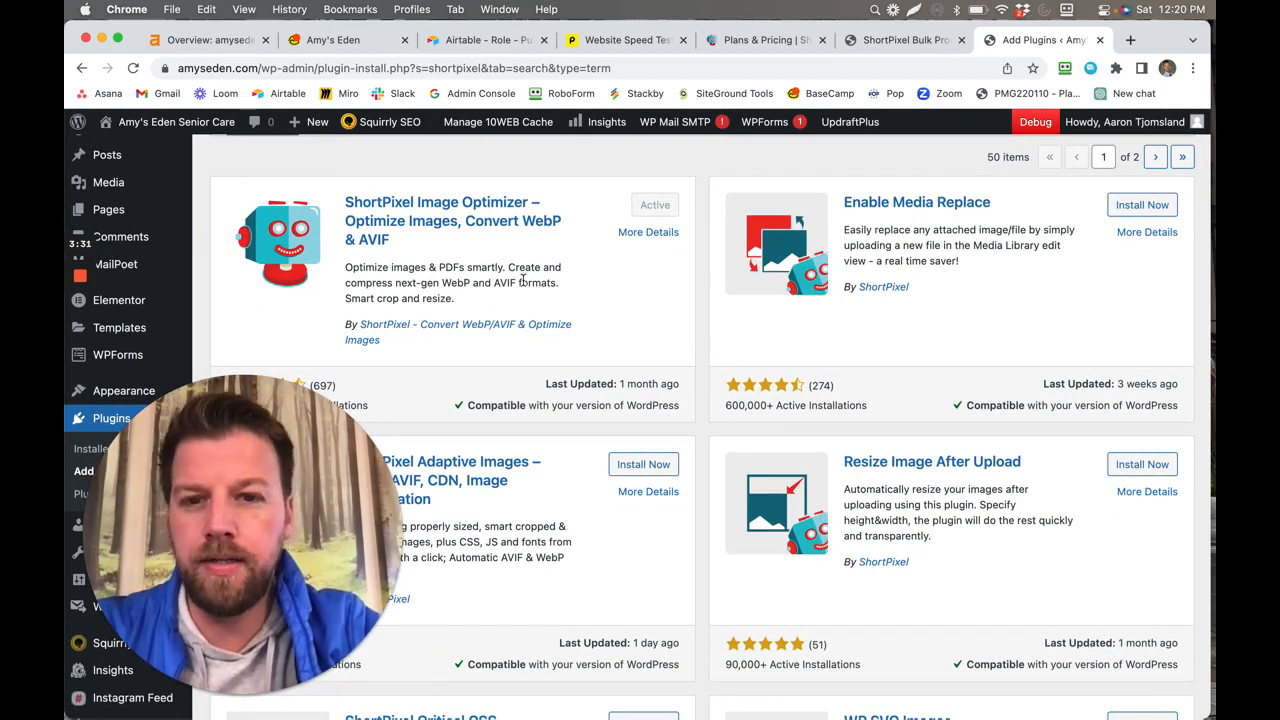
scroll(down, 3)
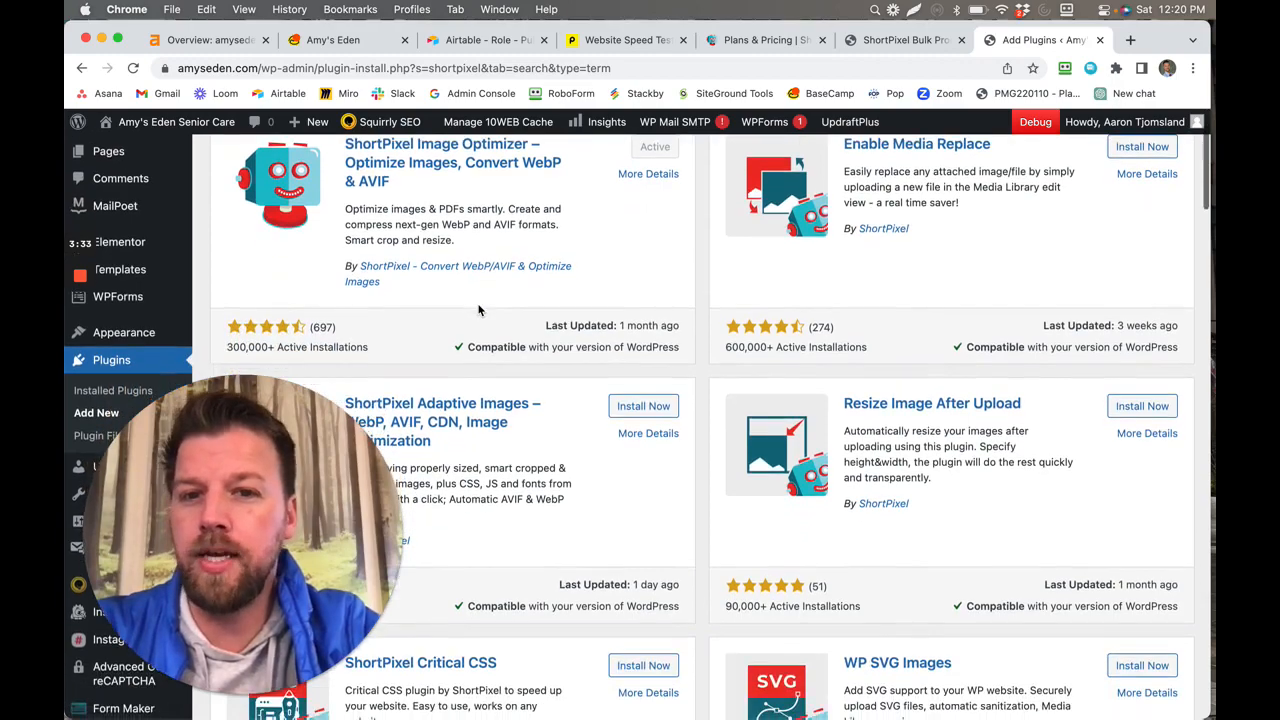
scroll(down, 3)
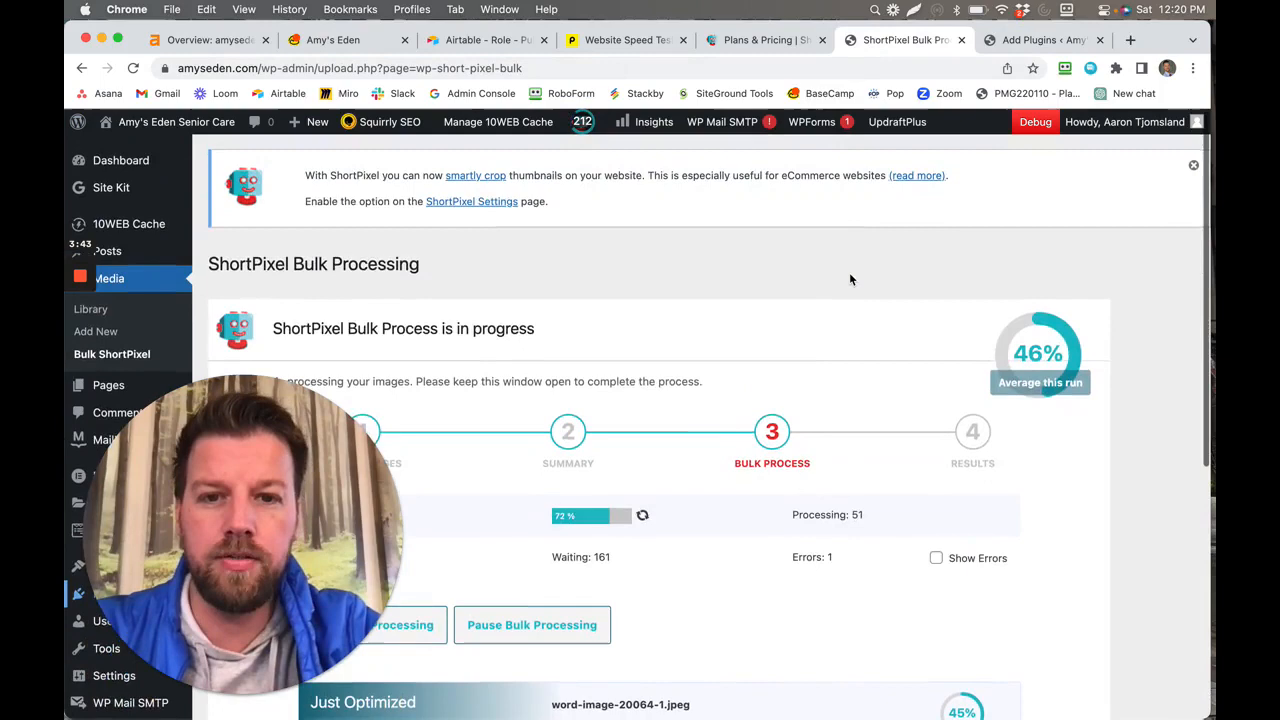
Follow the ShortPixel bulk progress to 559 processed and 145 waiting, then return to Pingdom
scroll(down, 3)
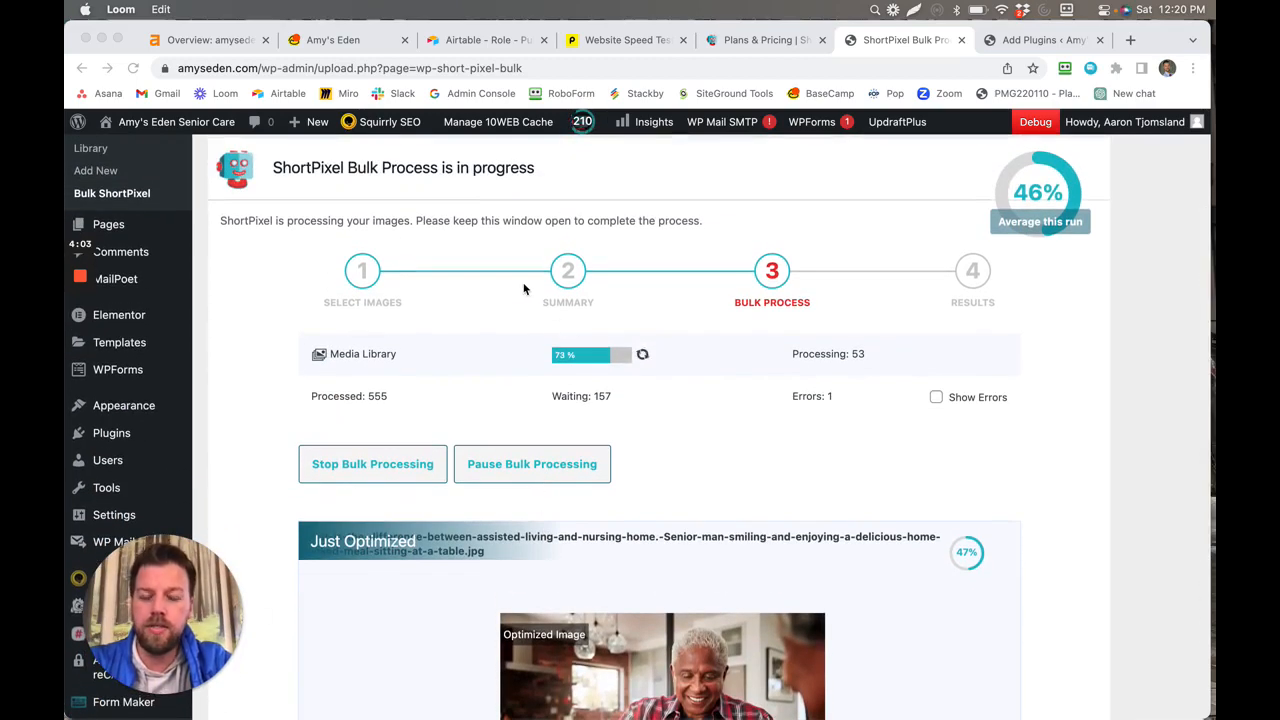
scroll(down, 3)
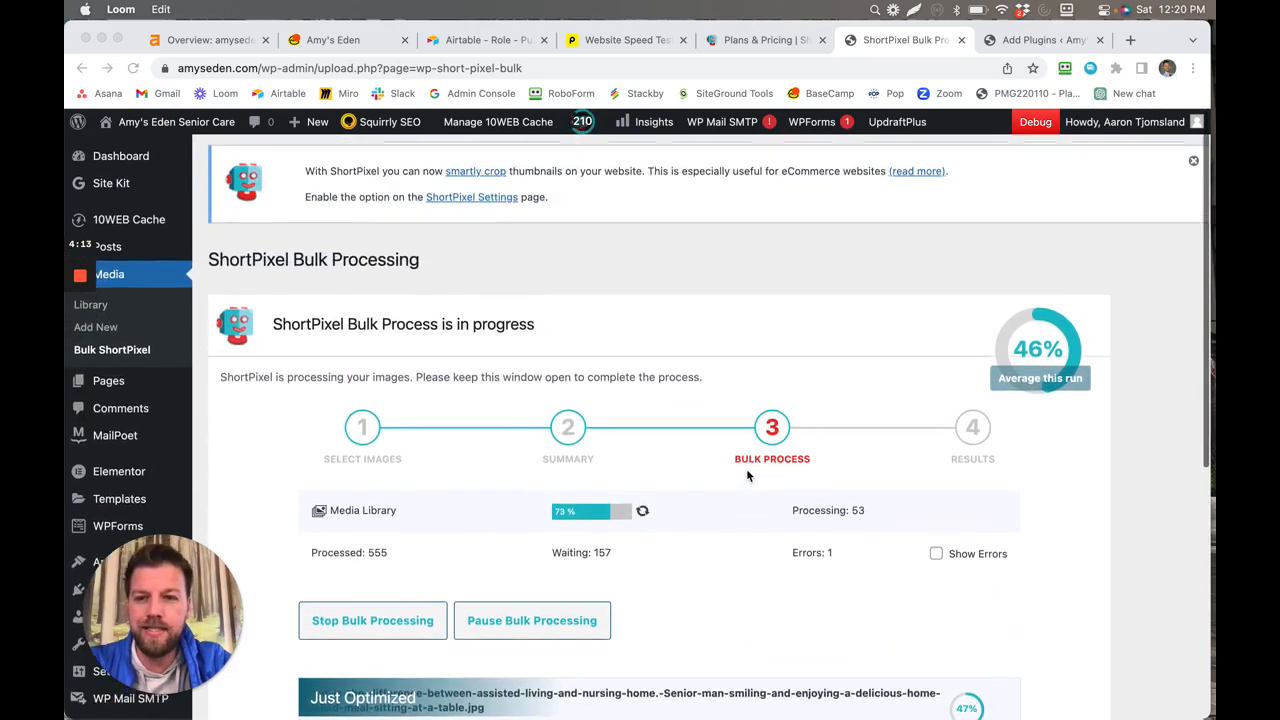
scroll(down, 3)
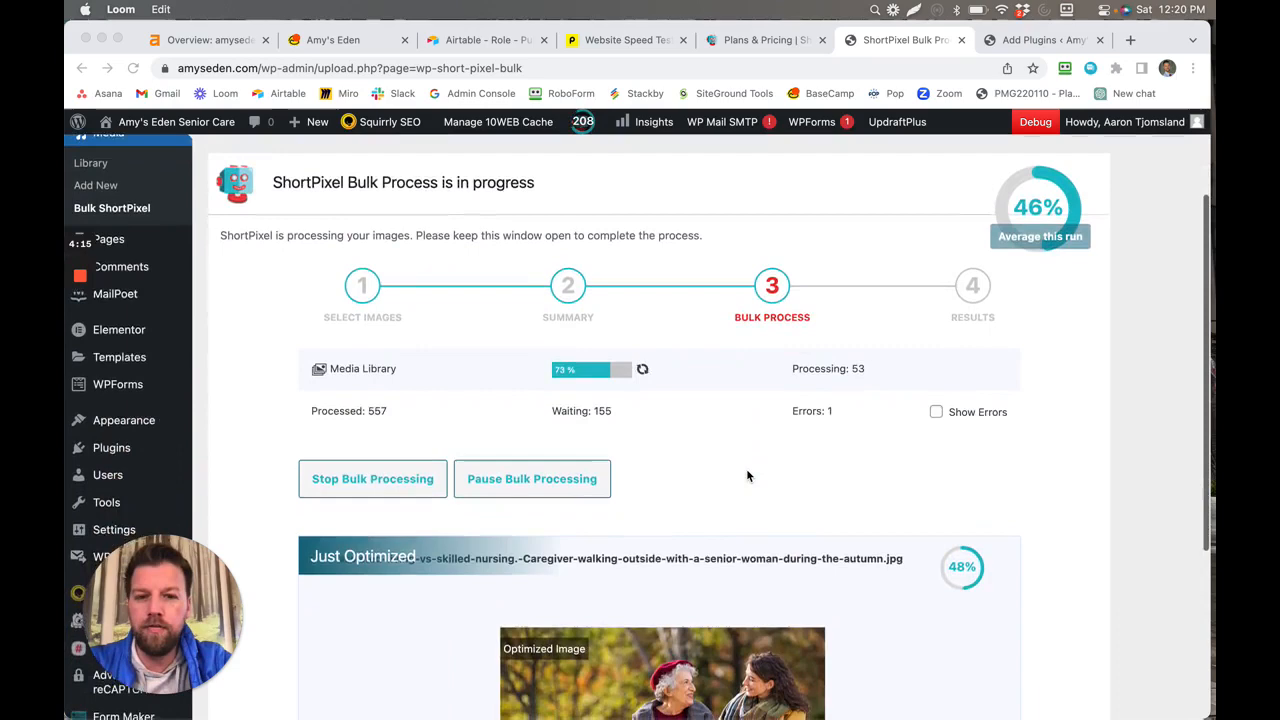
scroll(down, 3)
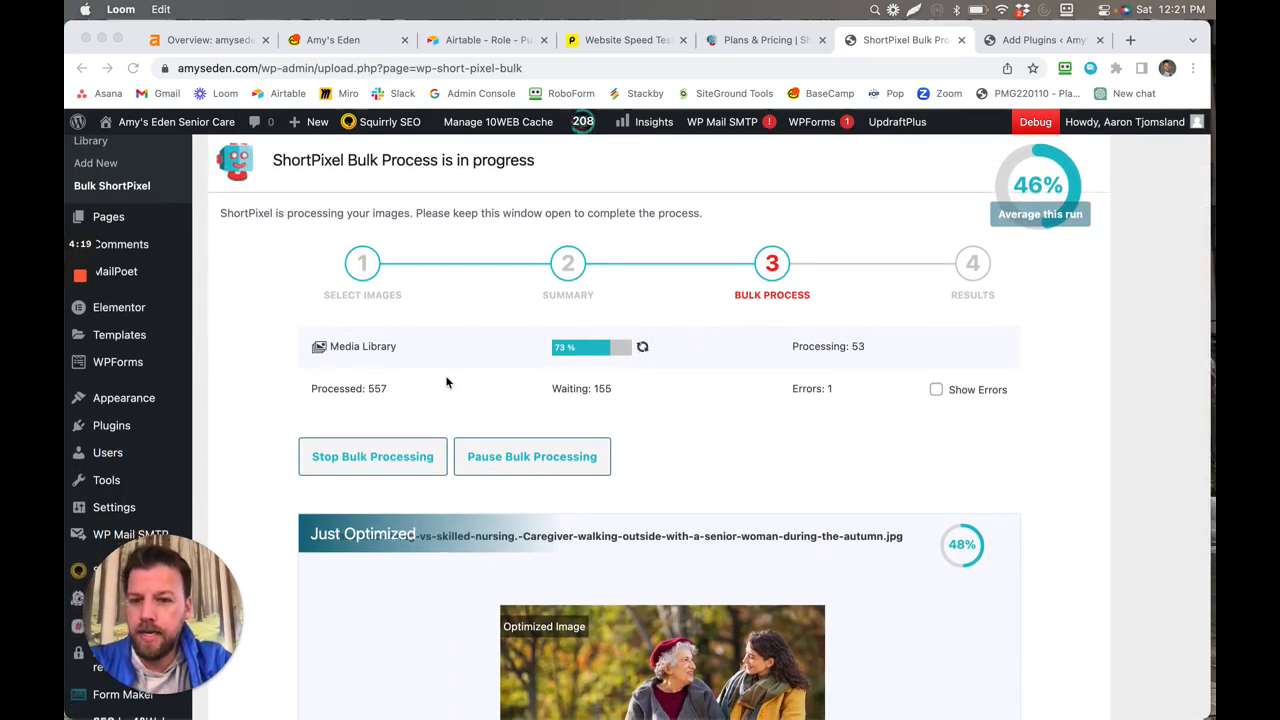
scroll(down, 3)
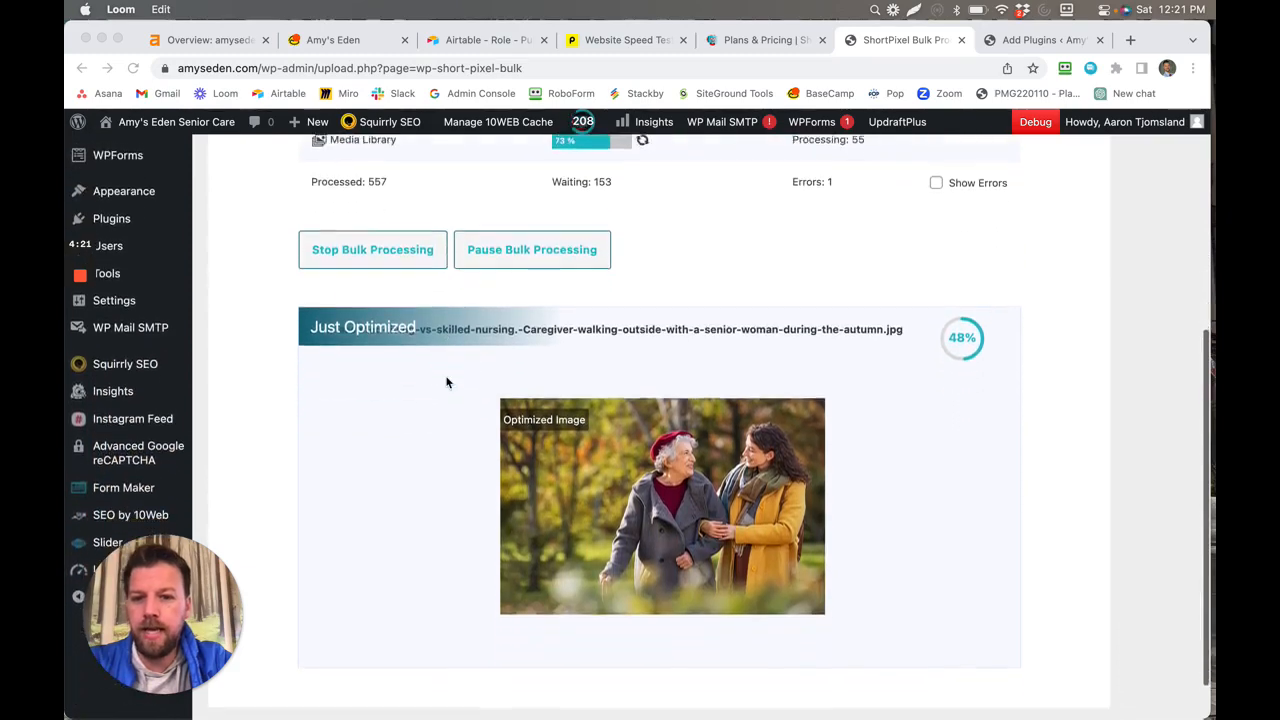
scroll(down, 3)
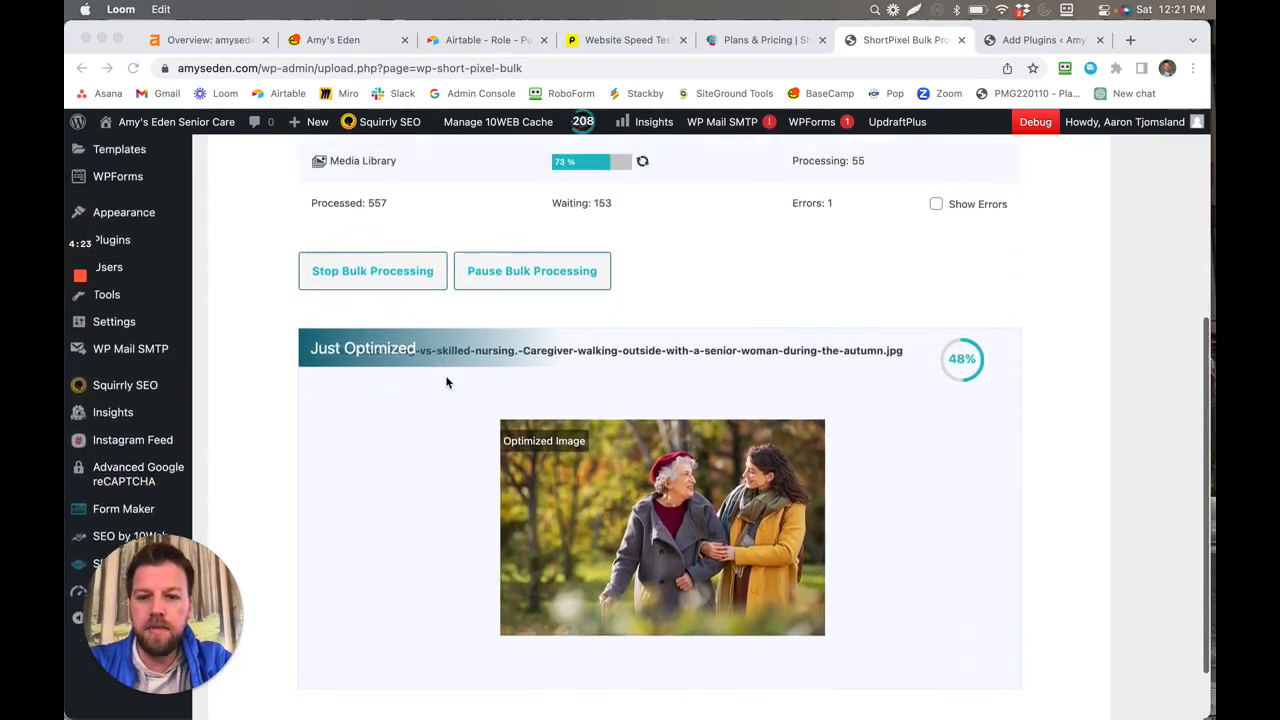
scroll(up, 3)
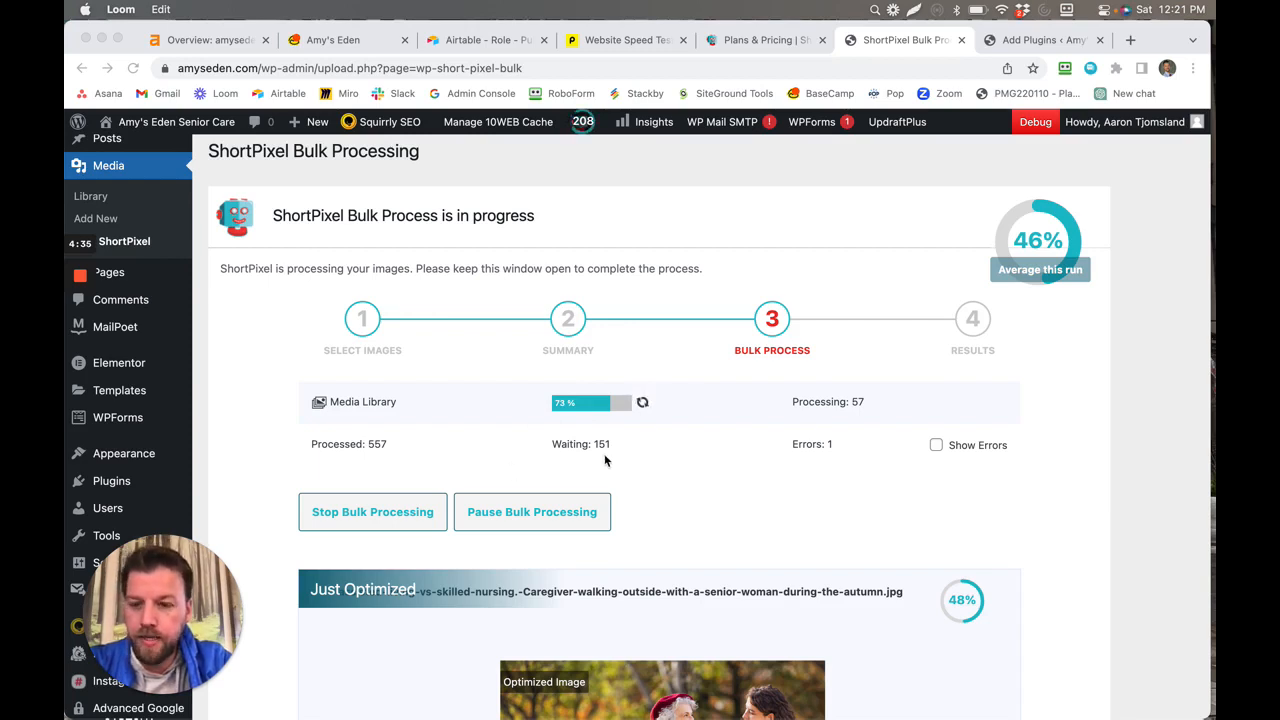
scroll(down, 3)
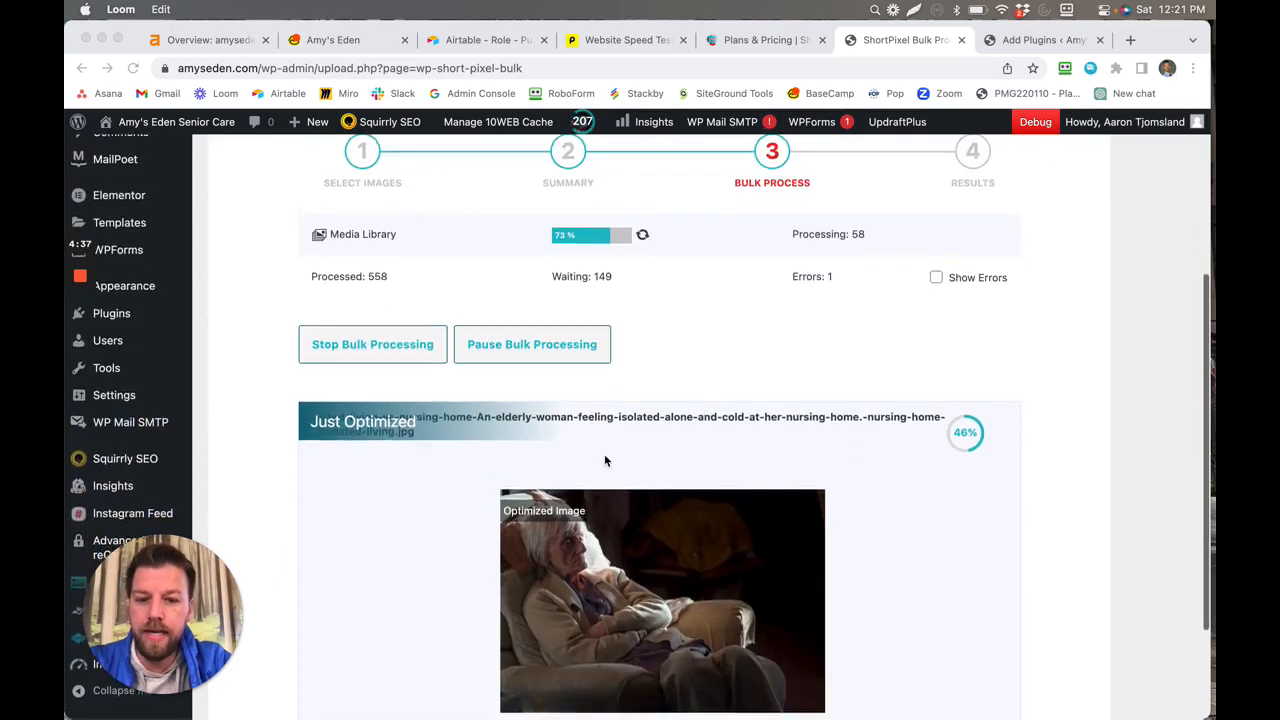
scroll(down, 3)
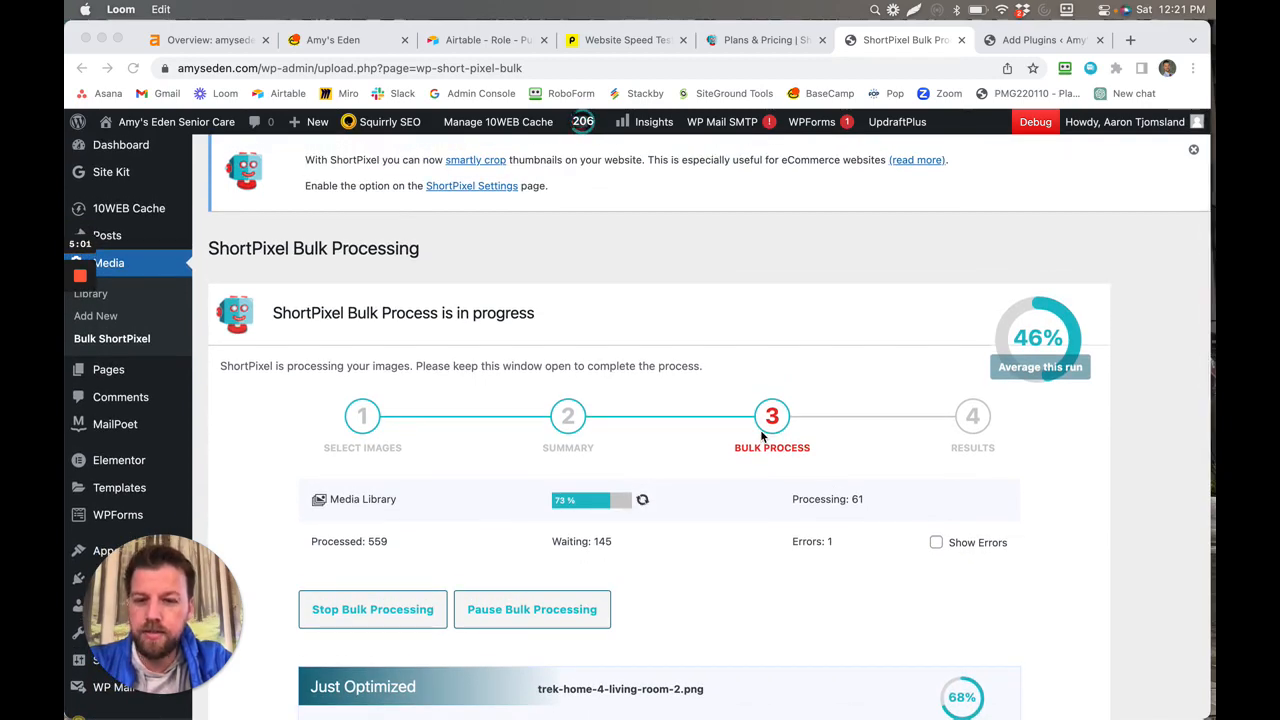
click(620, 40)
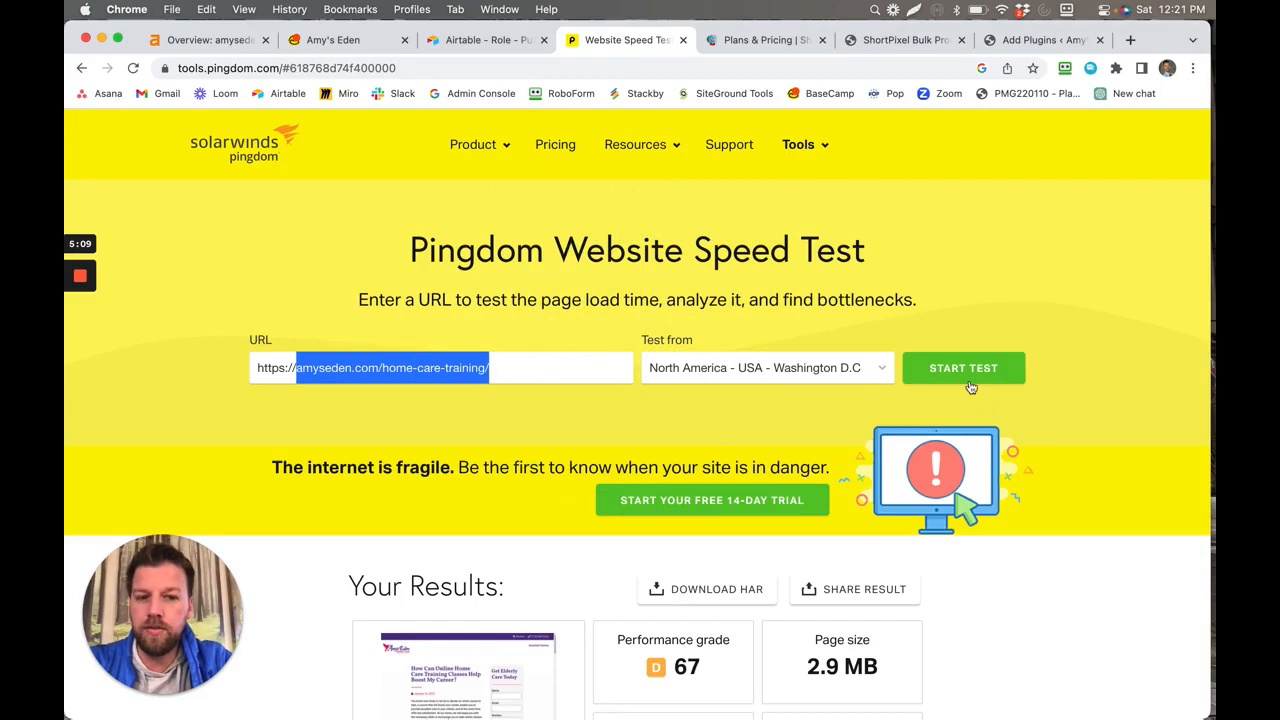
mouse_move(450, 420)
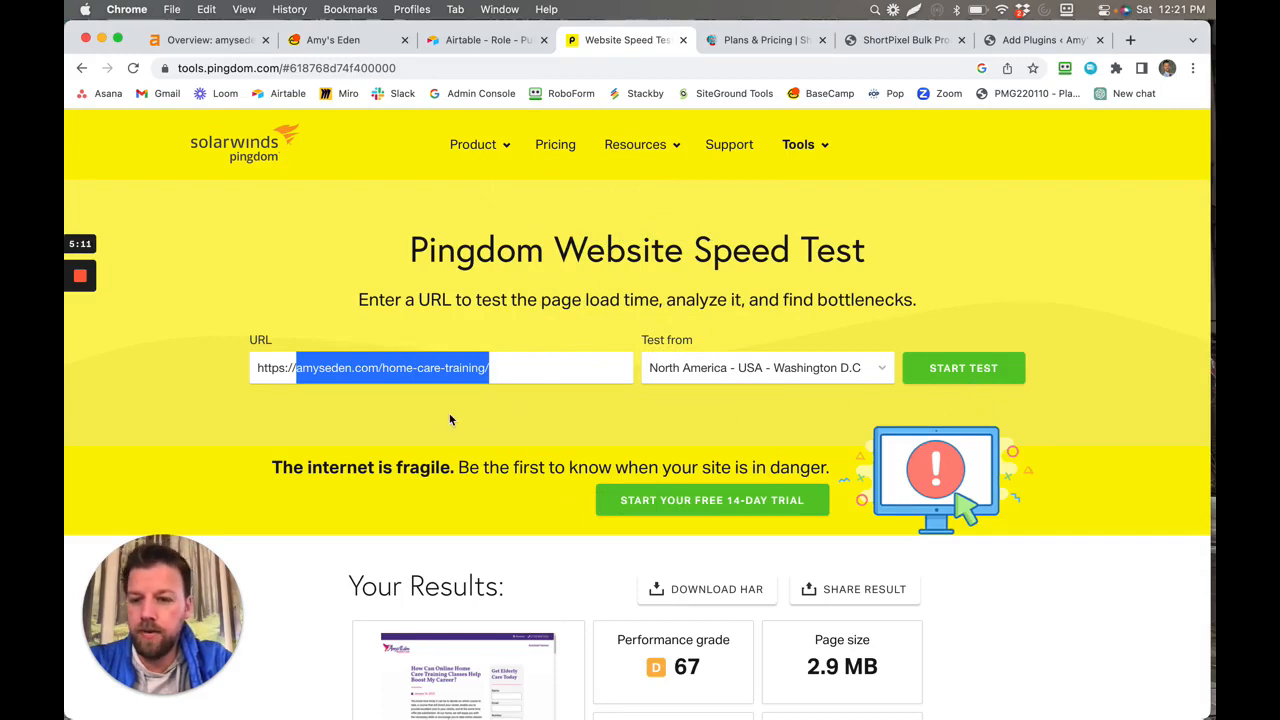
scroll(down, 3)
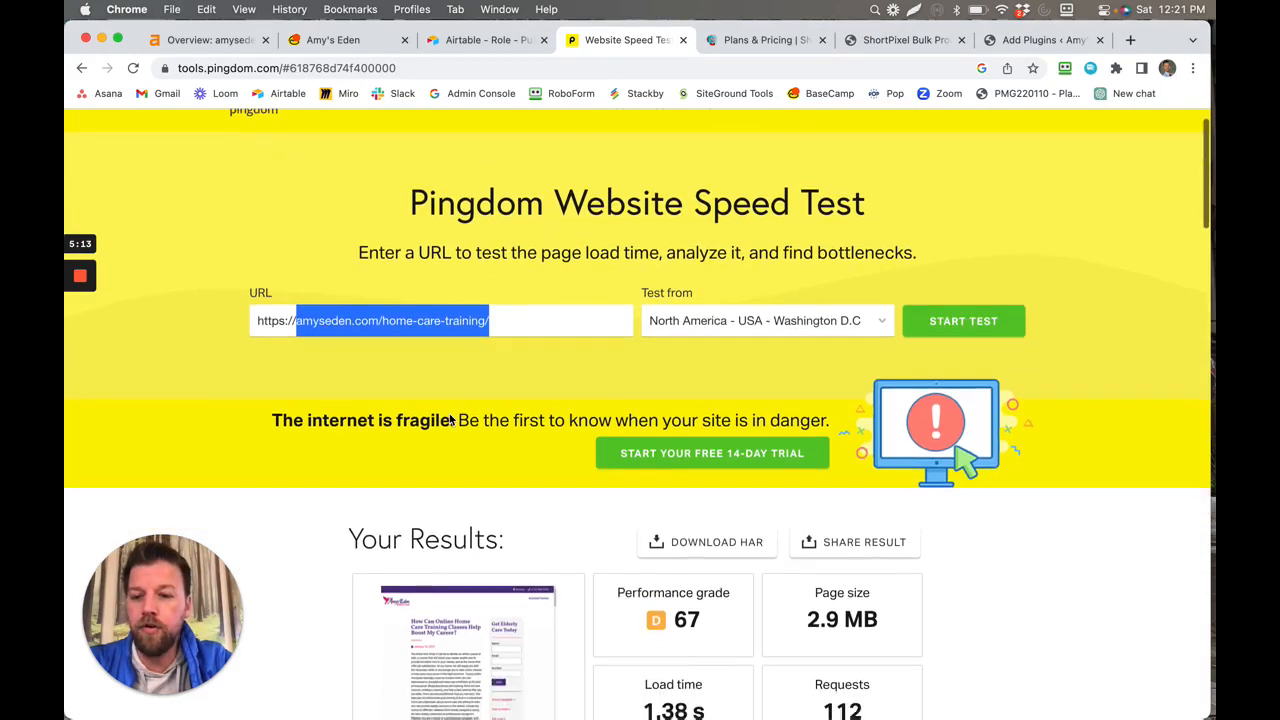
scroll(down, 3)
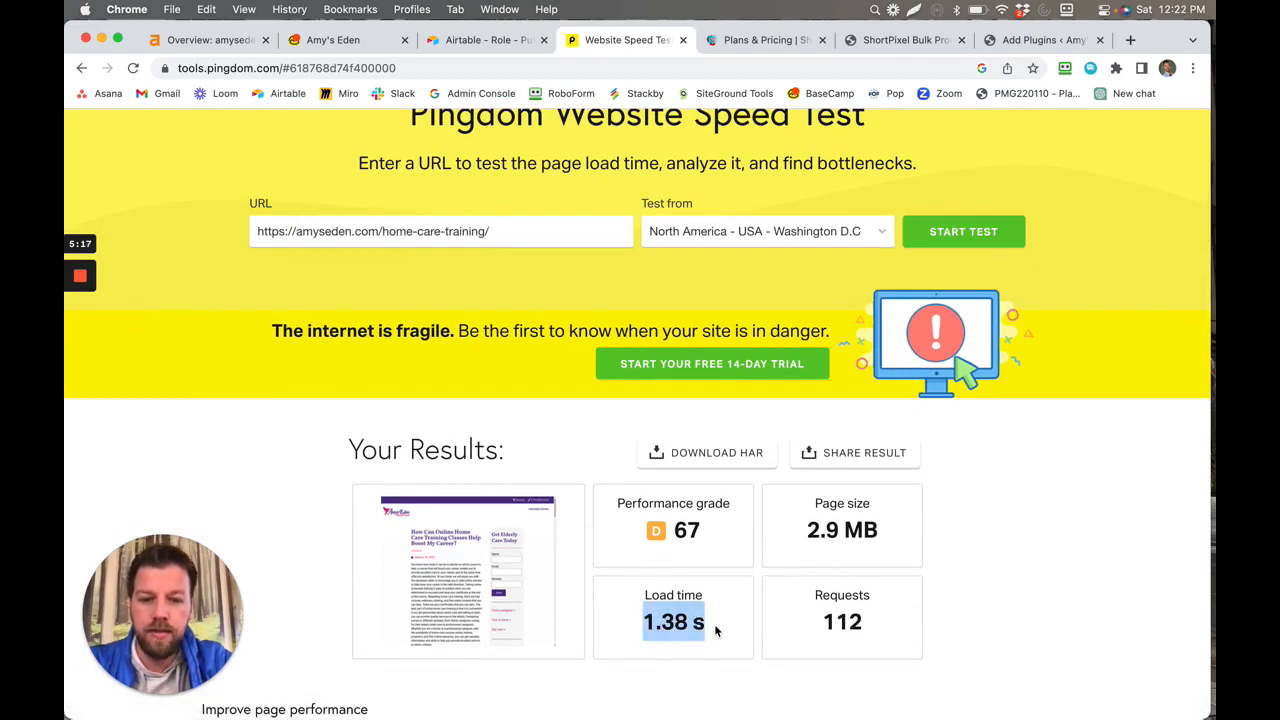
scroll(down, 3)
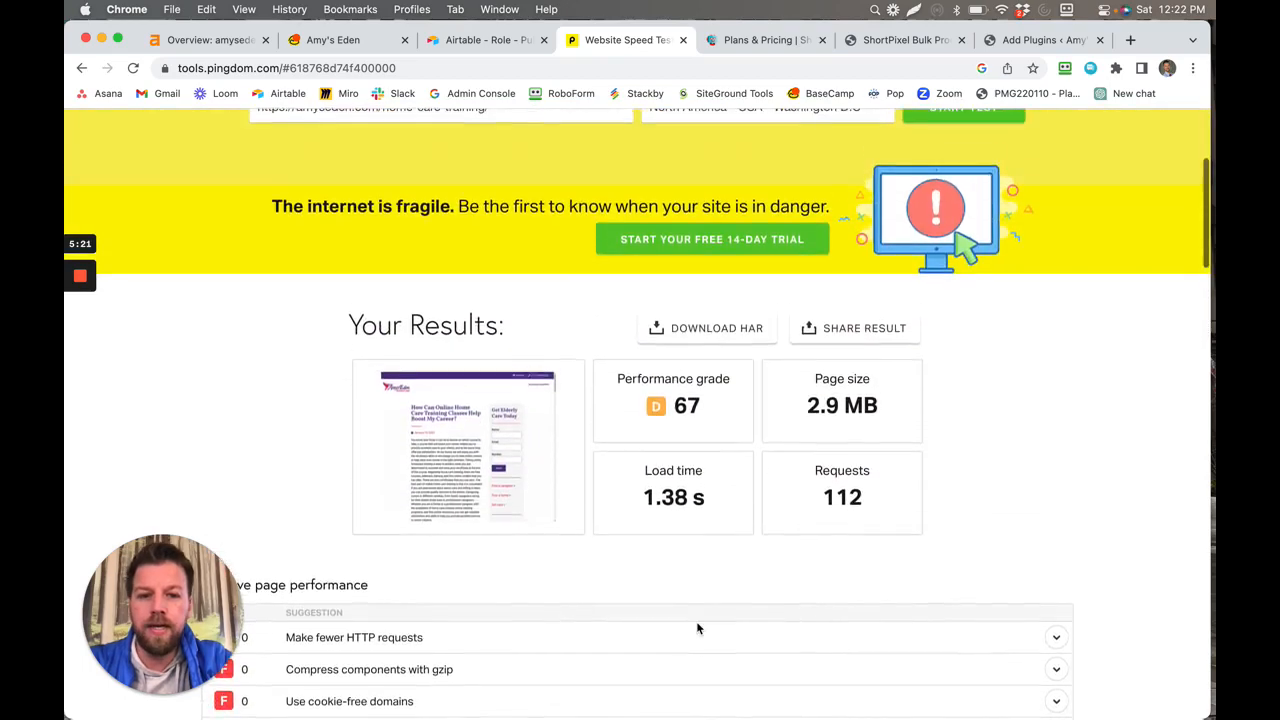
double_click(664, 498)
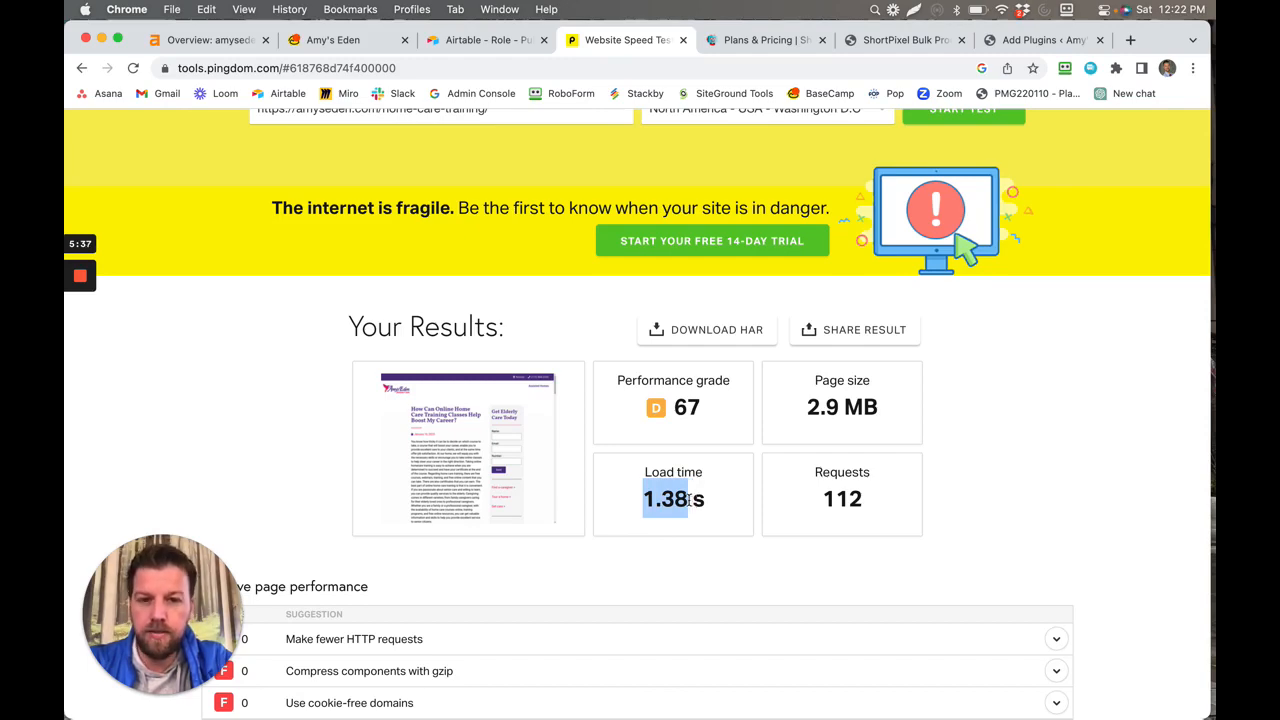
scroll(up, 3)
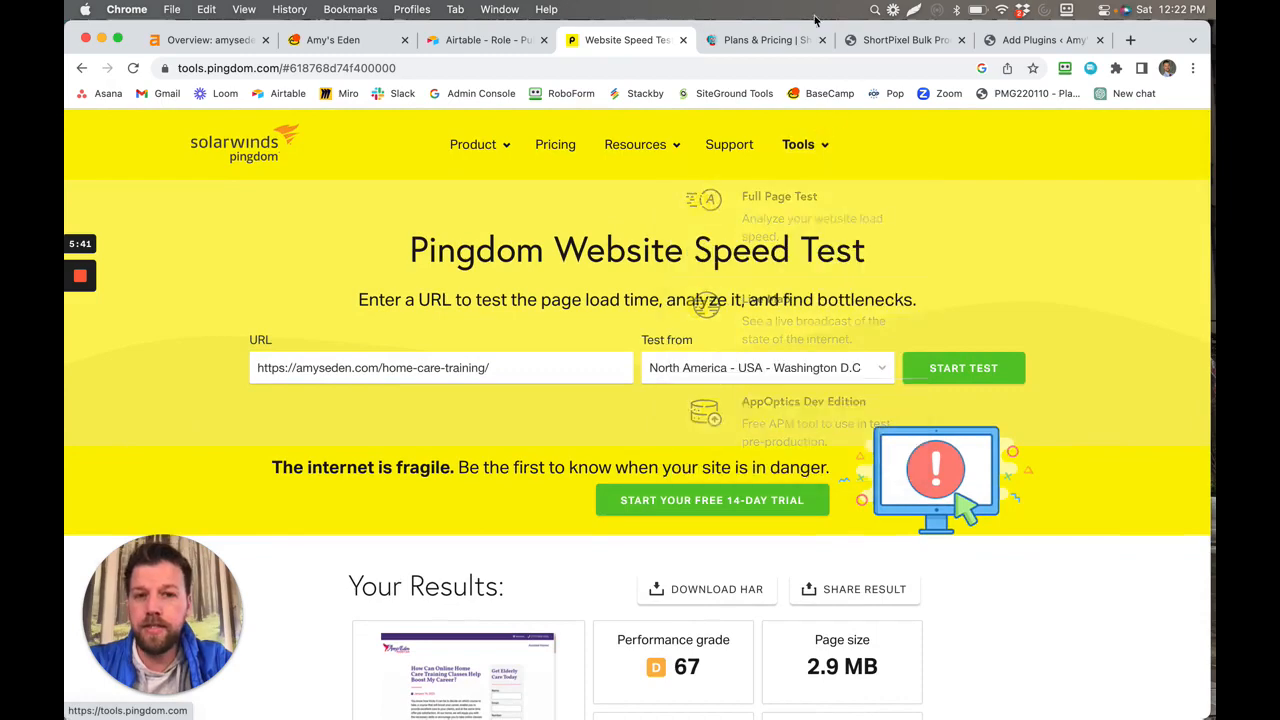
mouse_move(900, 40)
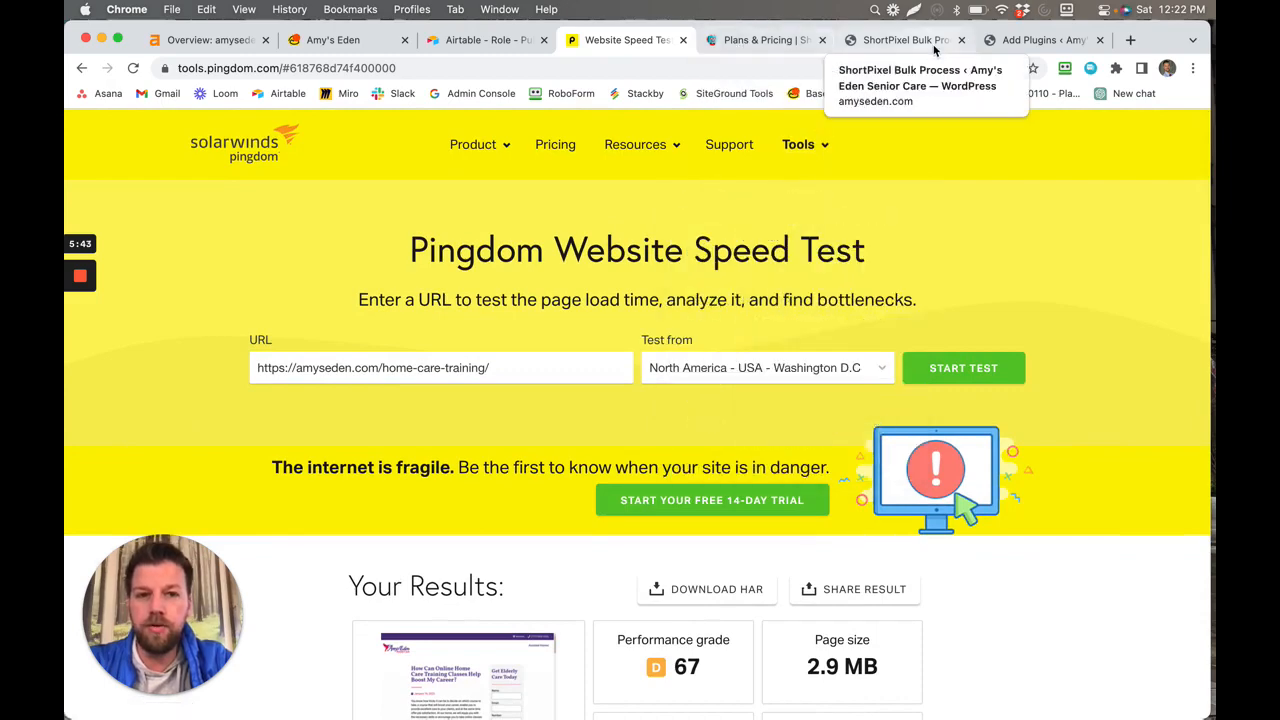
Check bulk progress at 565 processed and 133 waiting, then bring up the Ahrefs overview charts
click(900, 40)
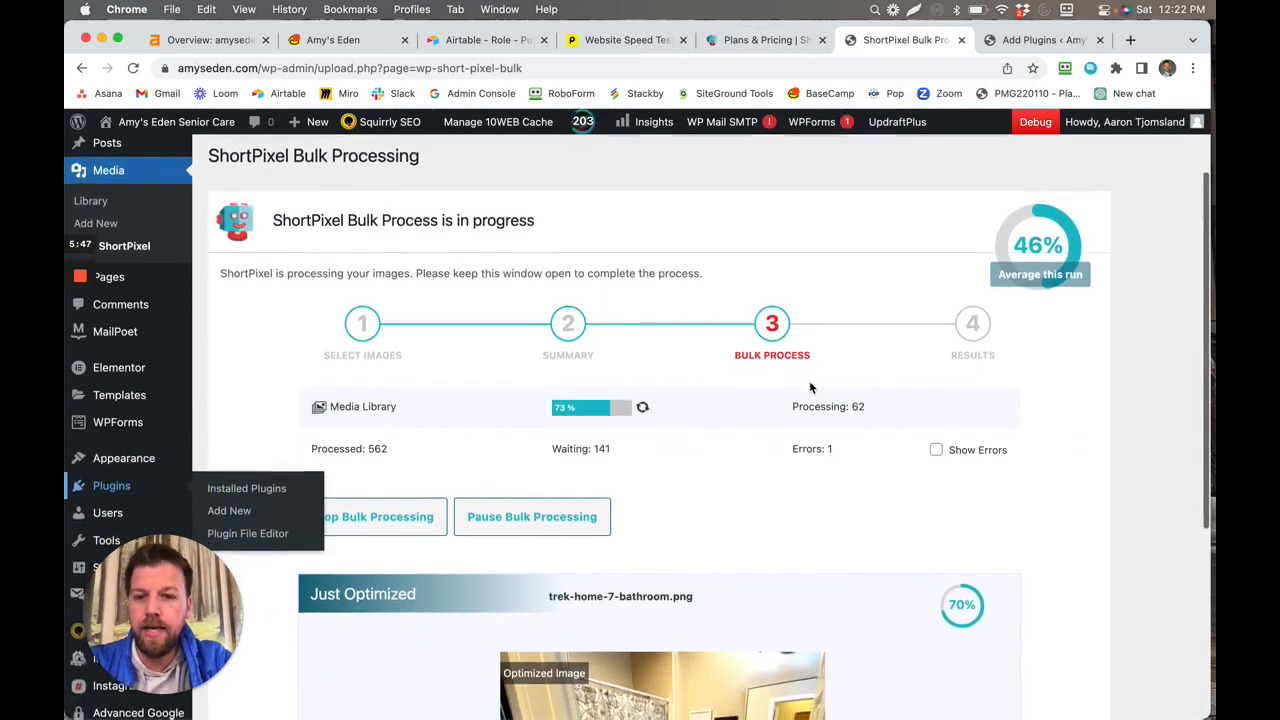
scroll(down, 3)
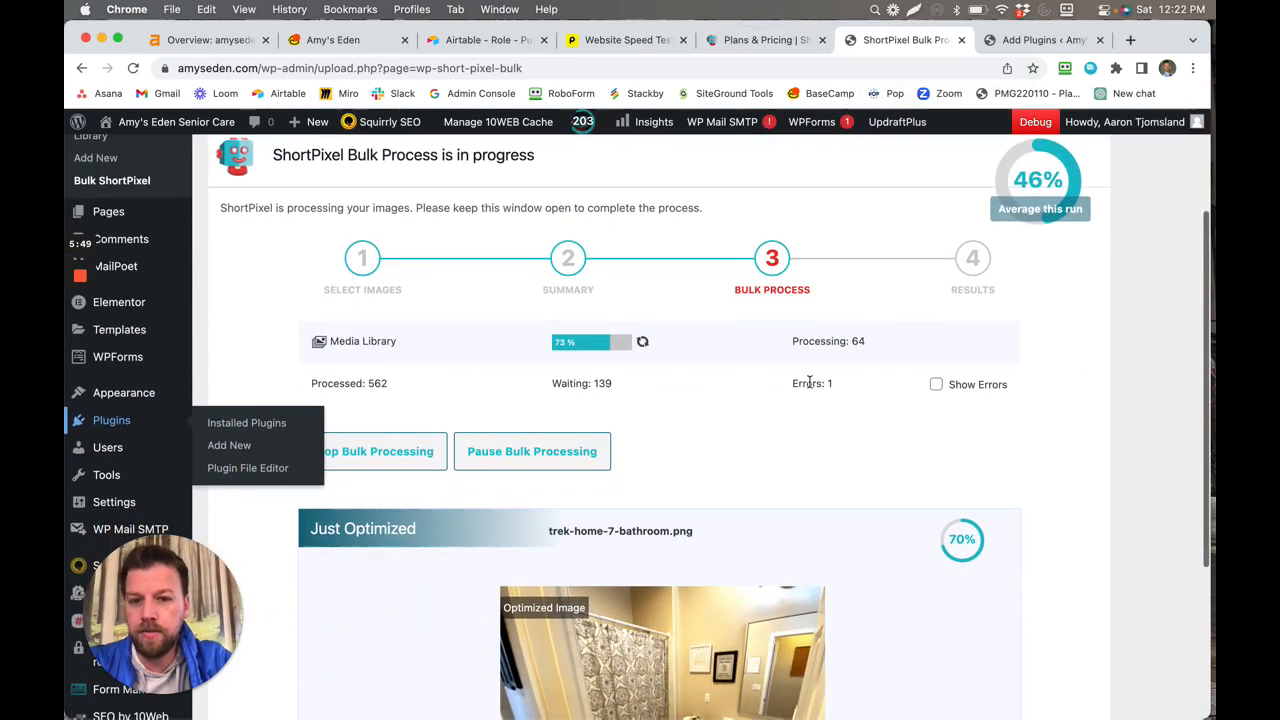
scroll(down, 3)
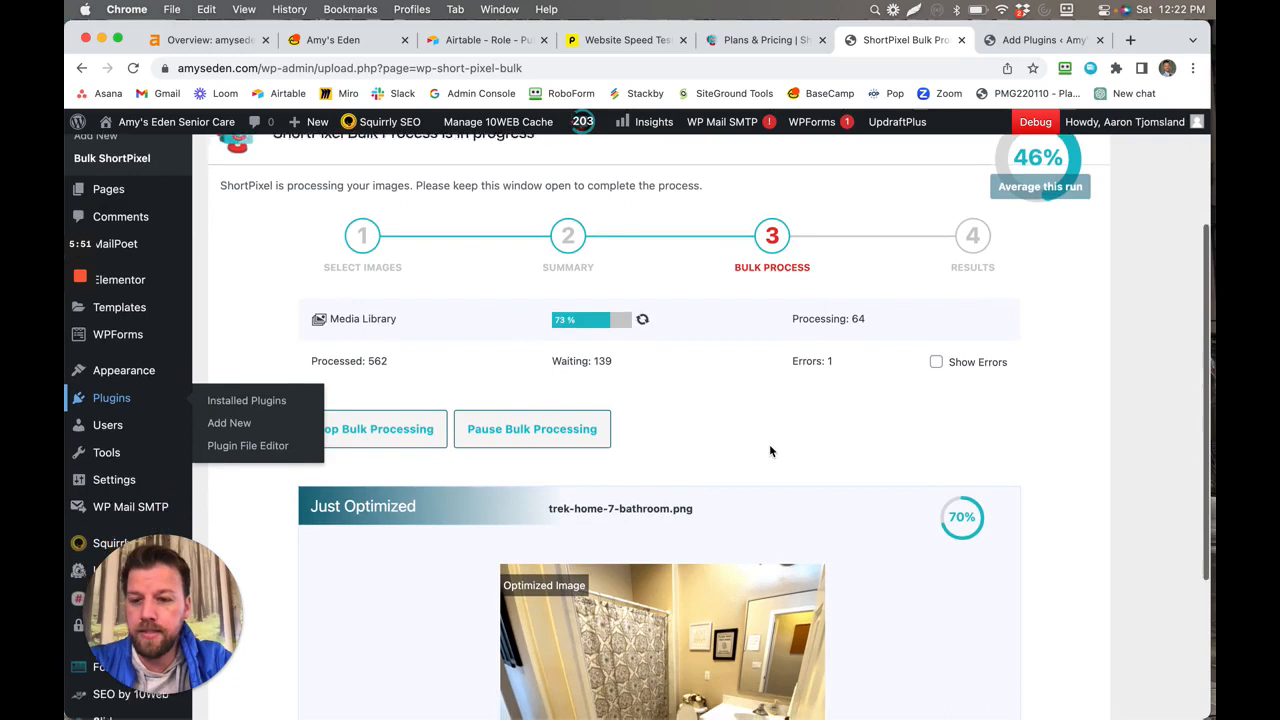
scroll(down, 3)
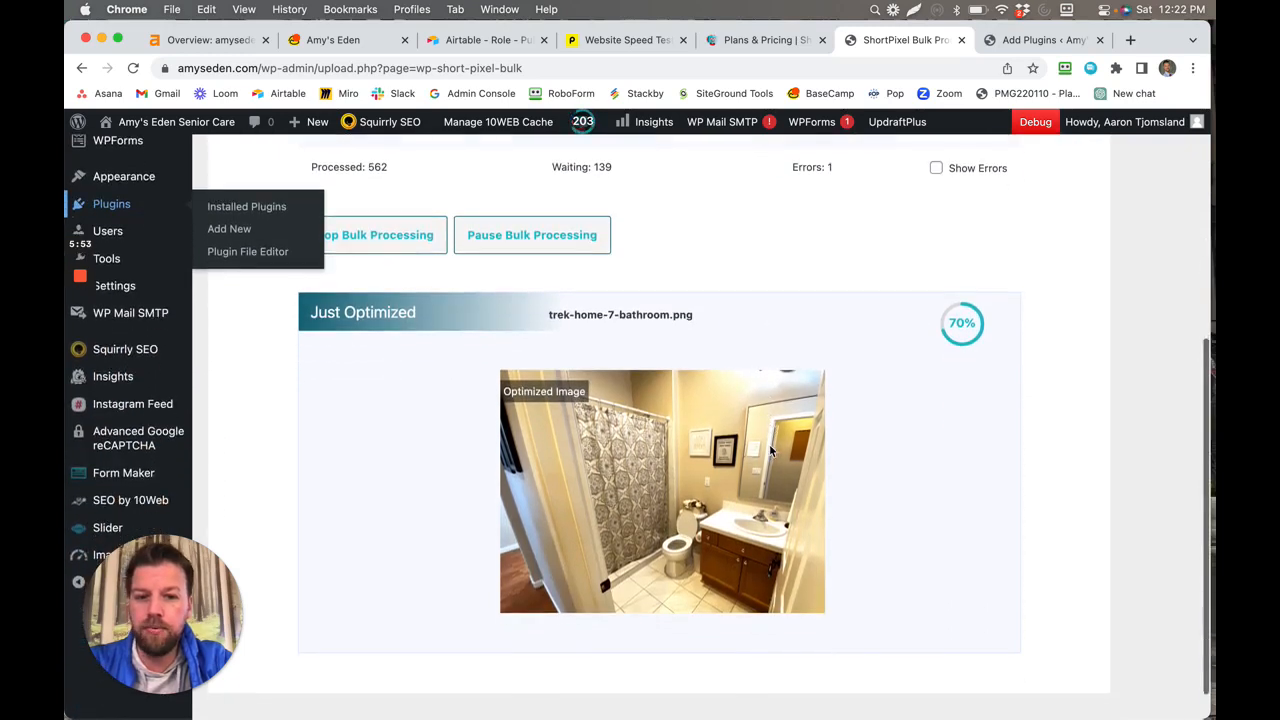
scroll(down, 3)
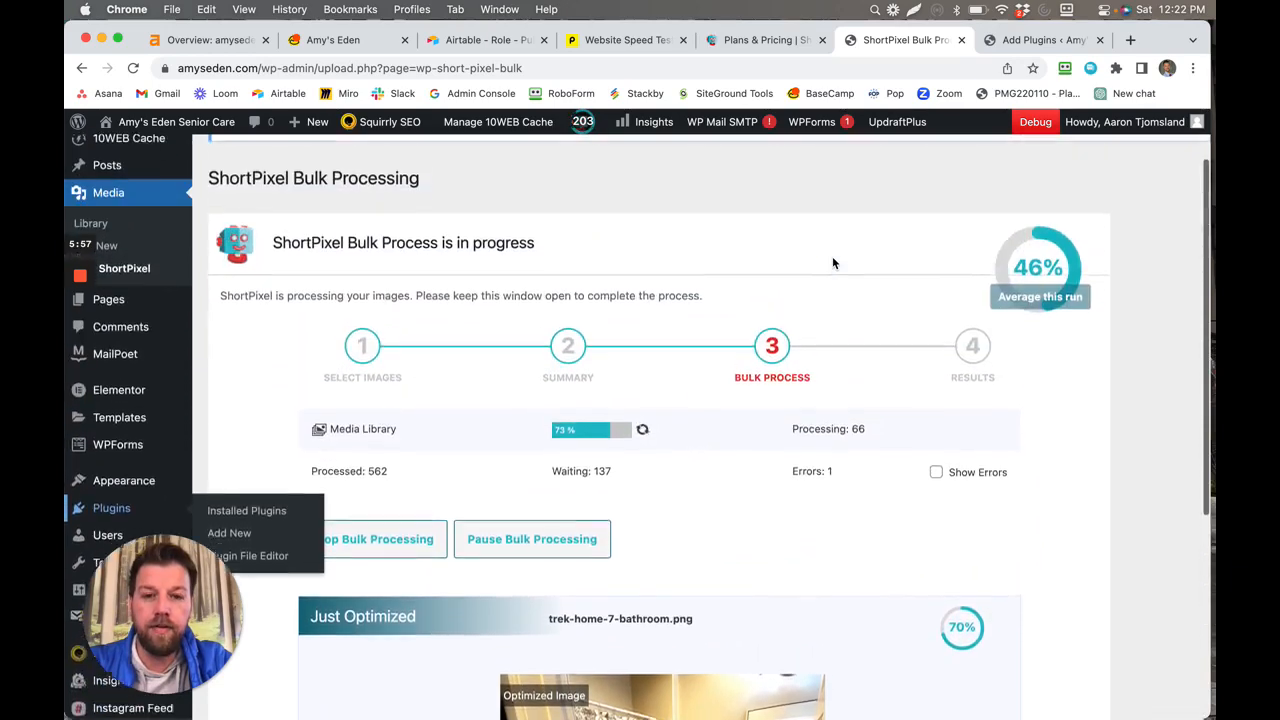
scroll(down, 3)
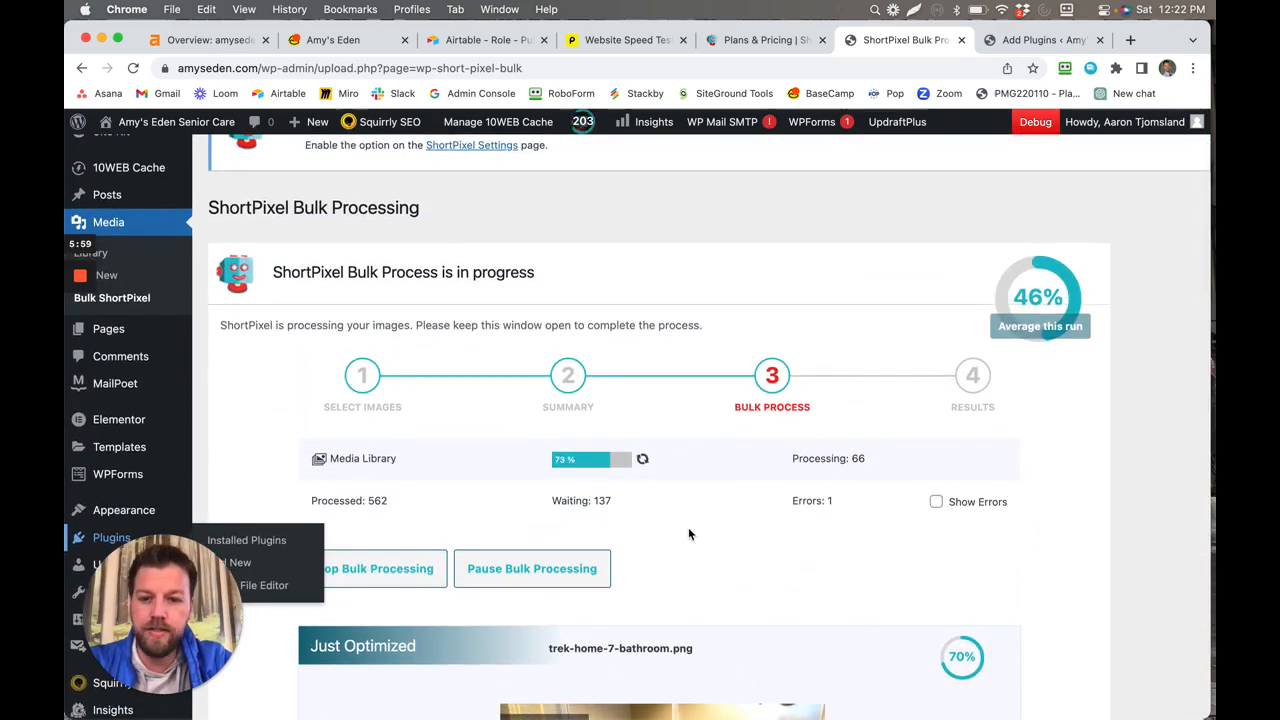
scroll(down, 3)
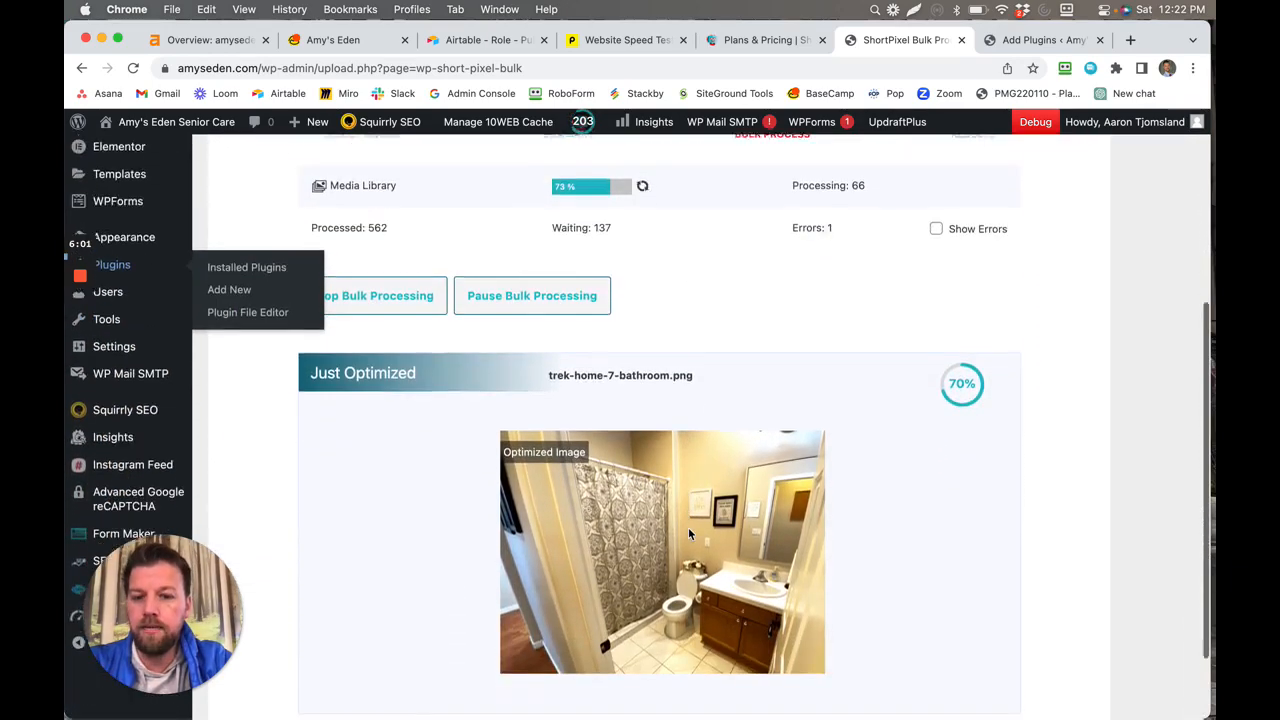
scroll(down, 3)
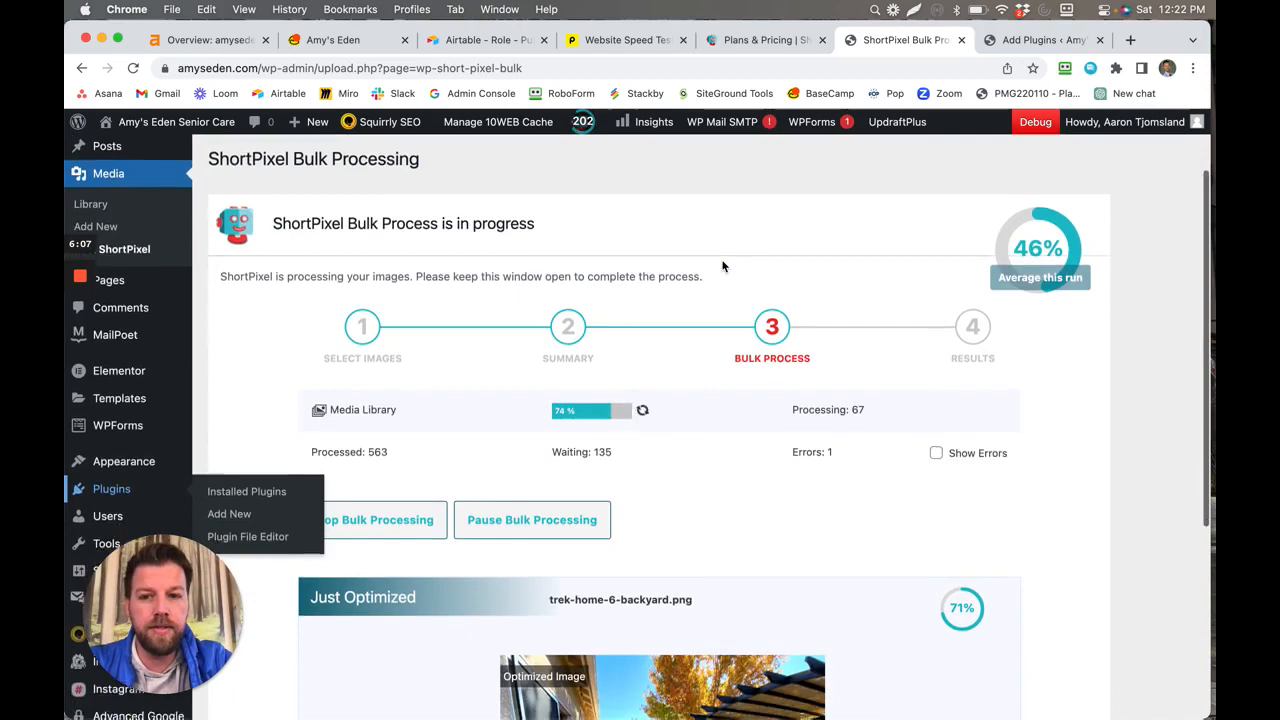
scroll(down, 3)
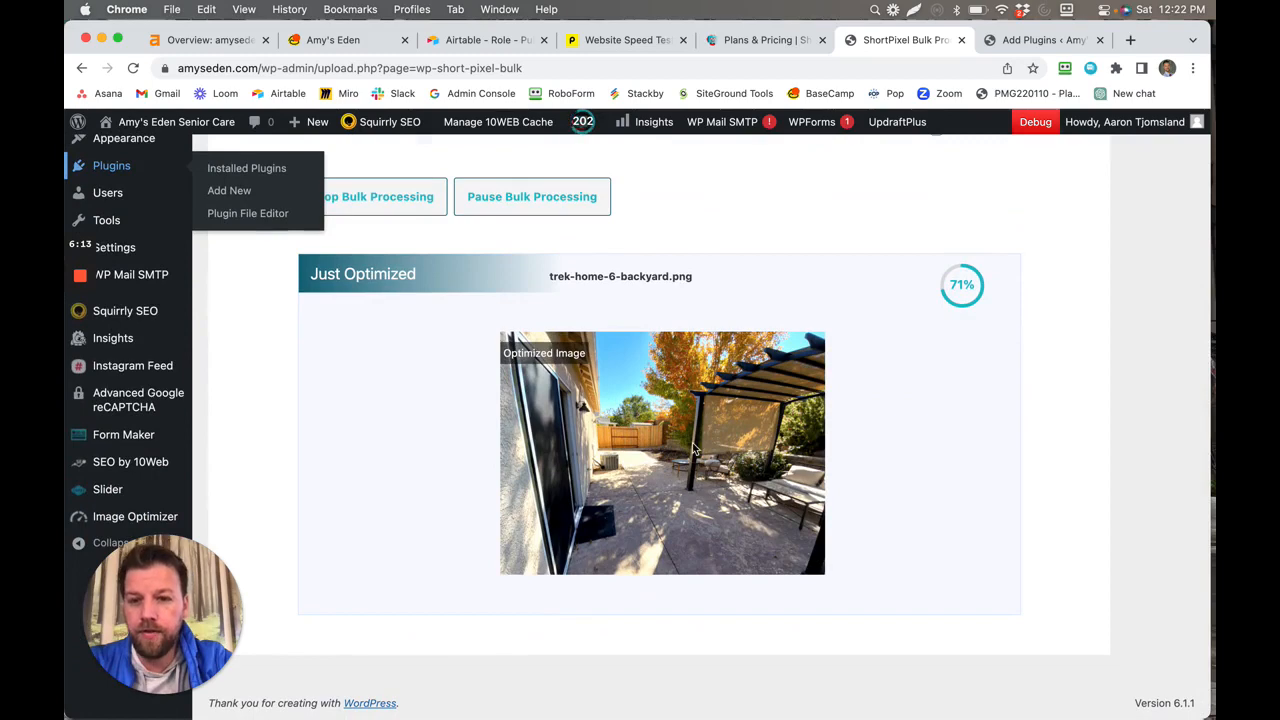
mouse_move(644, 418)
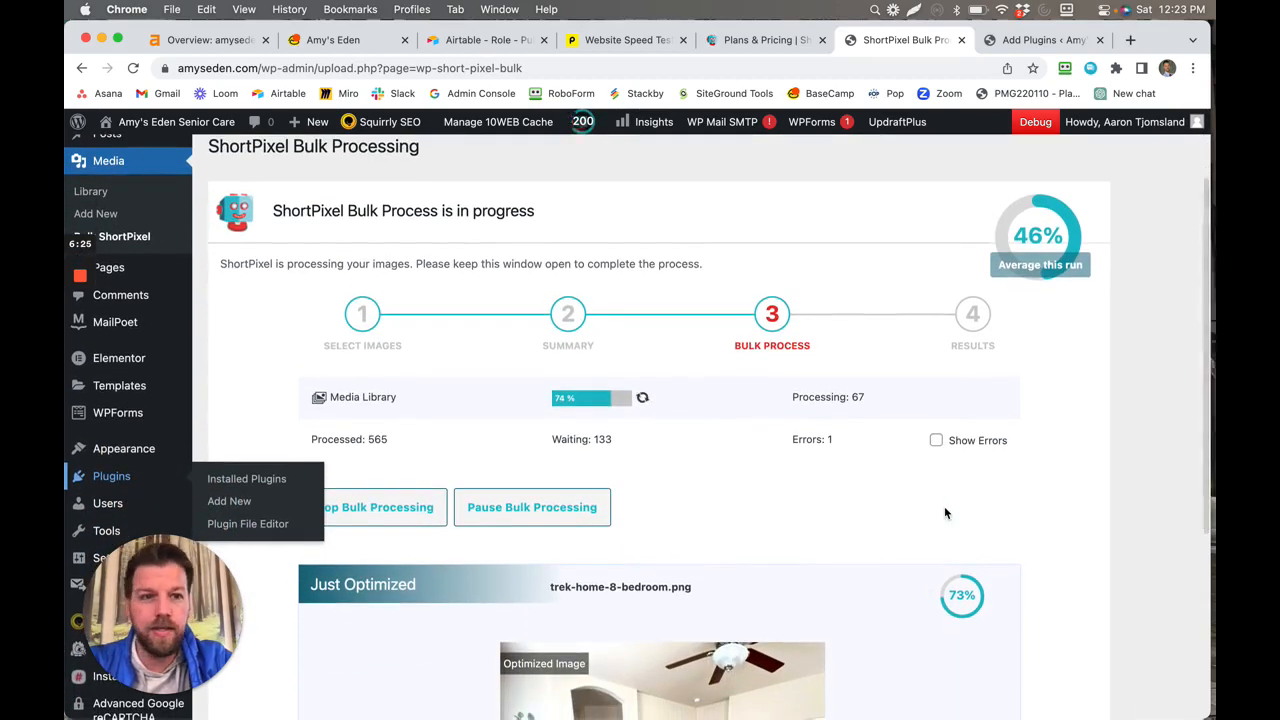
scroll(down, 3)
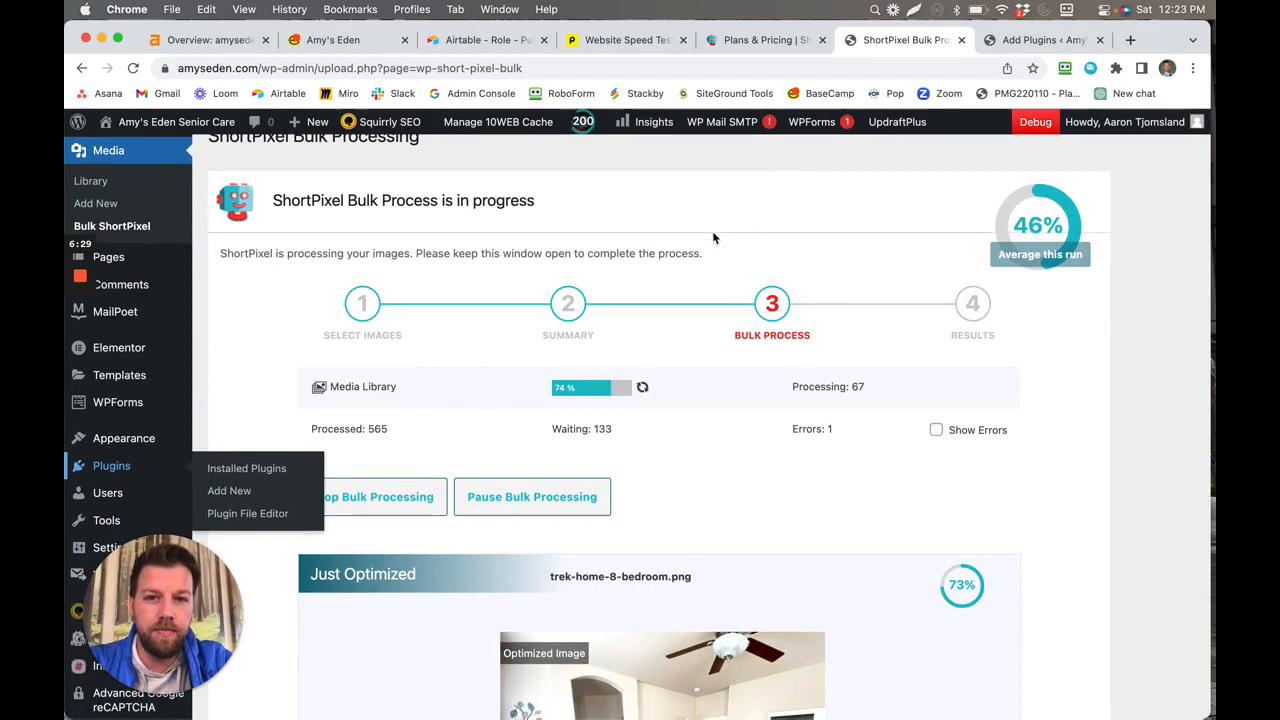
mouse_move(390, 216)
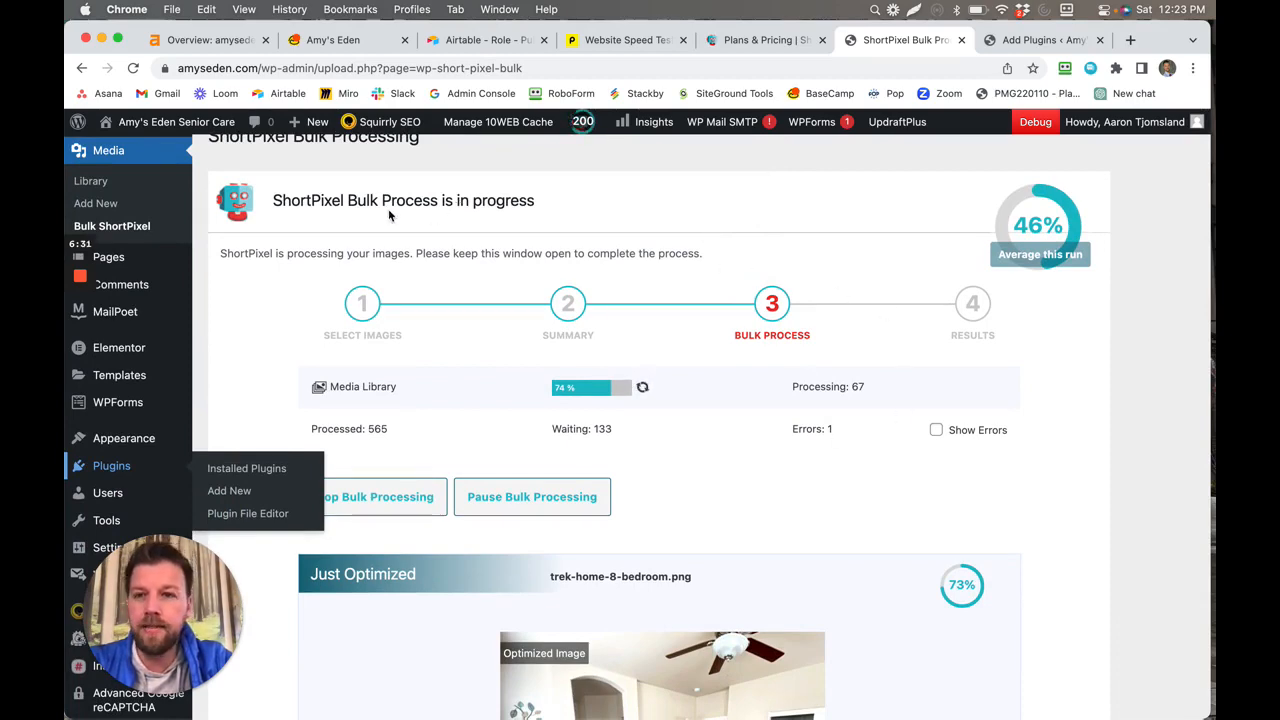
click(200, 40)
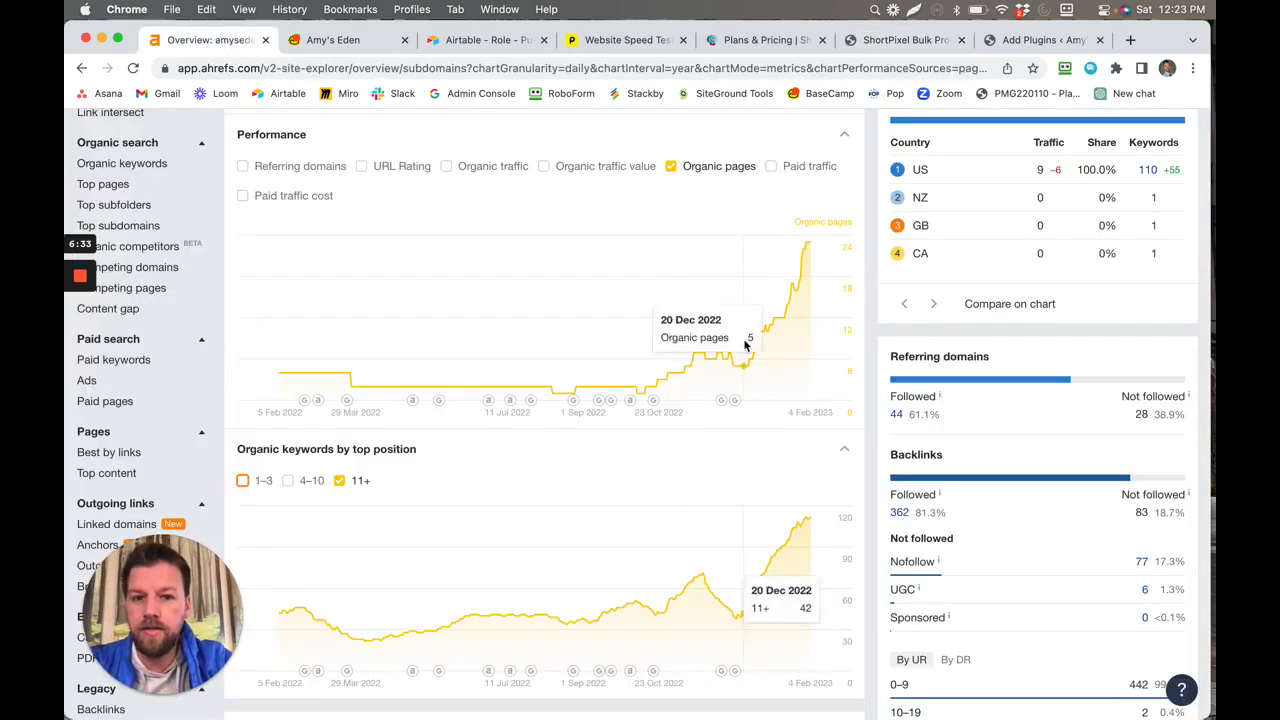
mouse_move(758, 350)
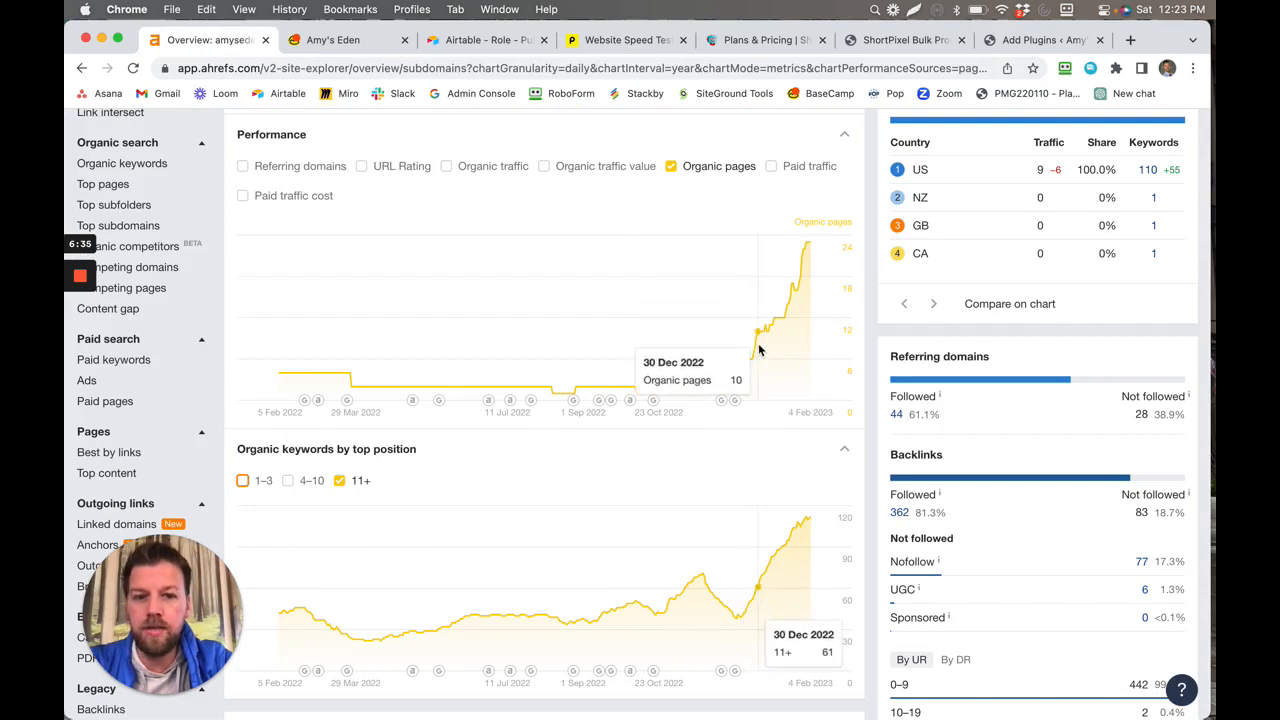
mouse_move(780, 324)
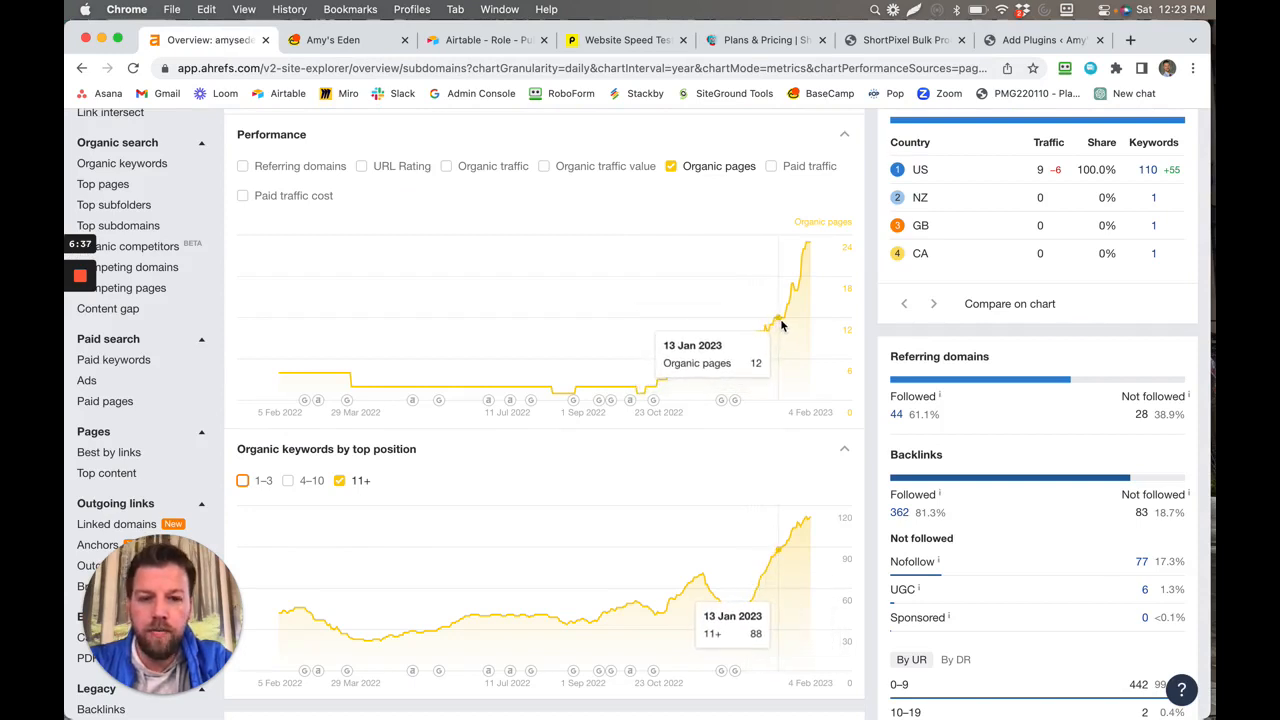
mouse_move(784, 322)
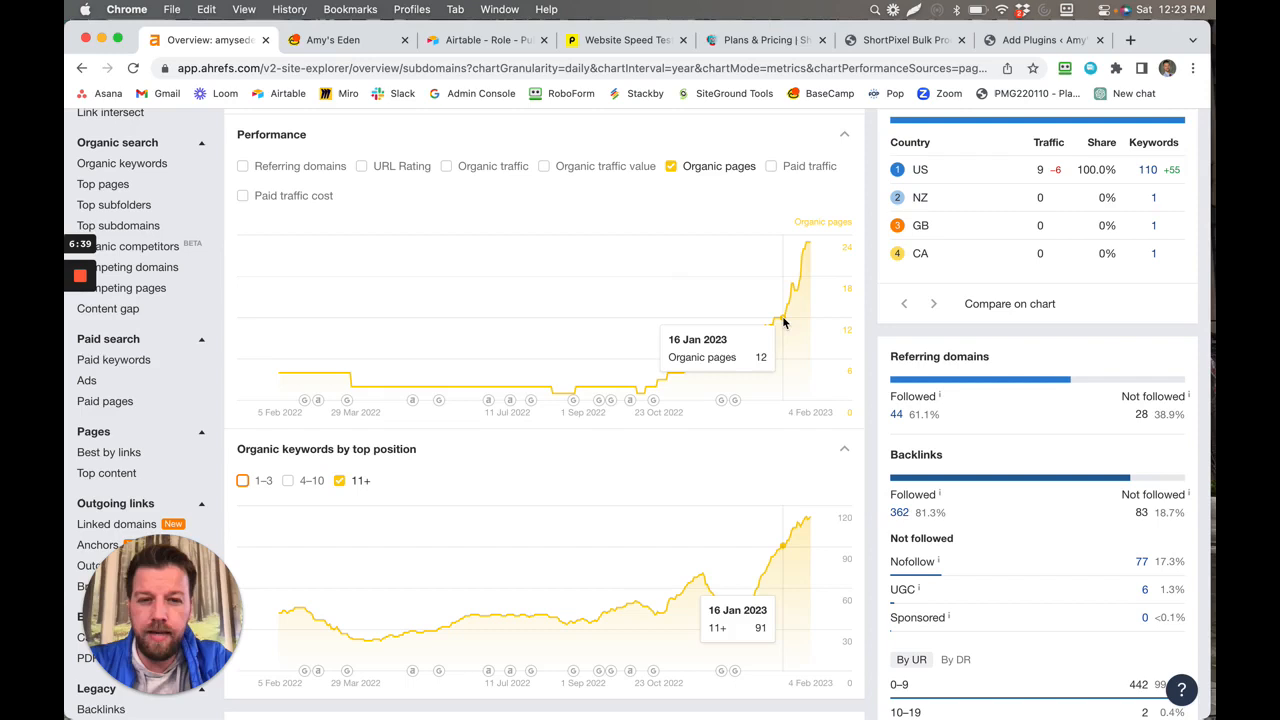
mouse_move(800, 270)
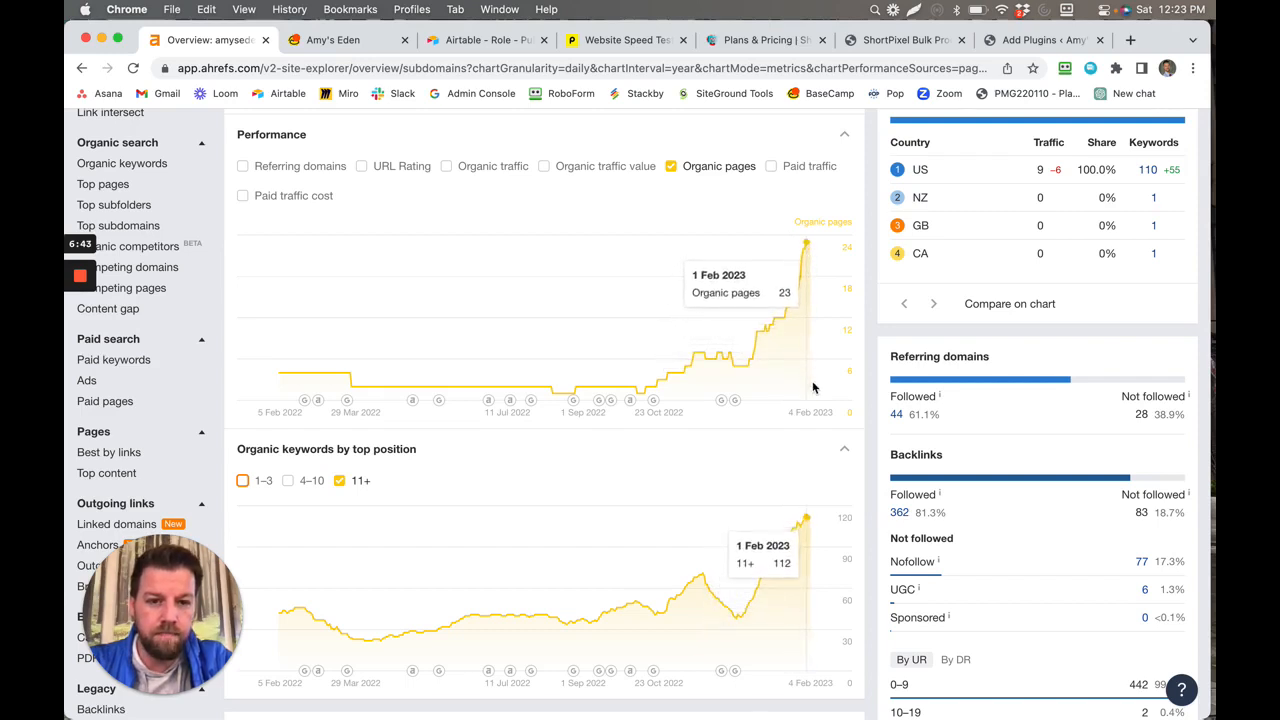
mouse_move(800, 530)
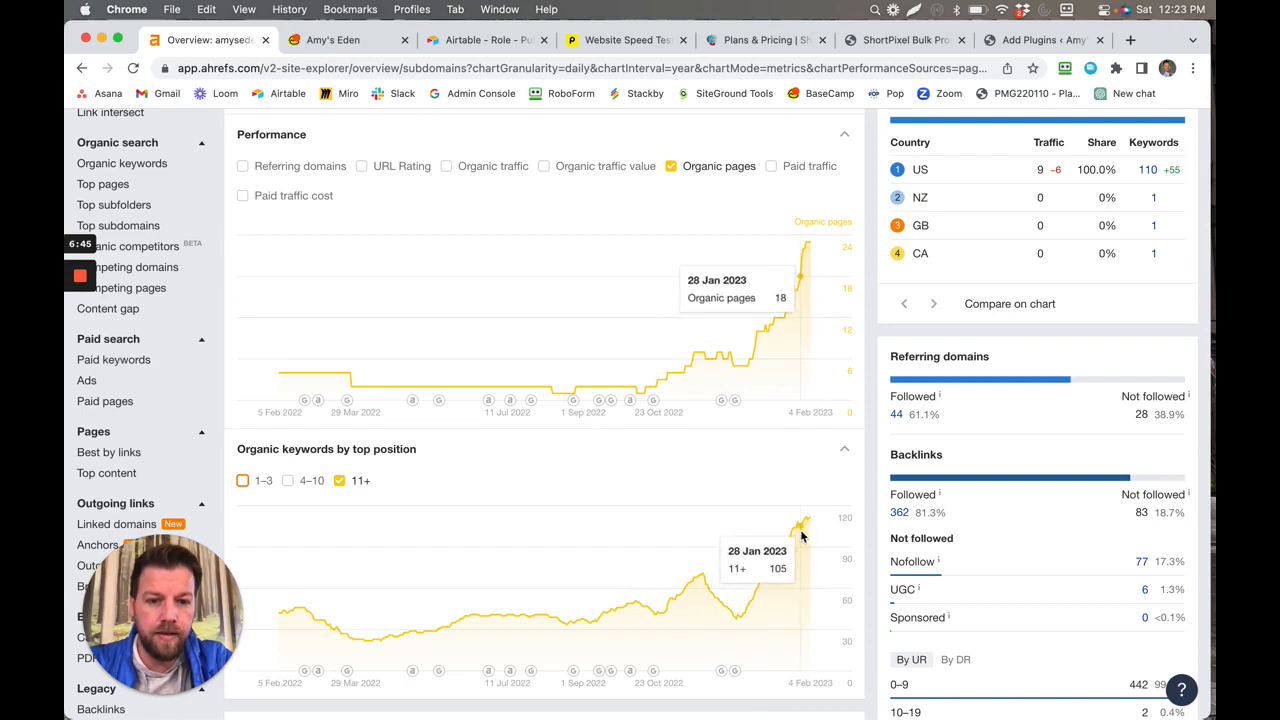
mouse_move(780, 564)
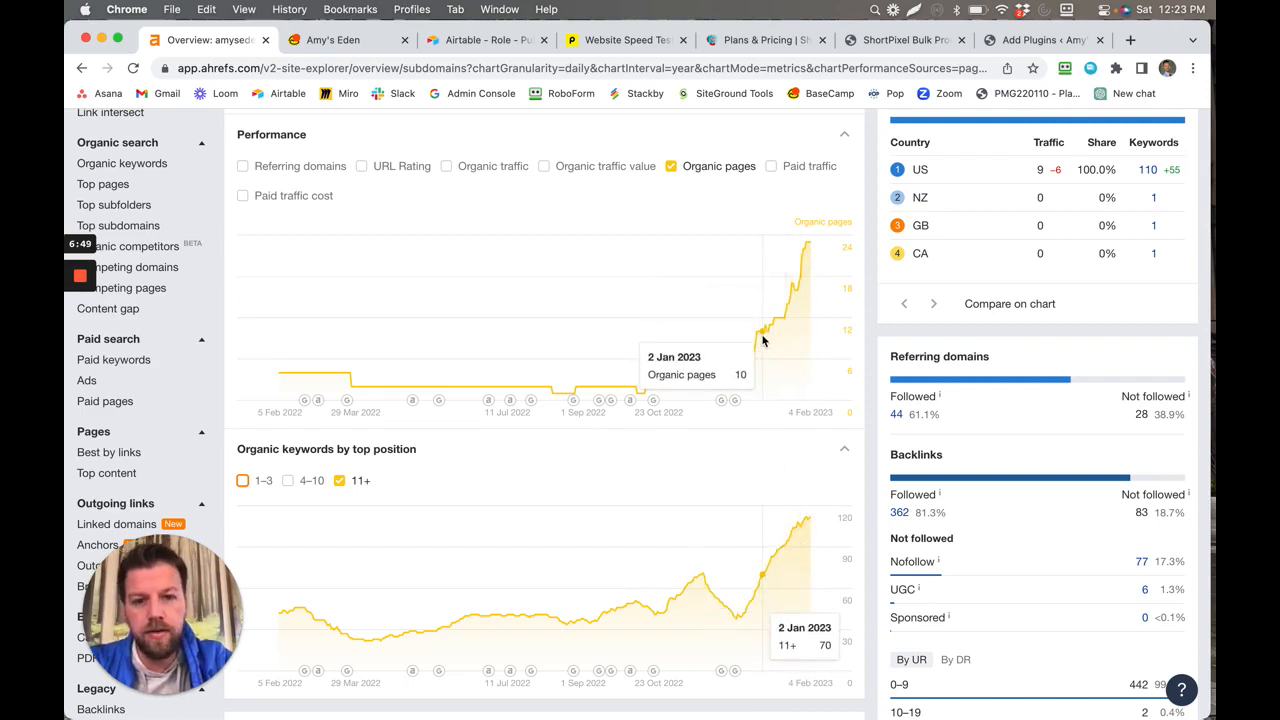
mouse_move(778, 320)
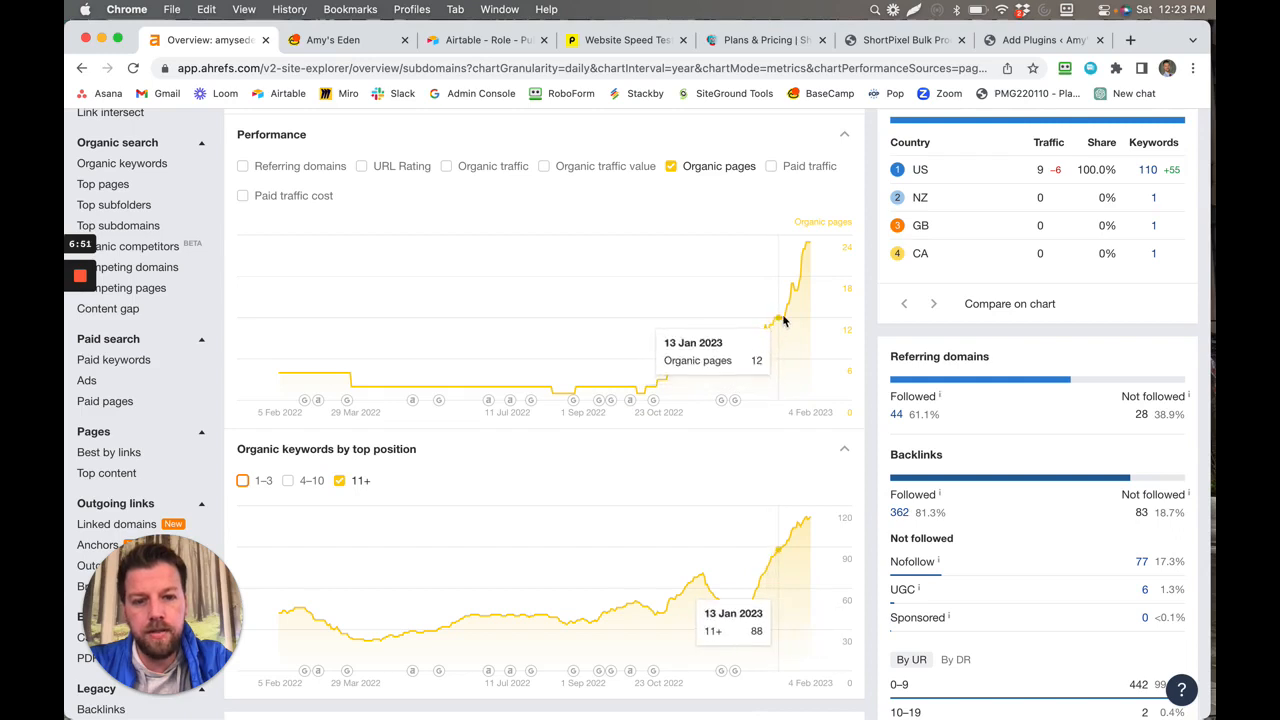
mouse_move(804, 256)
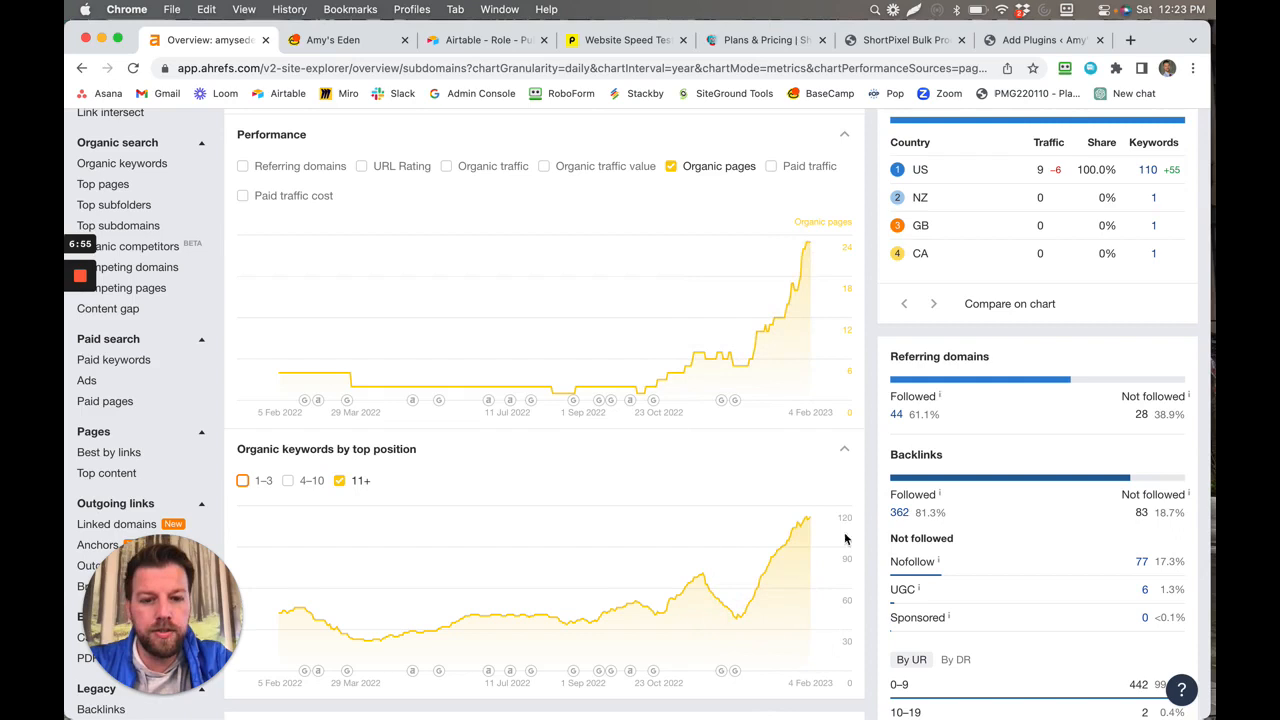
mouse_move(740, 602)
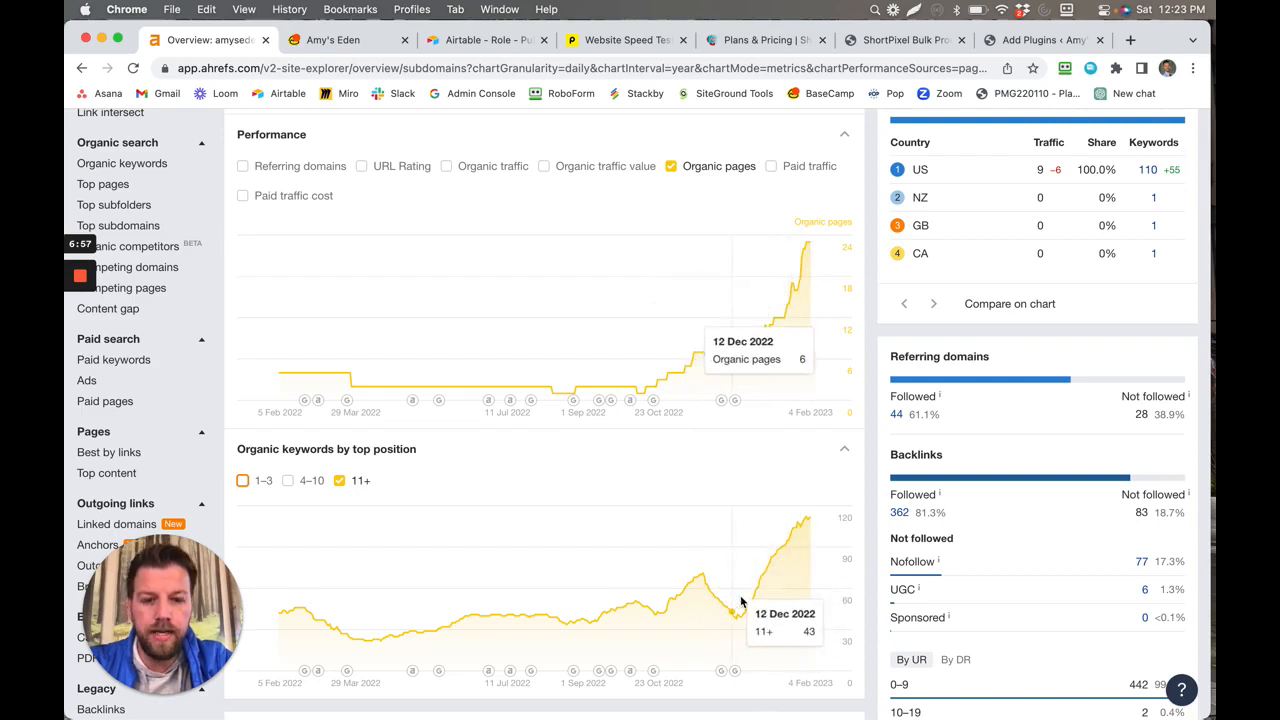
mouse_move(776, 560)
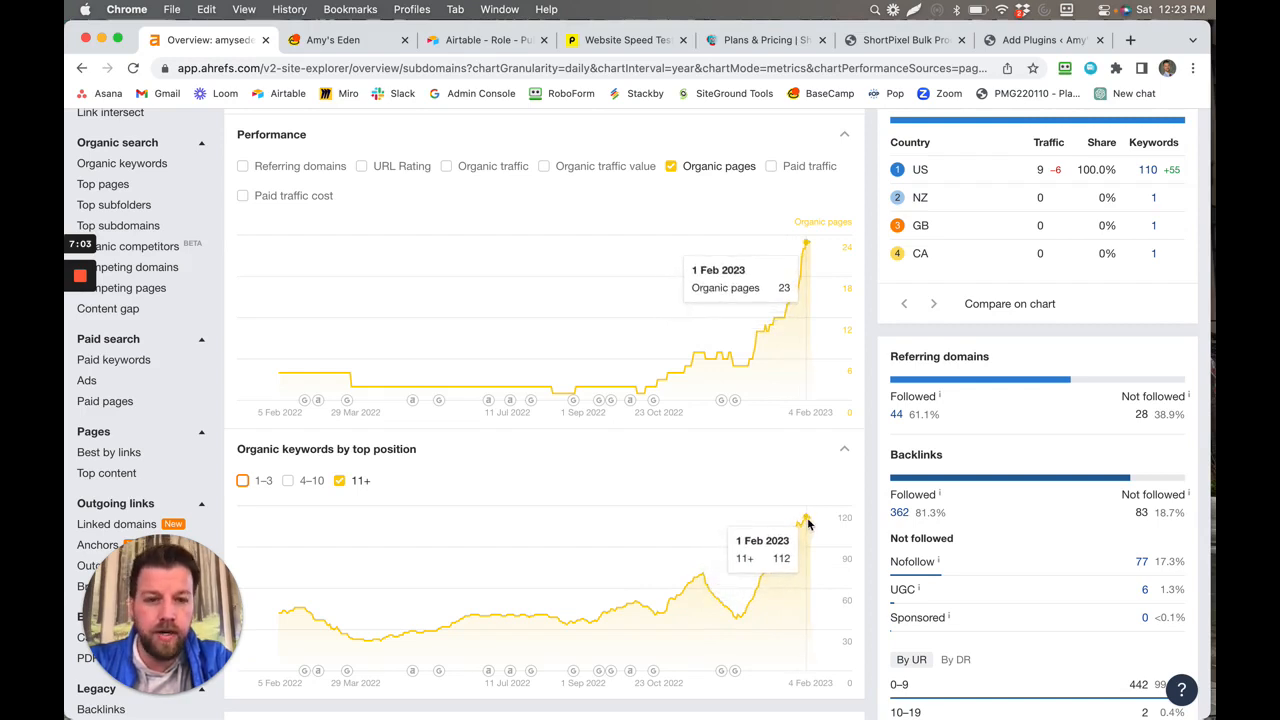
mouse_move(804, 524)
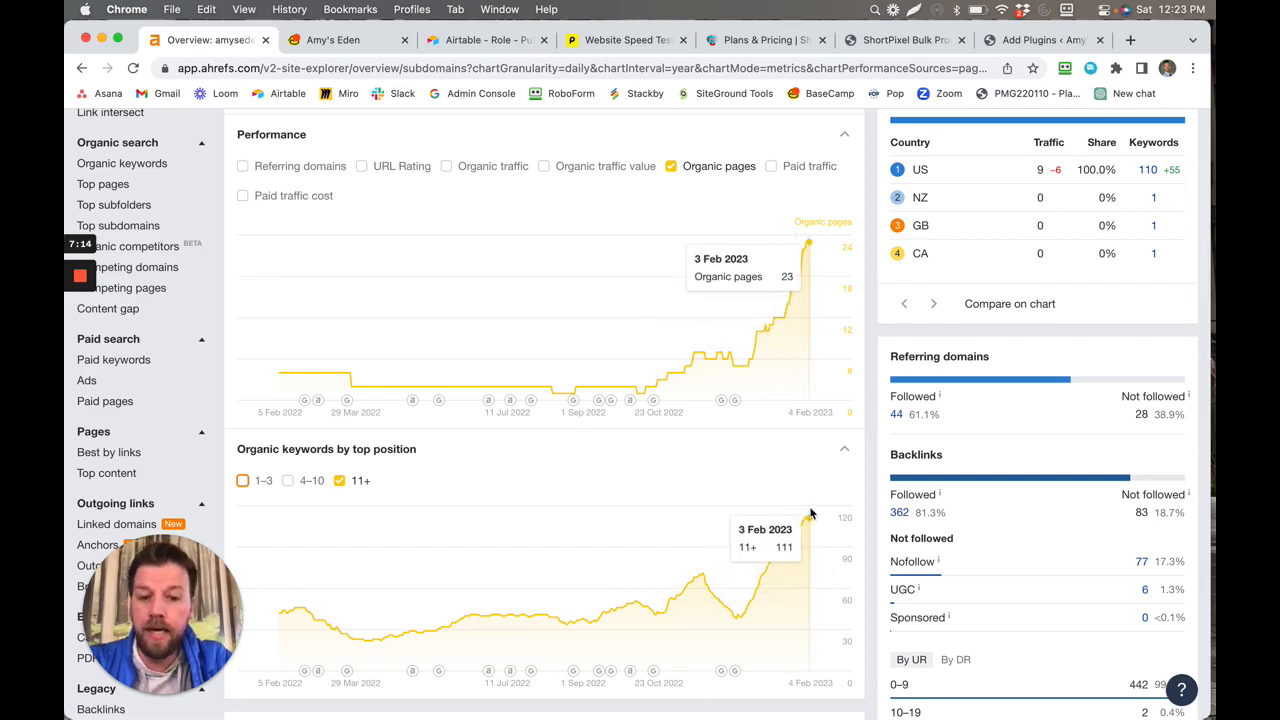
mouse_move(660, 220)
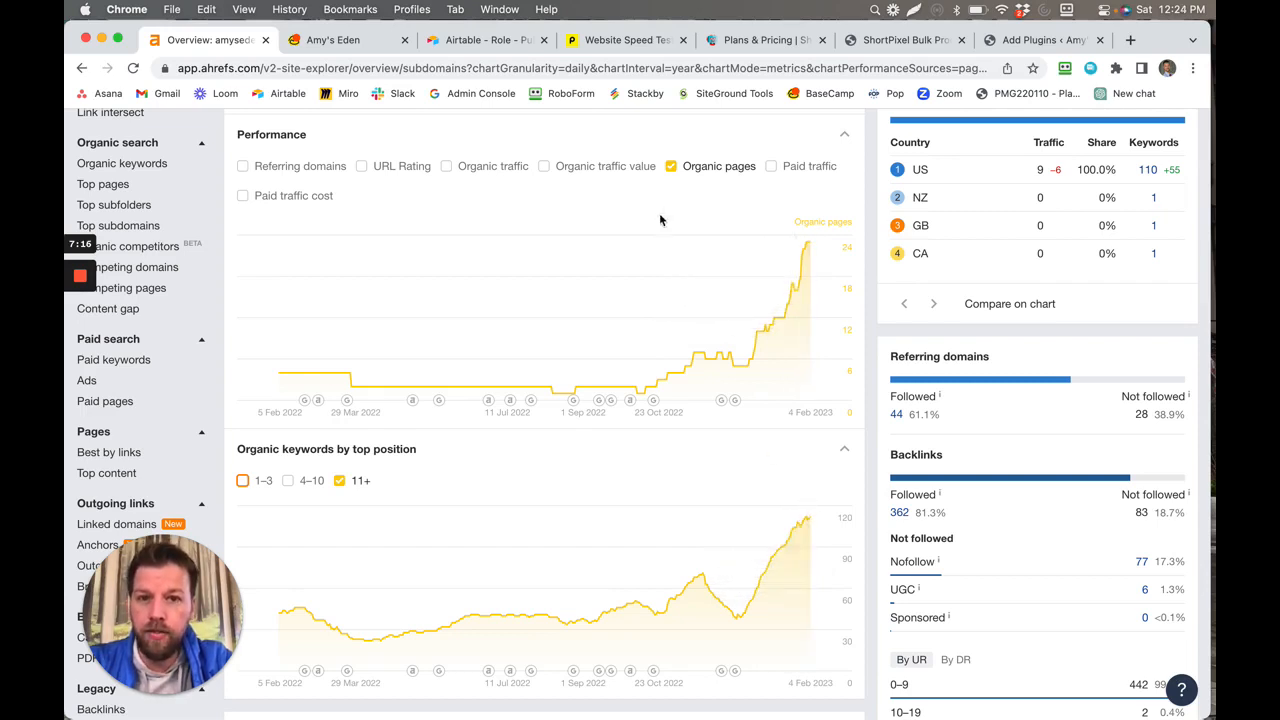
click(620, 40)
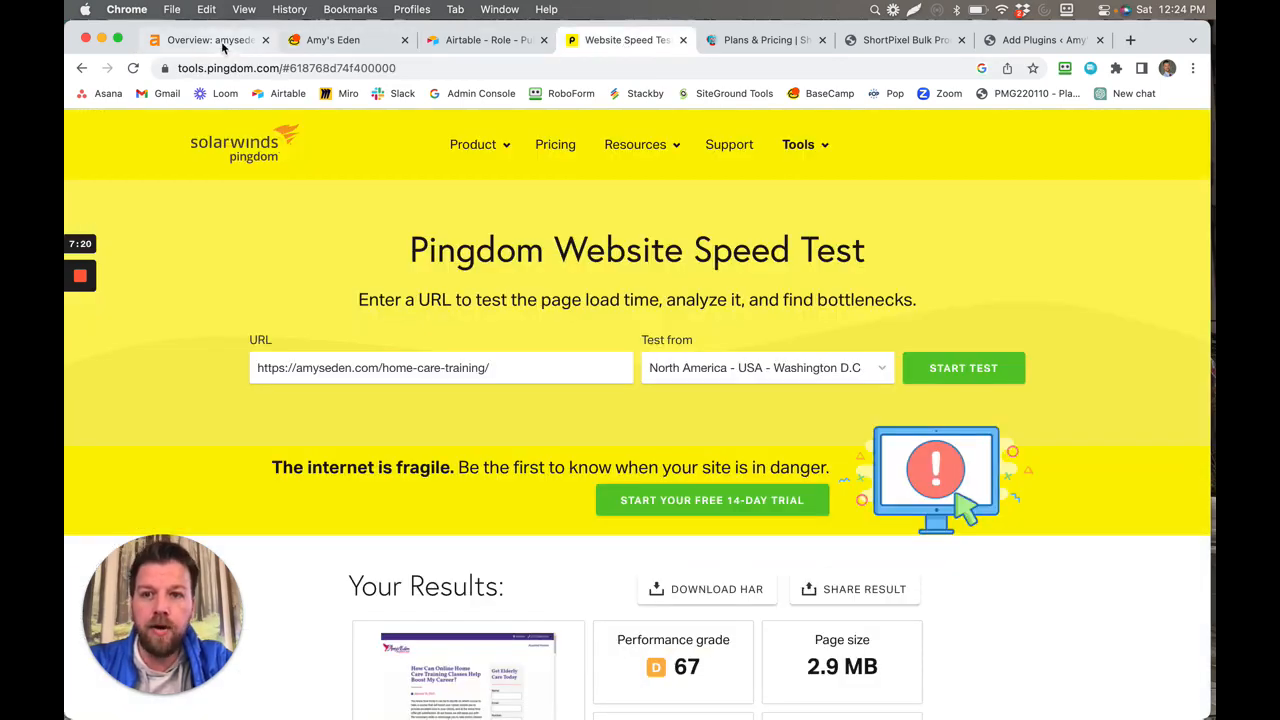
click(200, 40)
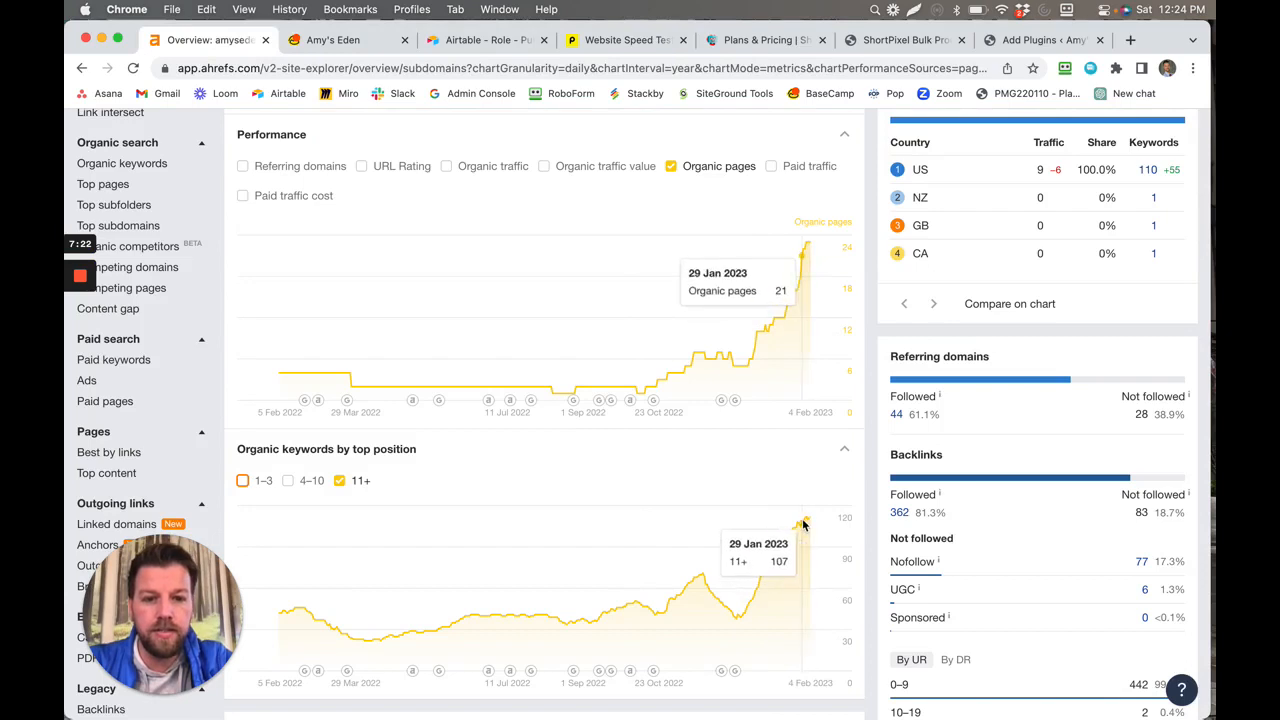
mouse_move(476, 488)
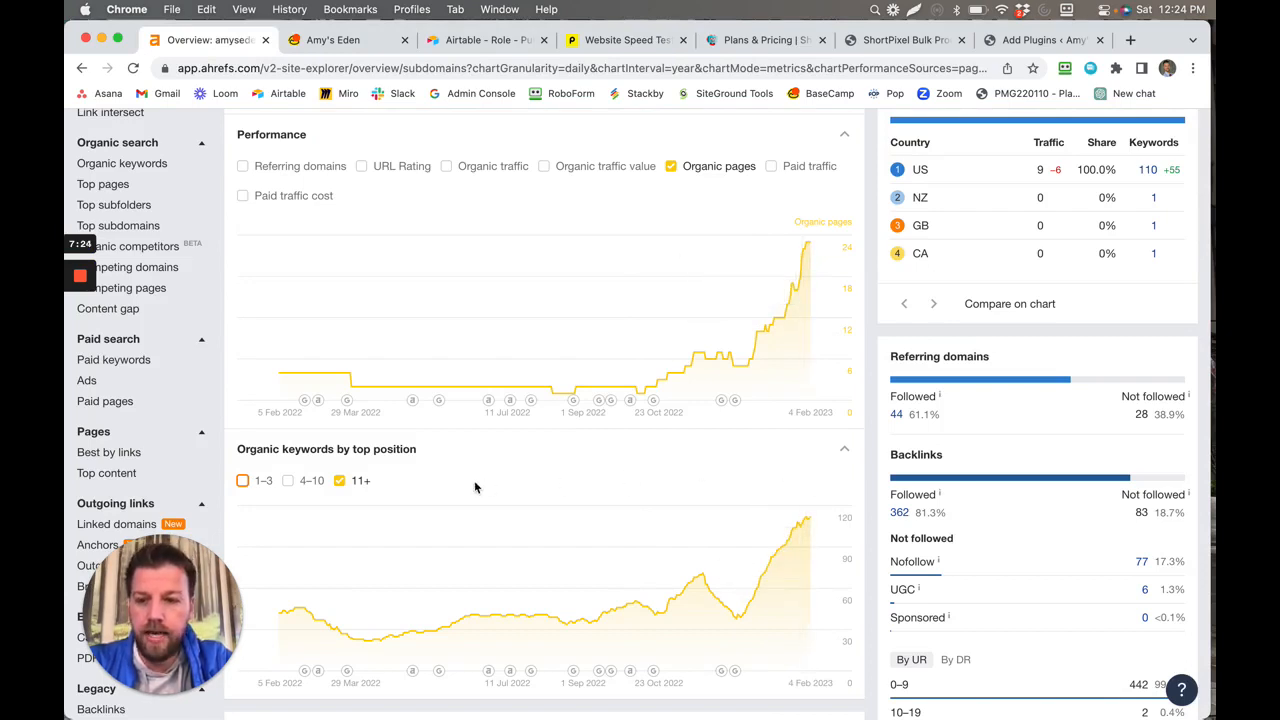
mouse_move(808, 518)
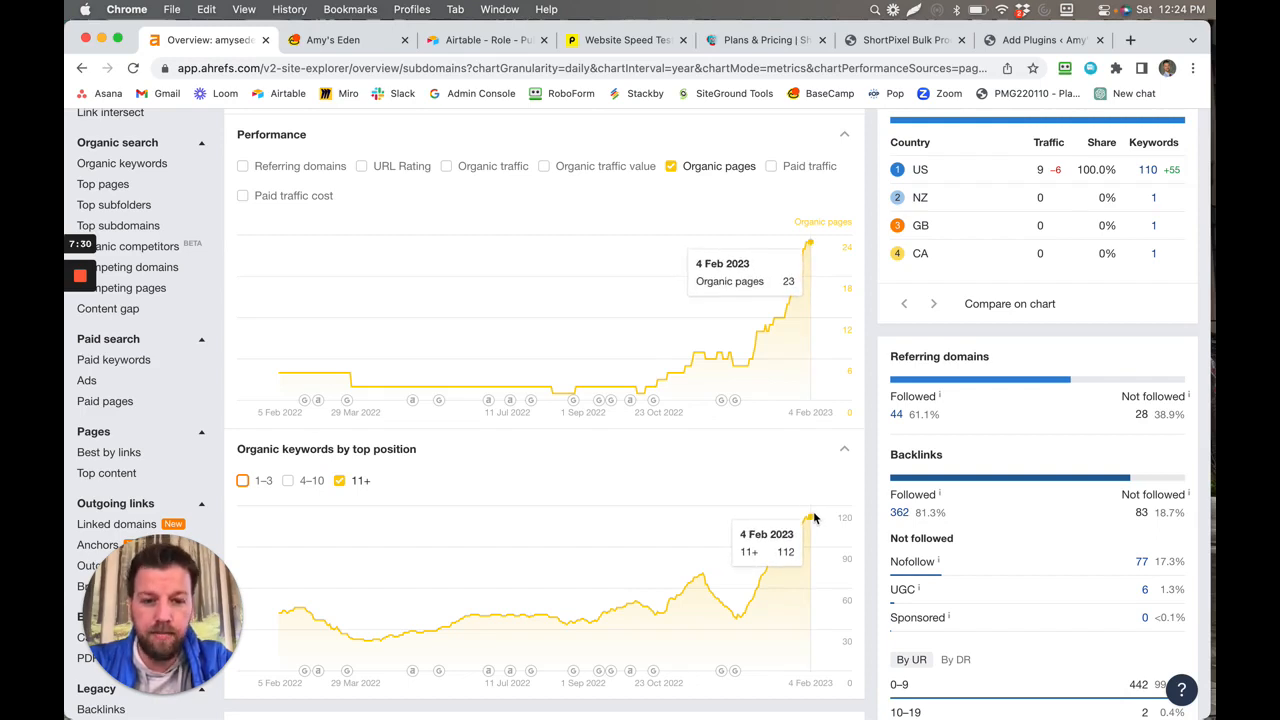
mouse_move(774, 188)
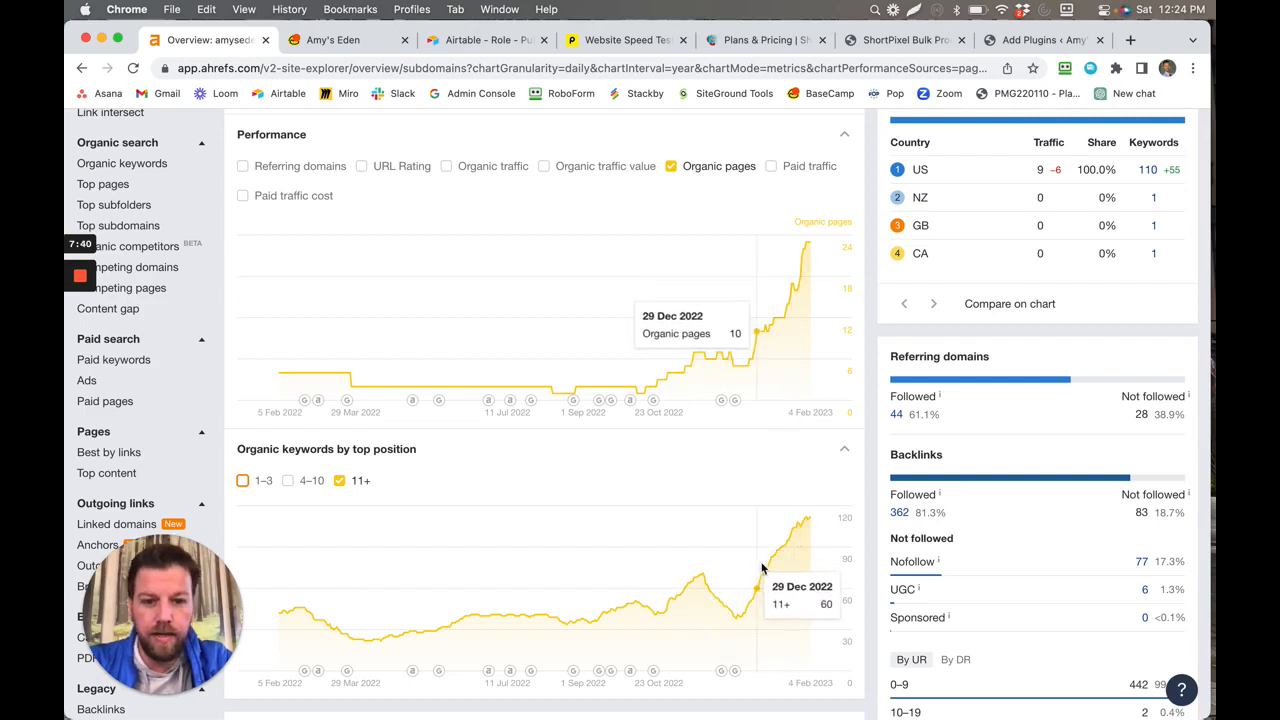
mouse_move(696, 262)
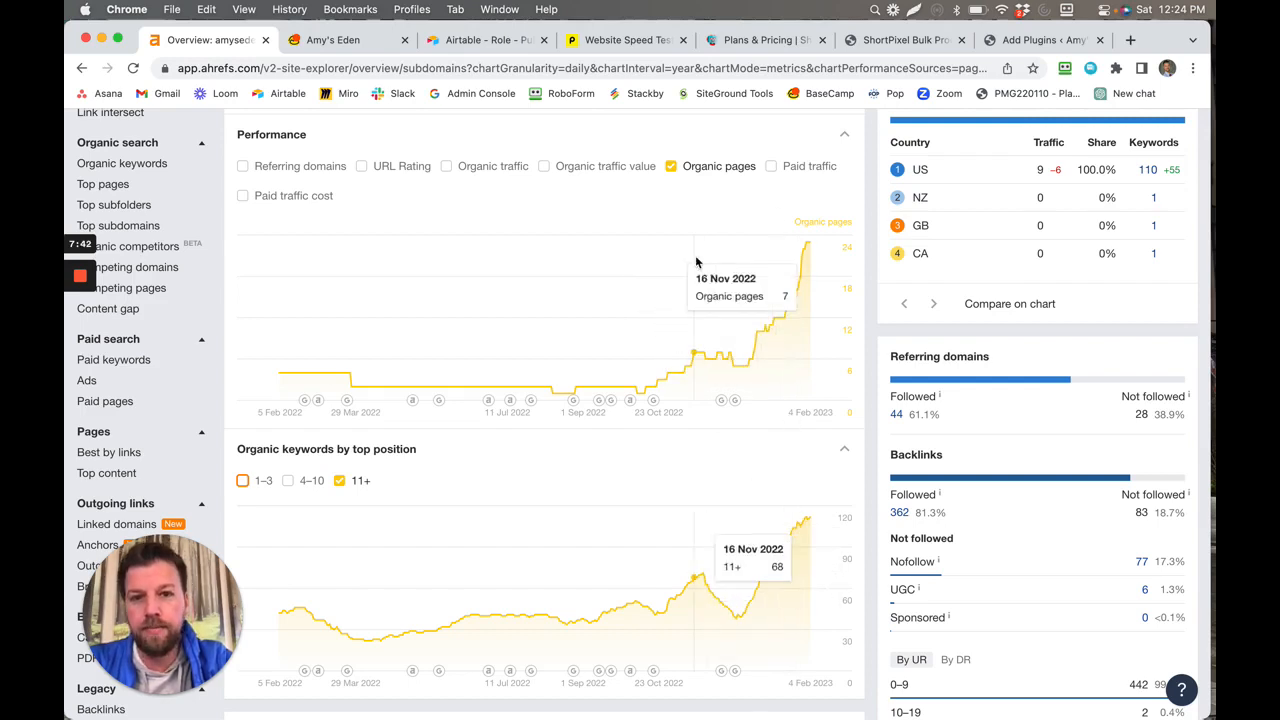
Cycle through the Pingdom and ShortPixel pricing tabs back to the bulk processing at 572 images
click(624, 40)
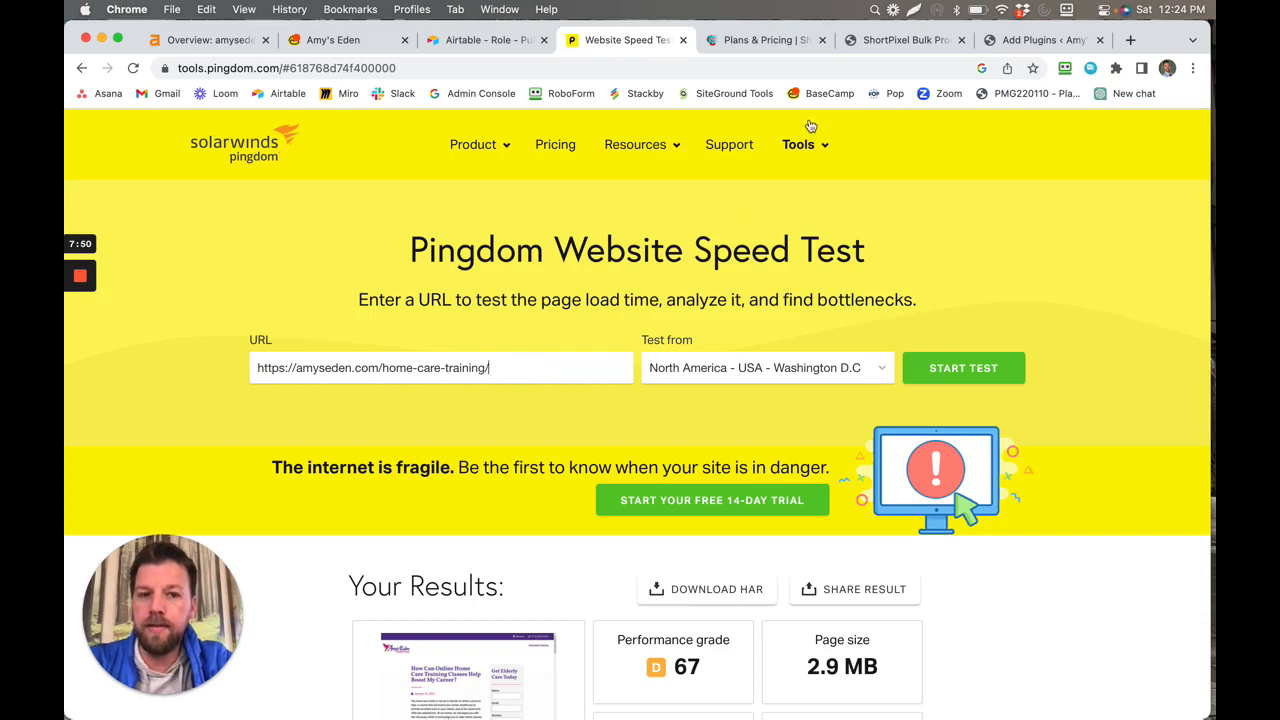
mouse_move(544, 280)
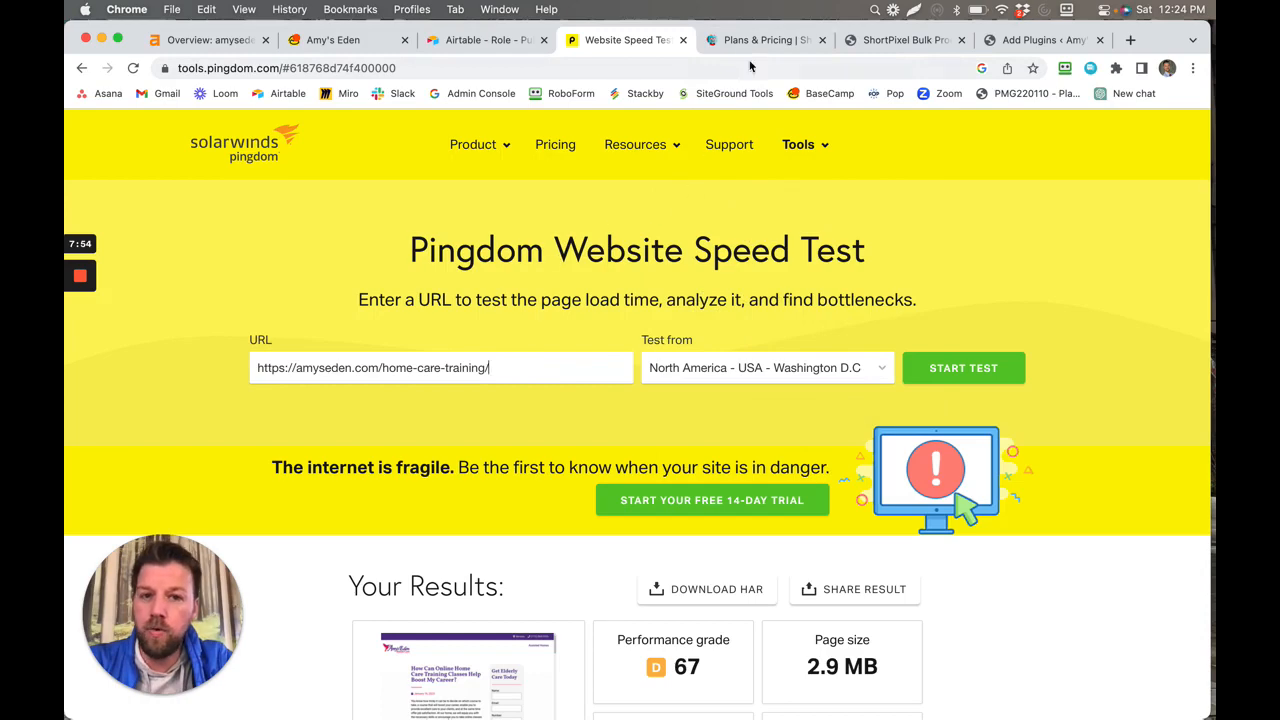
click(764, 40)
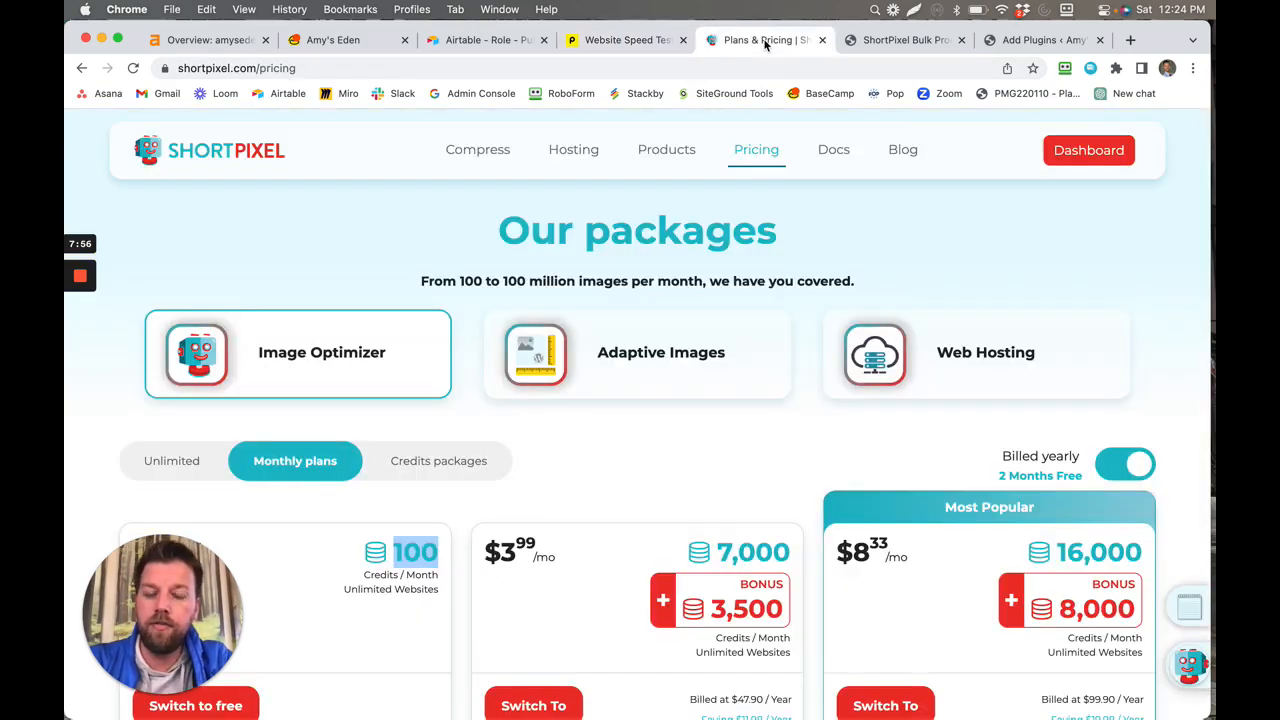
click(904, 40)
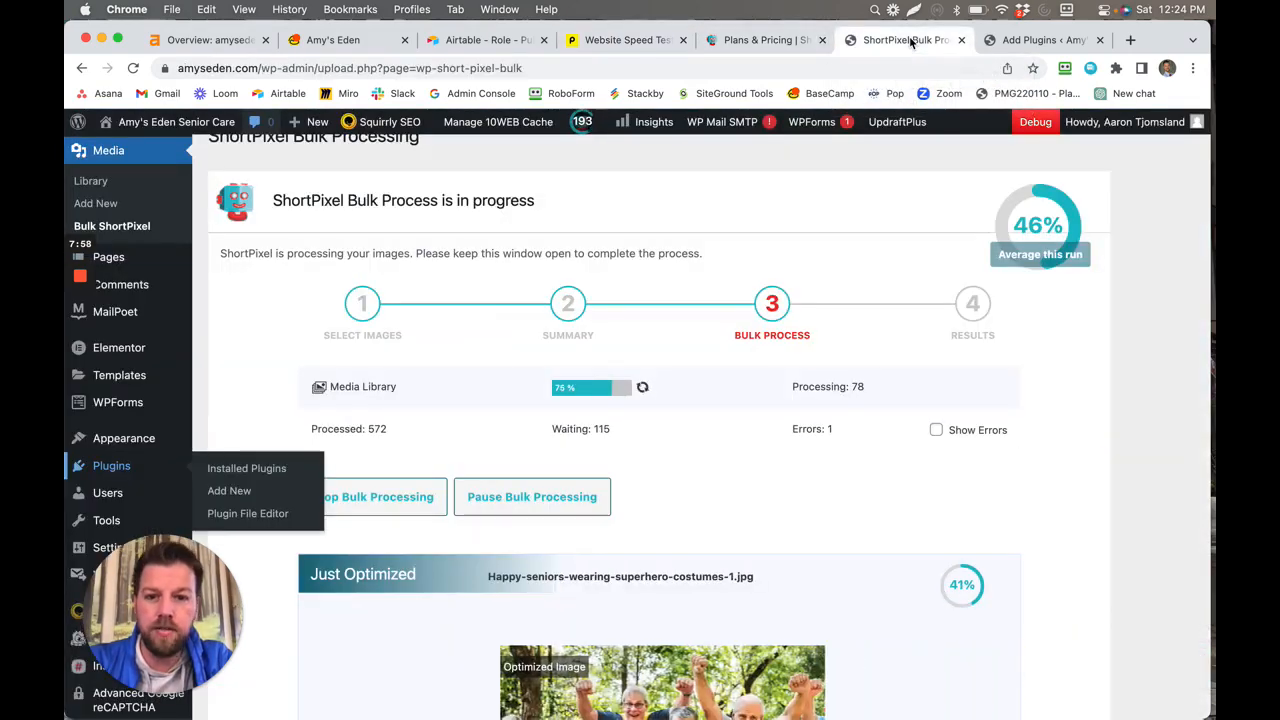
scroll(down, 3)
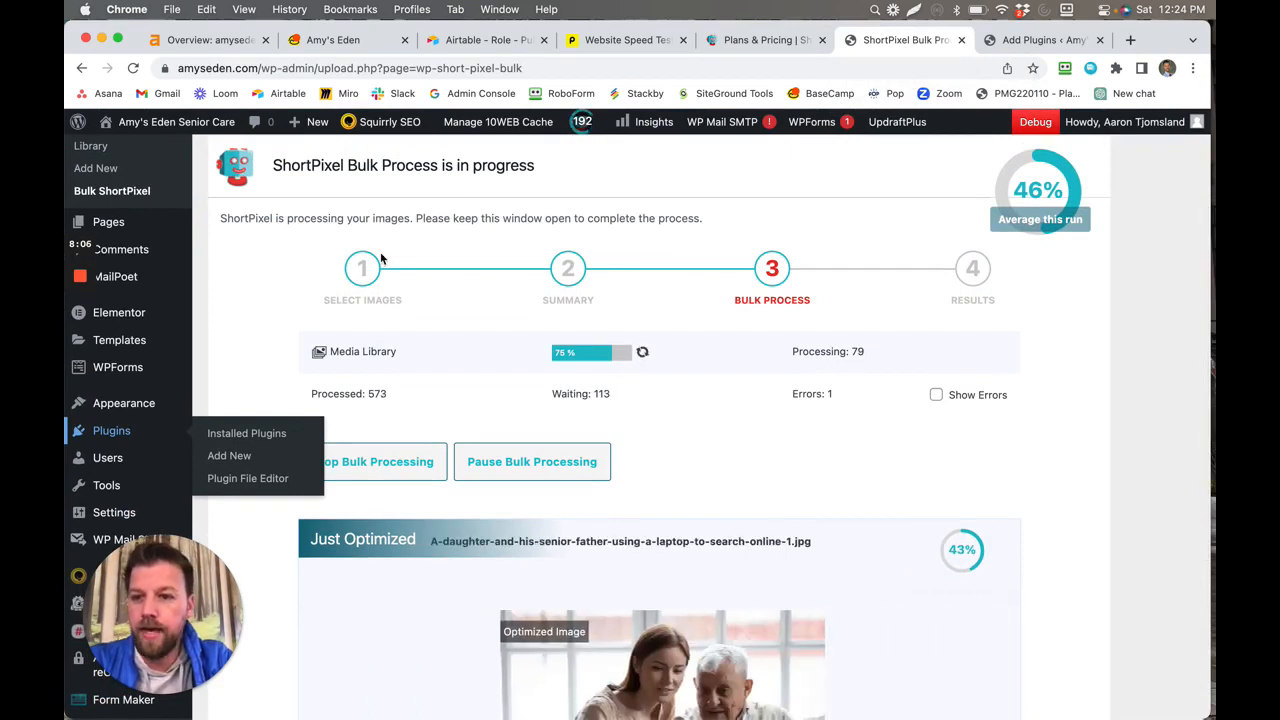
mouse_move(838, 188)
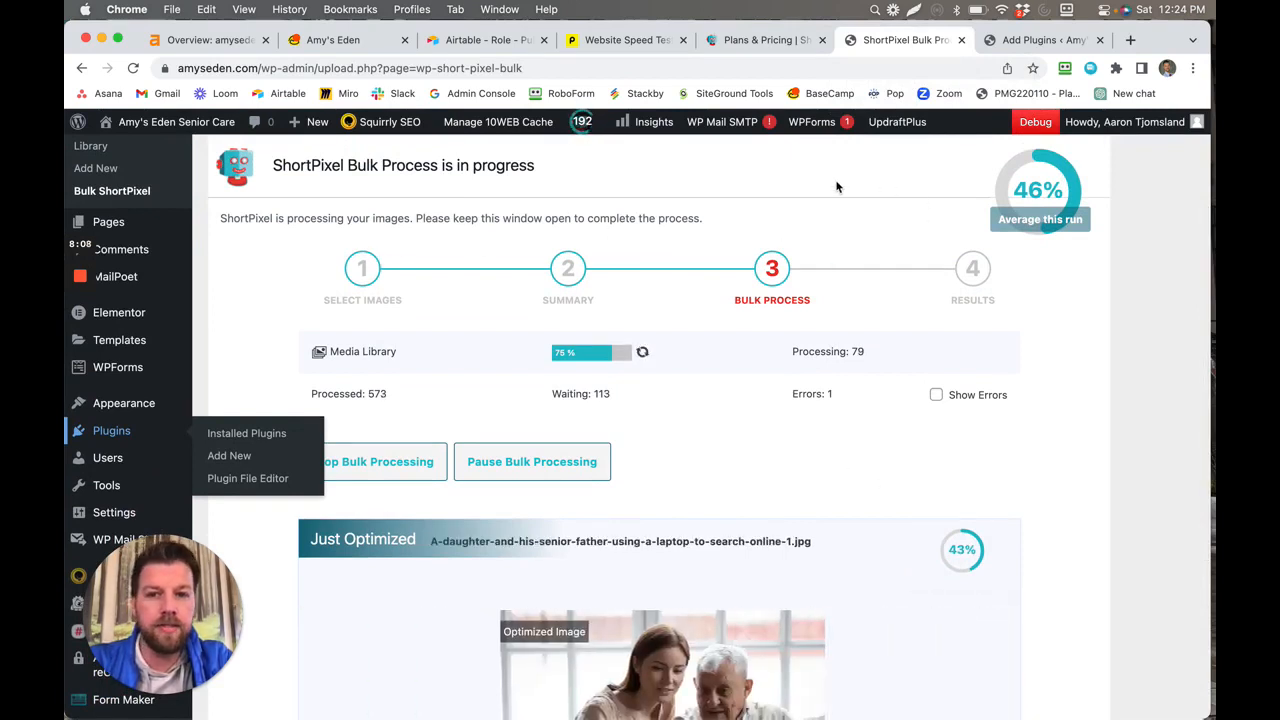
scroll(down, 3)
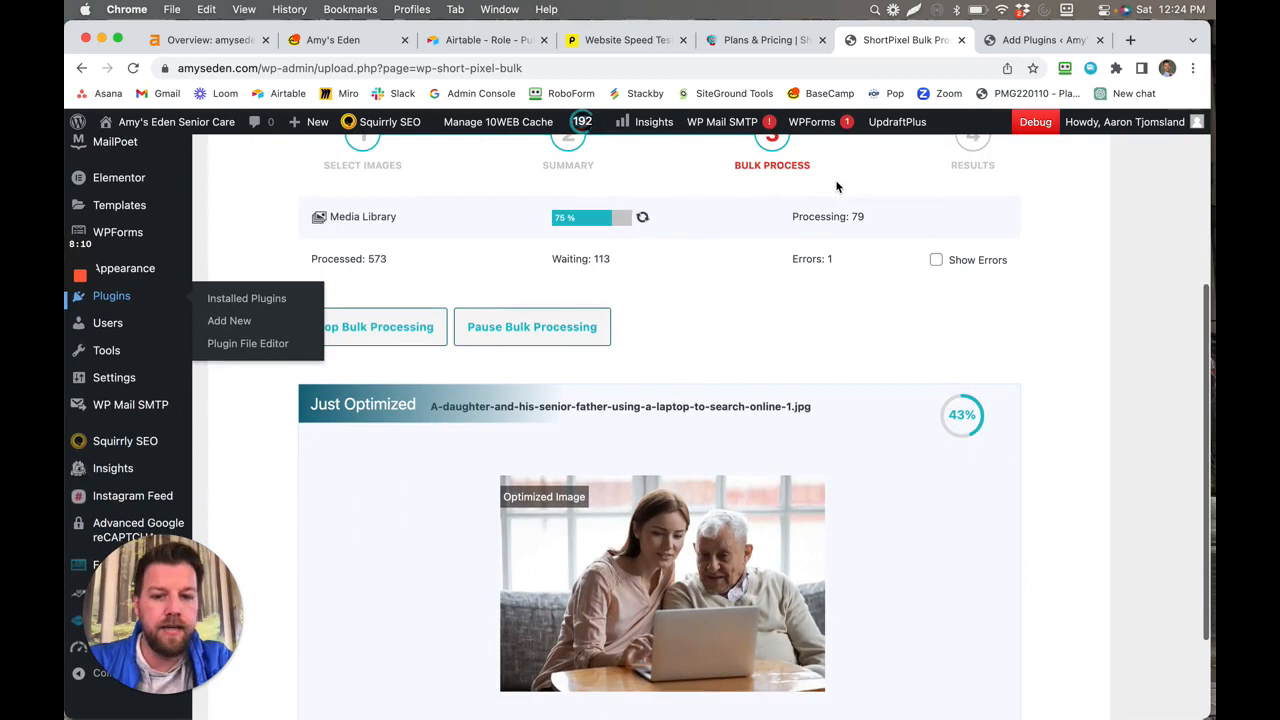
scroll(down, 3)
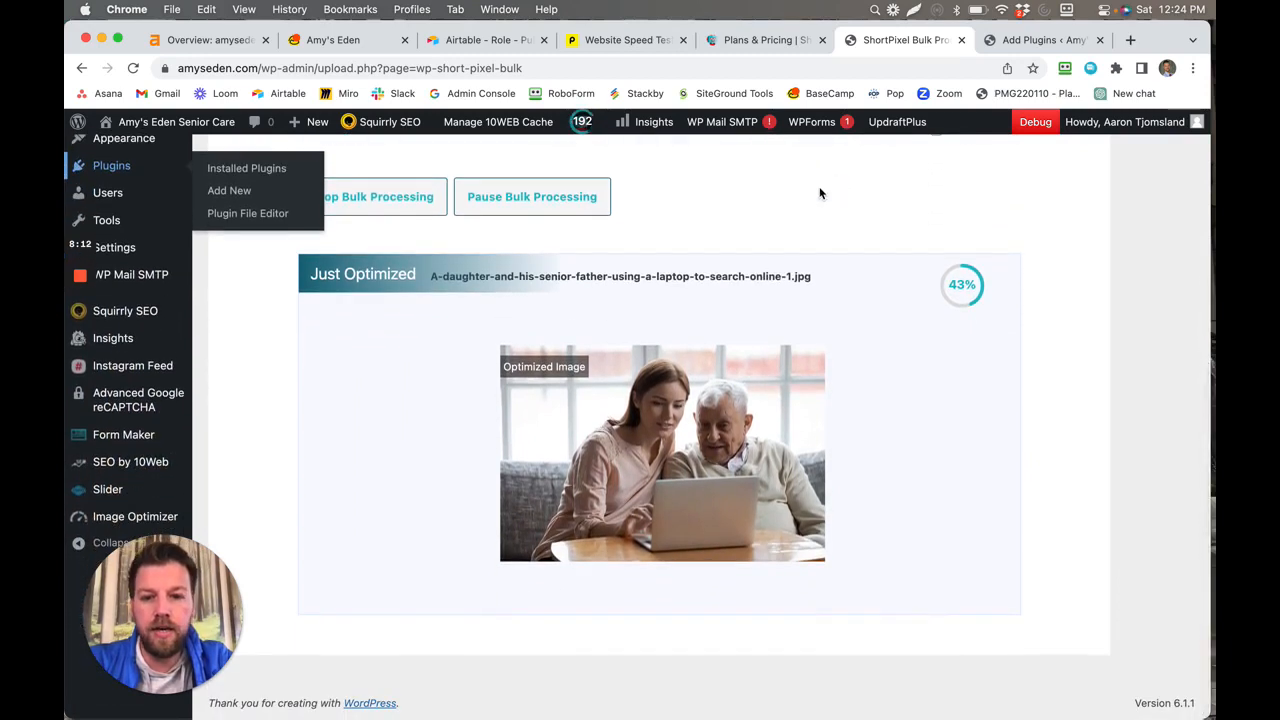
click(132, 274)
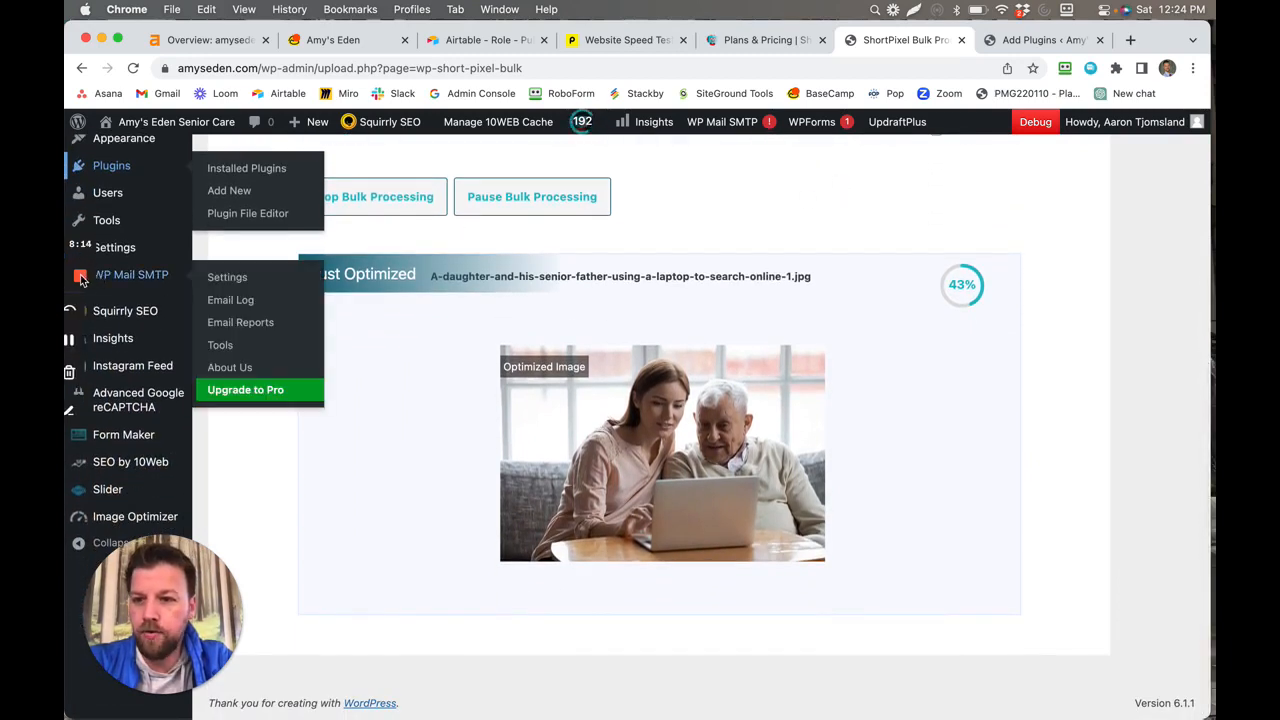